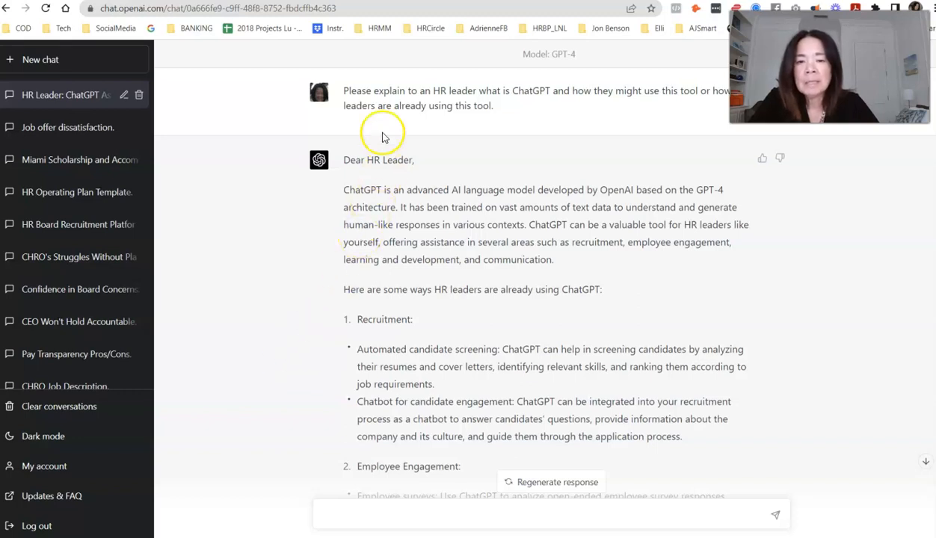
mouse_move(339, 191)
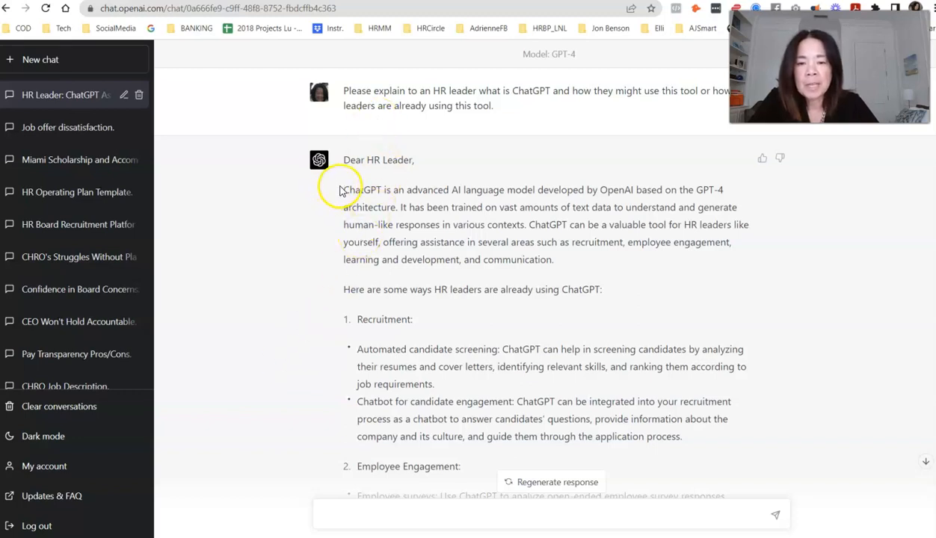
Step: Skim the previous reply, briefly highlighting its opening phrase, and scroll through it
double_click(365, 189)
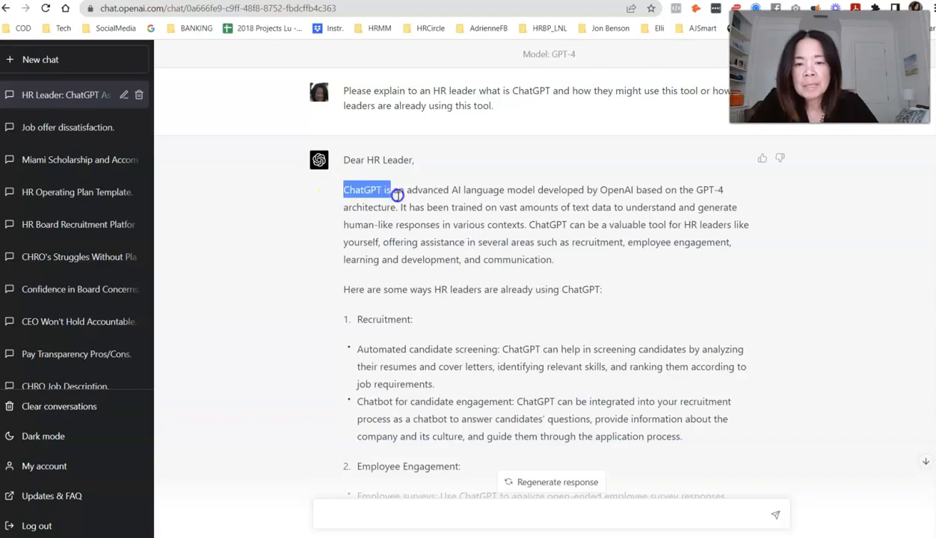
left_click_drag(396, 193, 507, 193)
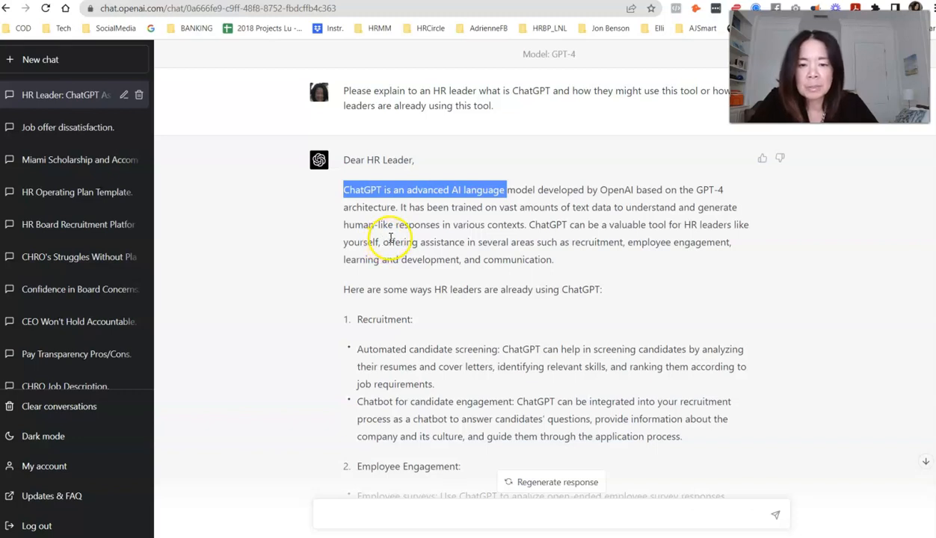
mouse_move(432, 239)
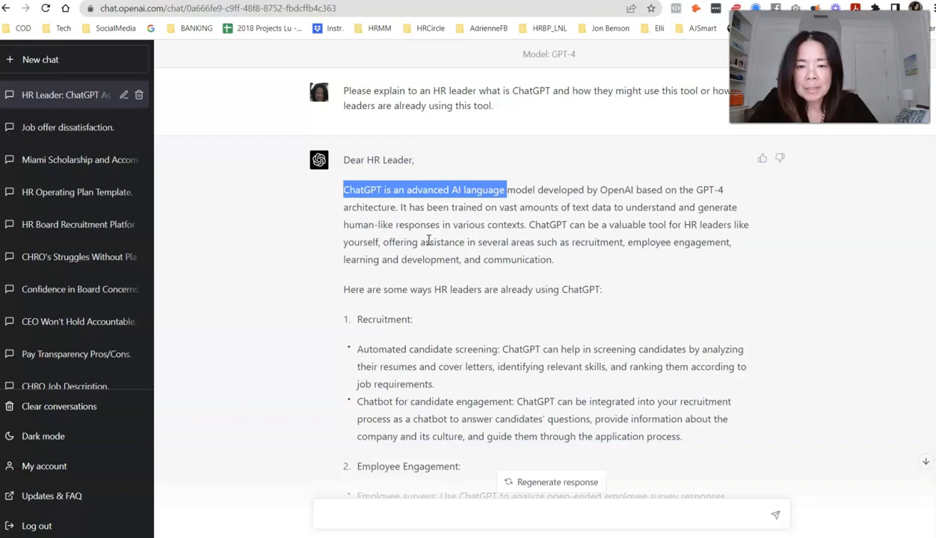
left_click(332, 266)
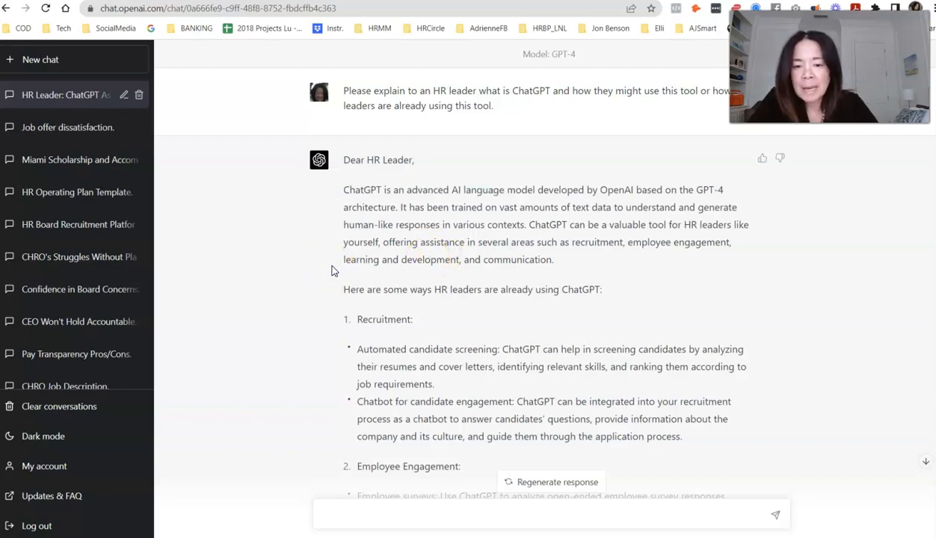
mouse_move(317, 269)
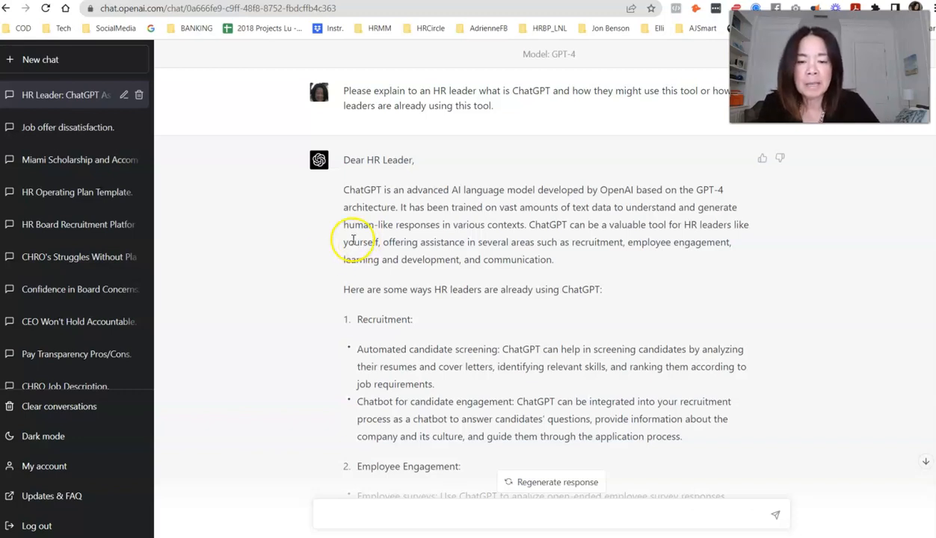
scroll("down", 3)
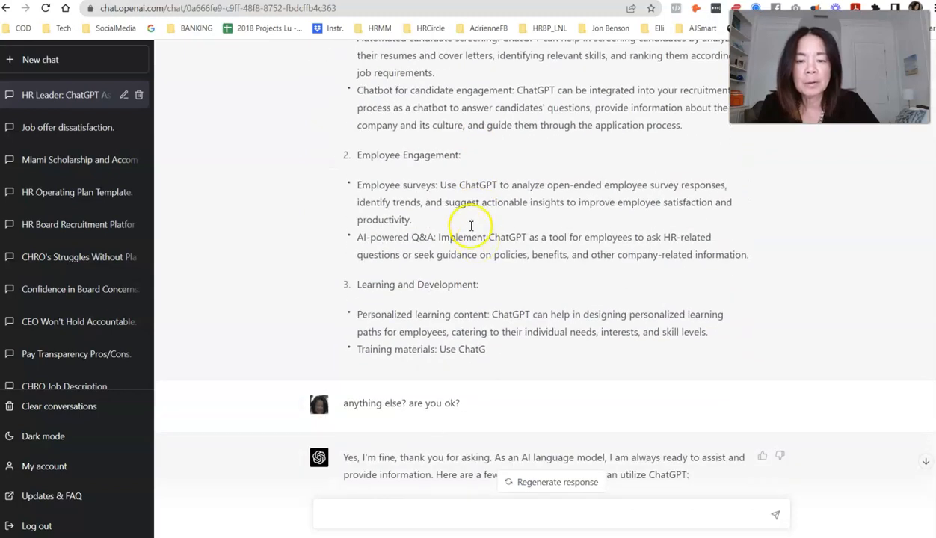
scroll("up", 3)
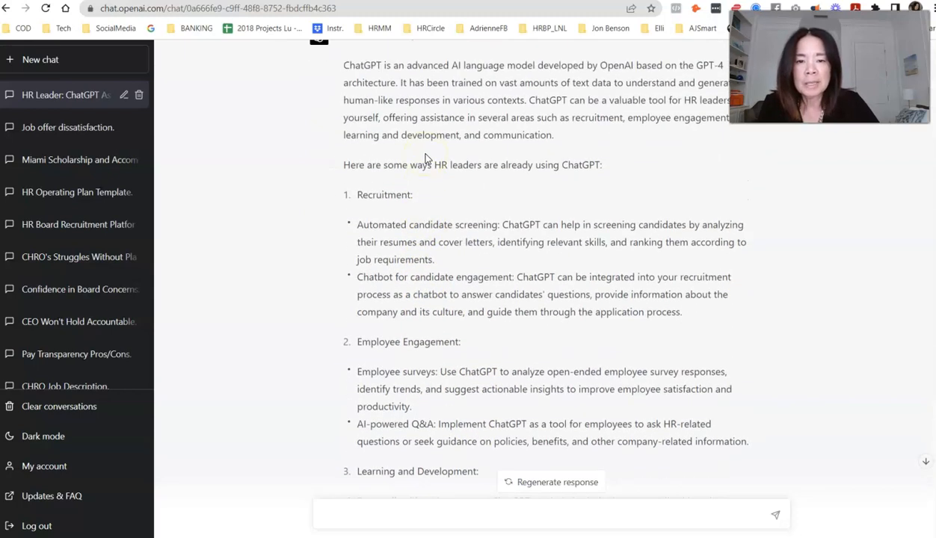
scroll("down", 3)
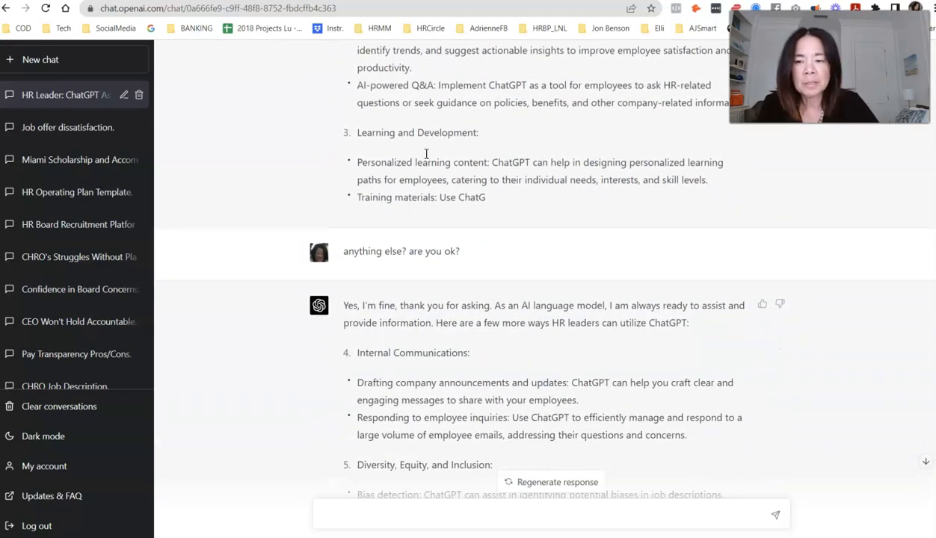
scroll("down", 3)
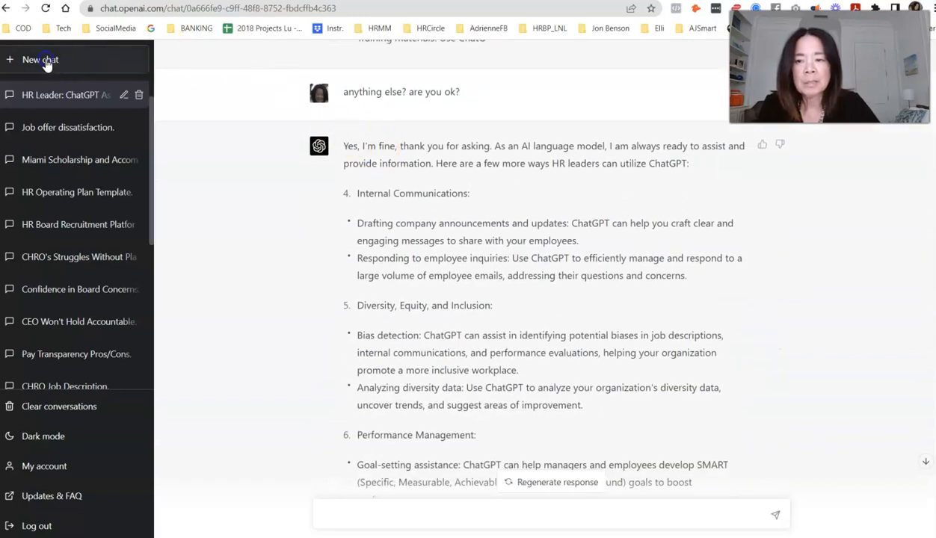
Step: Start a new chat, switch its model to GPT-4, and focus the empty message box
left_click(40, 60)
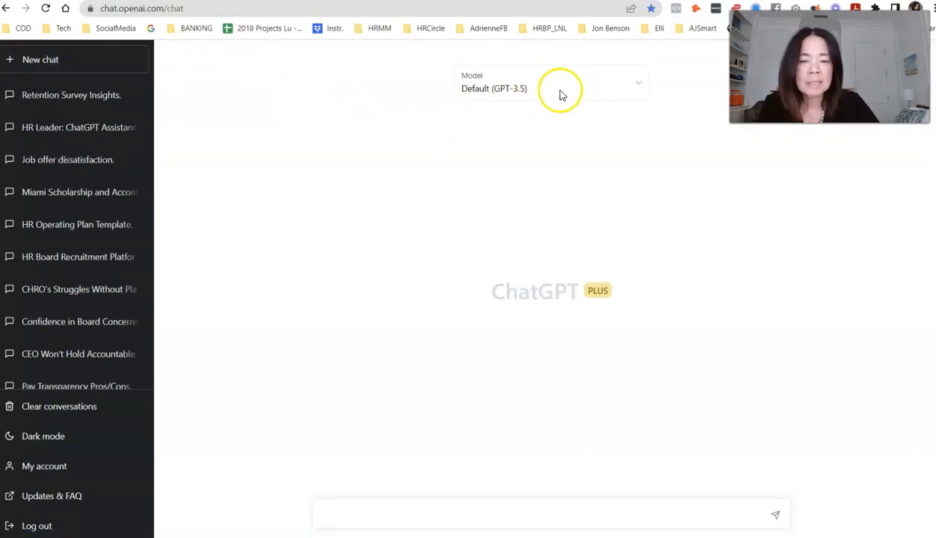
left_click(552, 89)
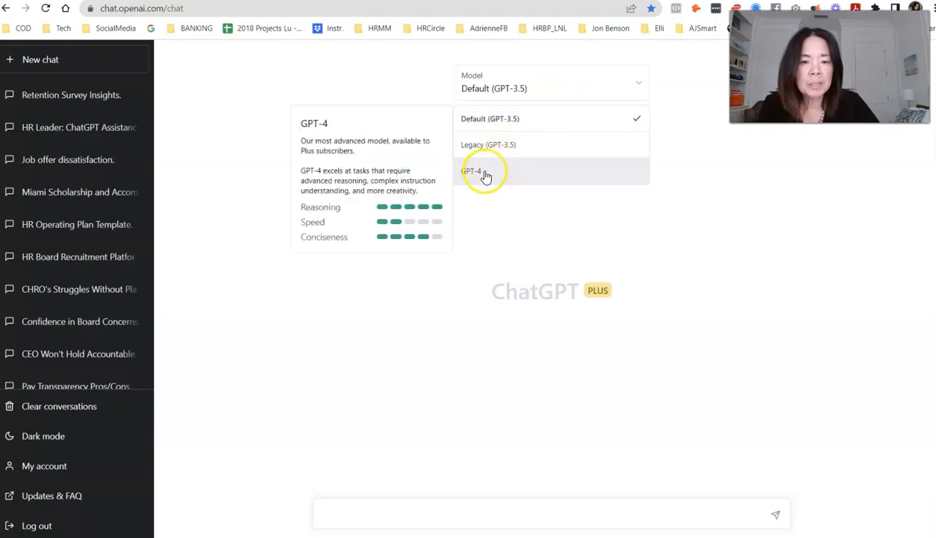
left_click(481, 171)
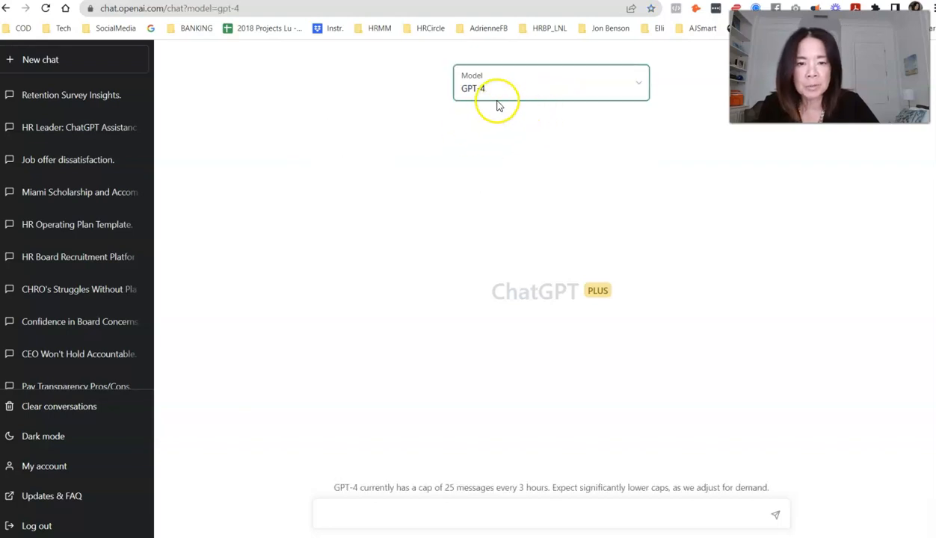
left_click(550, 83)
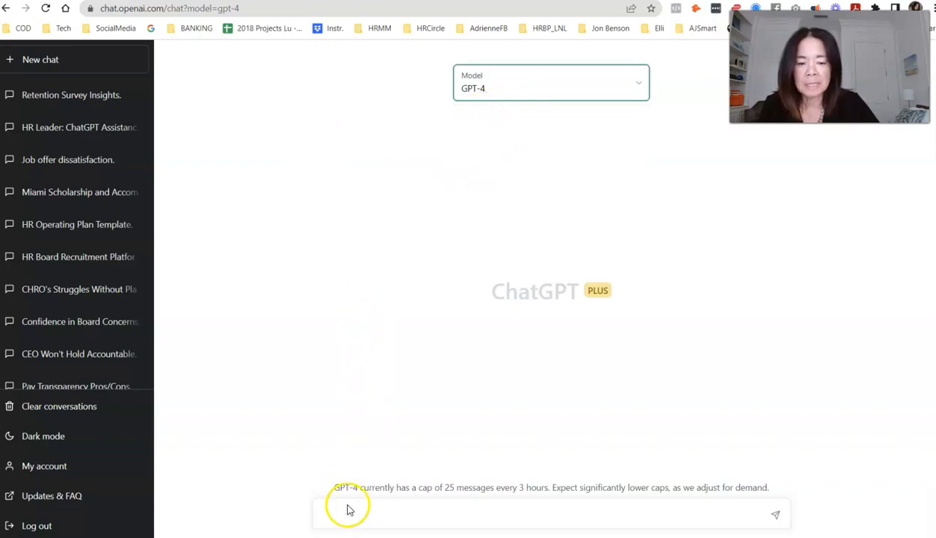
left_click(346, 521)
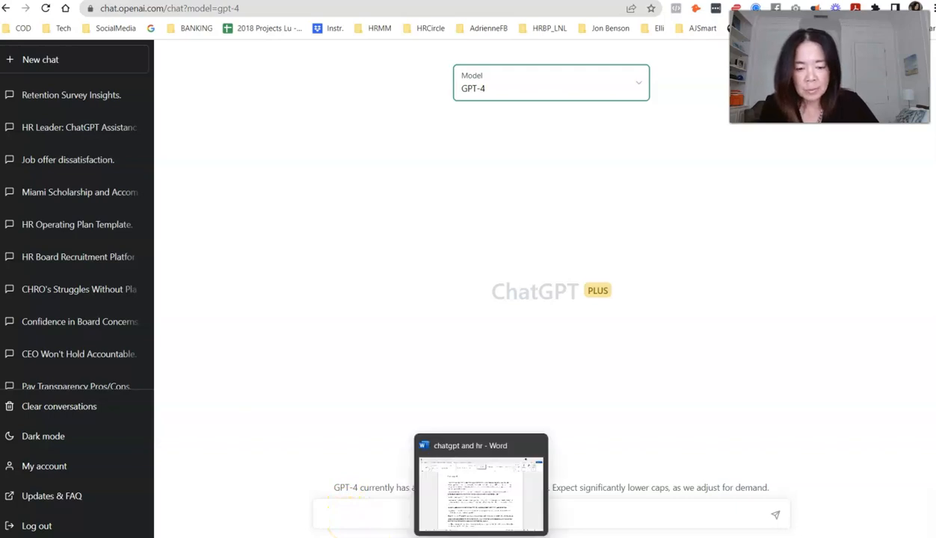
Step: In the Word prompt document, select and copy the paragraph asking for 12 CMO questions for the CEO
left_click(480, 486)
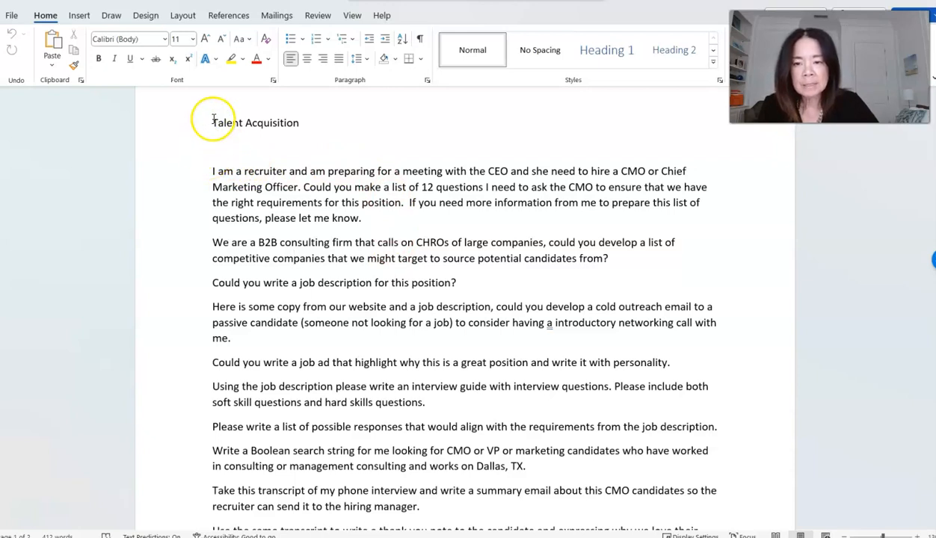
mouse_move(222, 147)
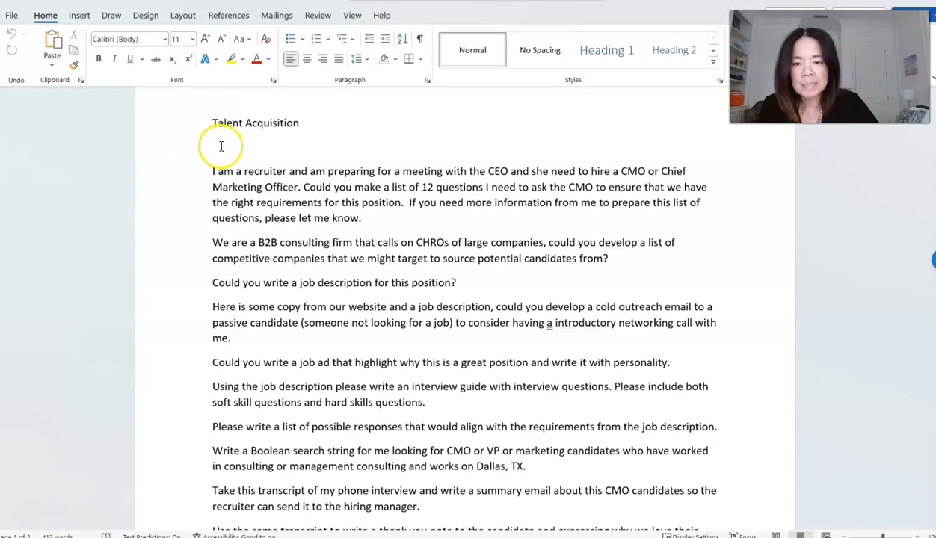
mouse_move(640, 170)
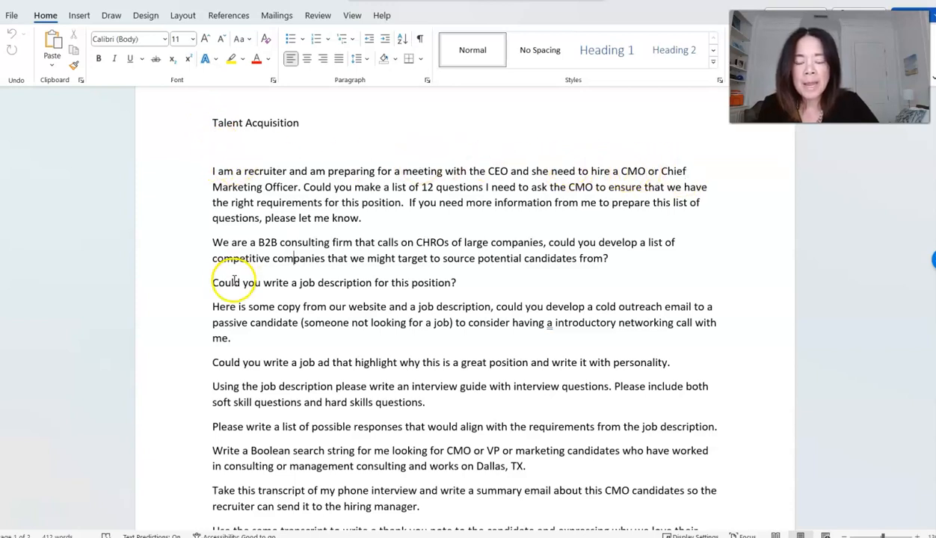
scroll("down", 3)
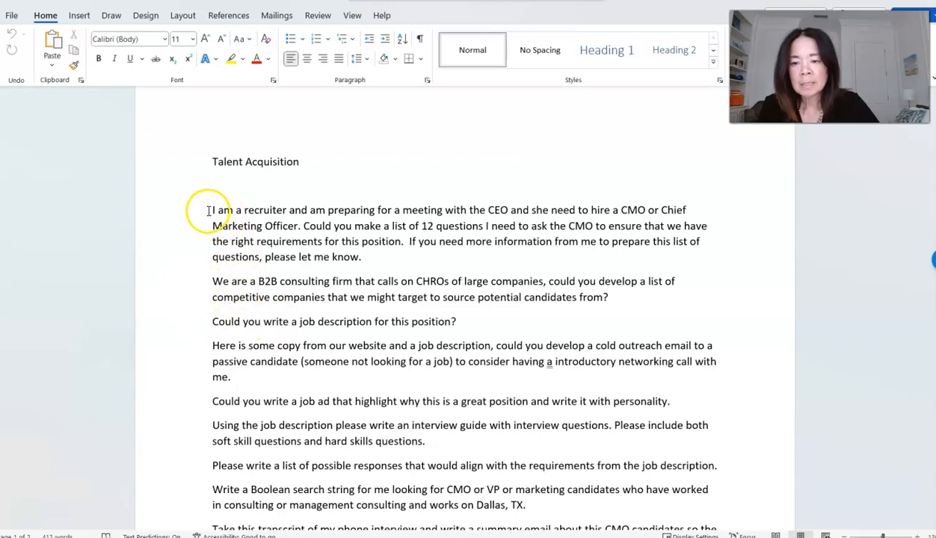
left_click_drag(212, 209, 361, 257)
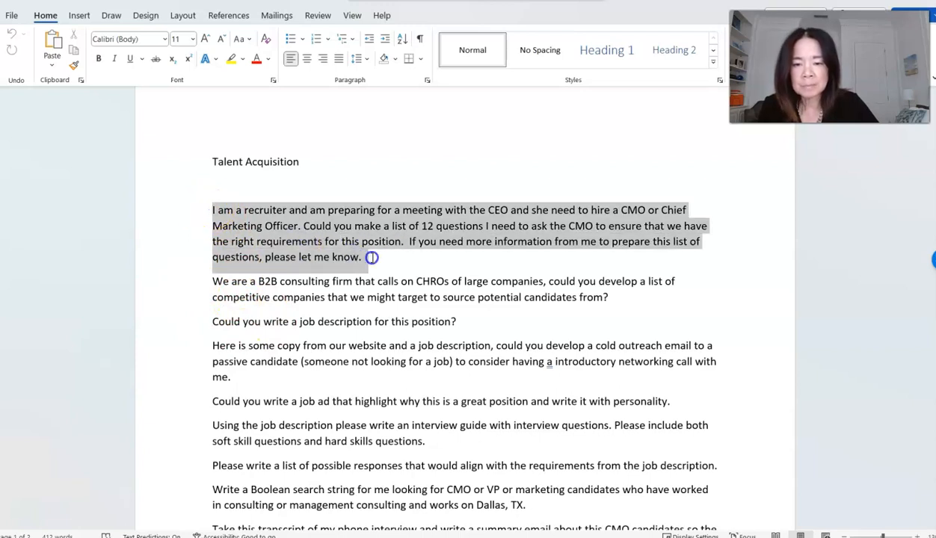
right_click(370, 258)
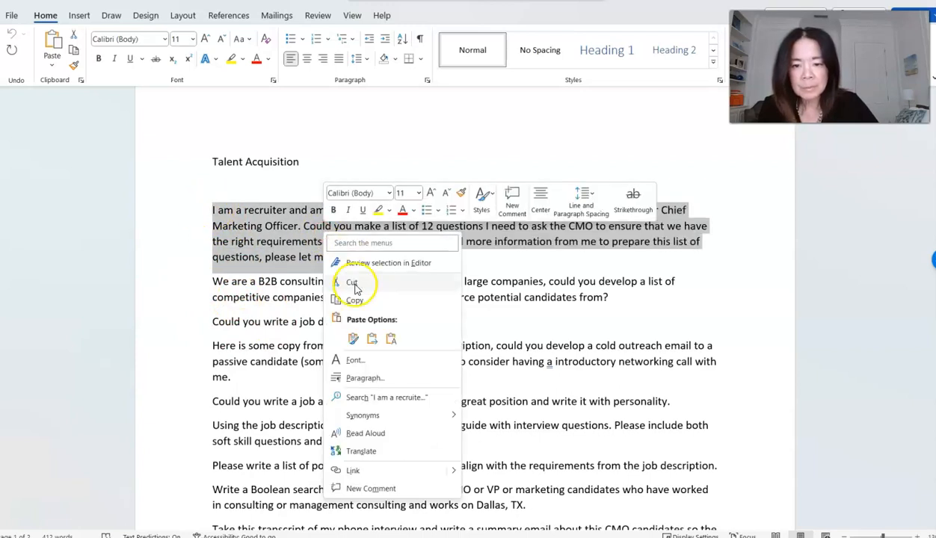
left_click(354, 299)
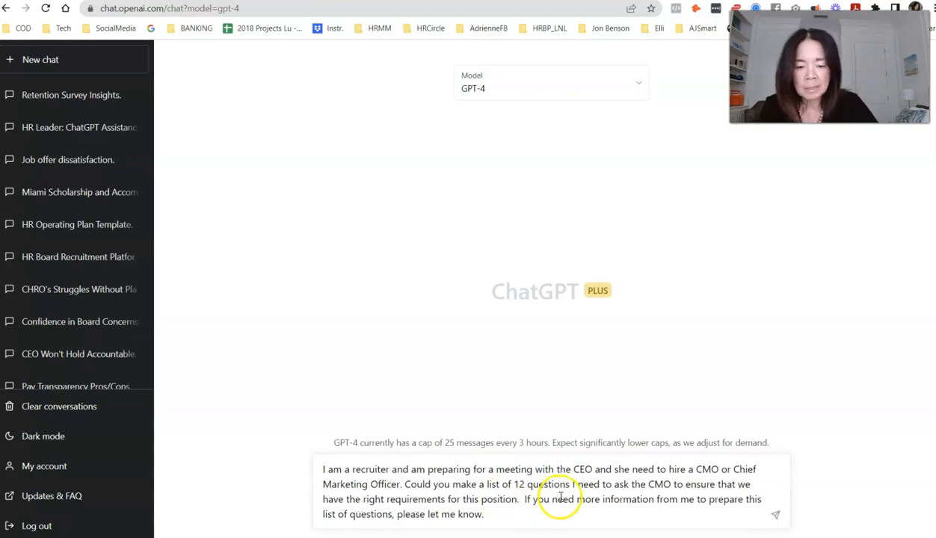
mouse_move(663, 365)
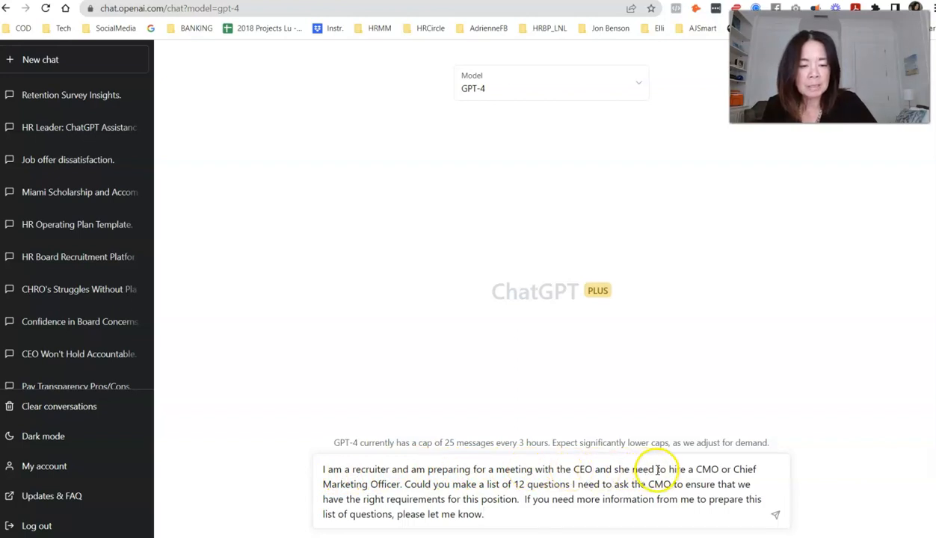
mouse_move(680, 459)
type("s")
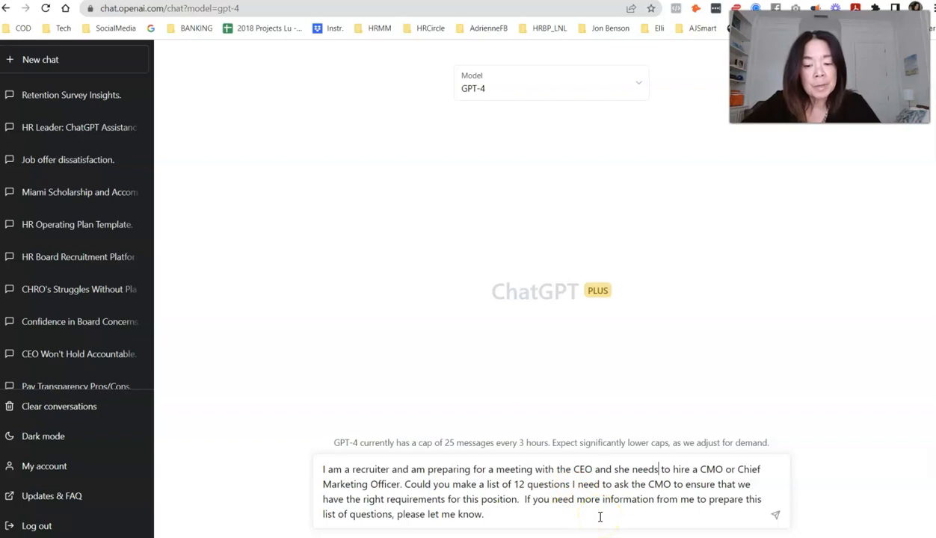
mouse_move(577, 514)
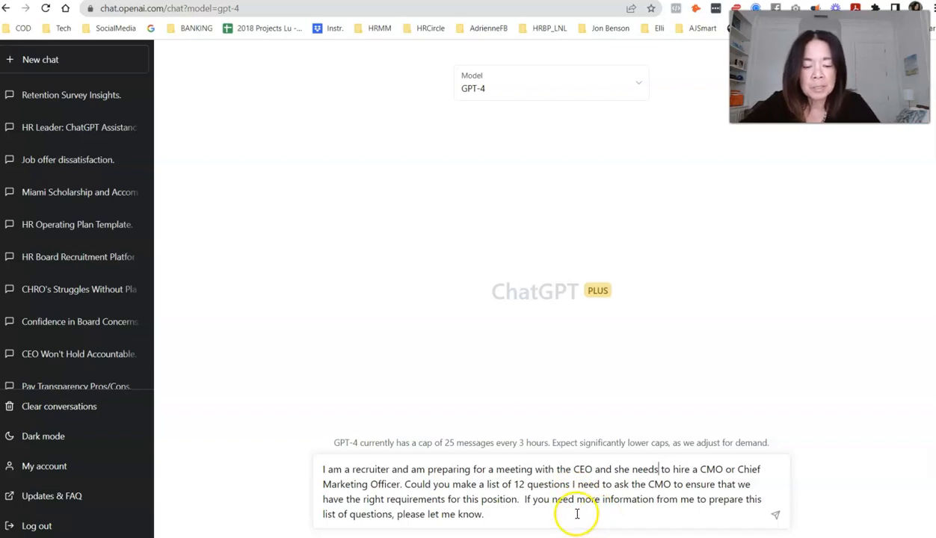
mouse_move(559, 509)
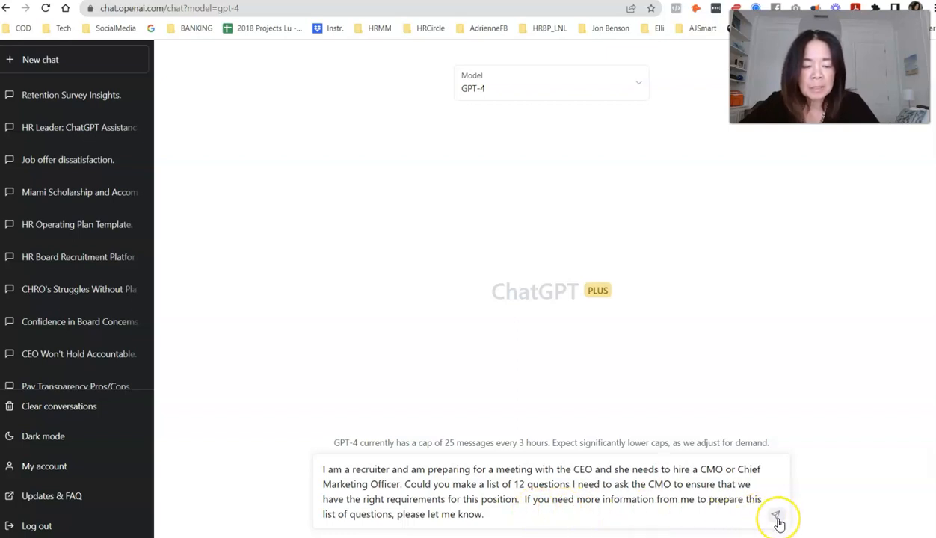
Step: Send the pasted prompt requesting 12 questions about the CEO's CMO hiring requirements
left_click(778, 517)
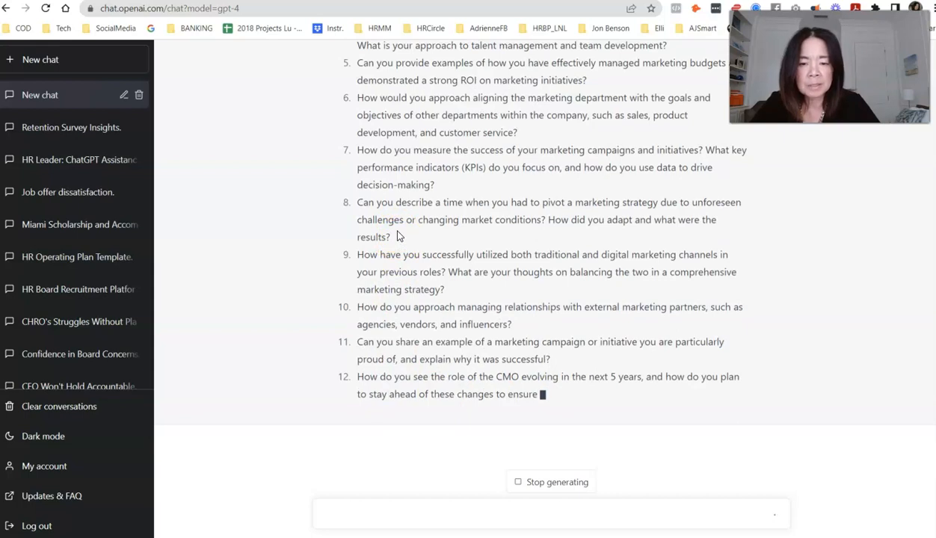
Step: Scroll down to read GPT-4's finished list of 12 CMO assessment questions
scroll("down", 3)
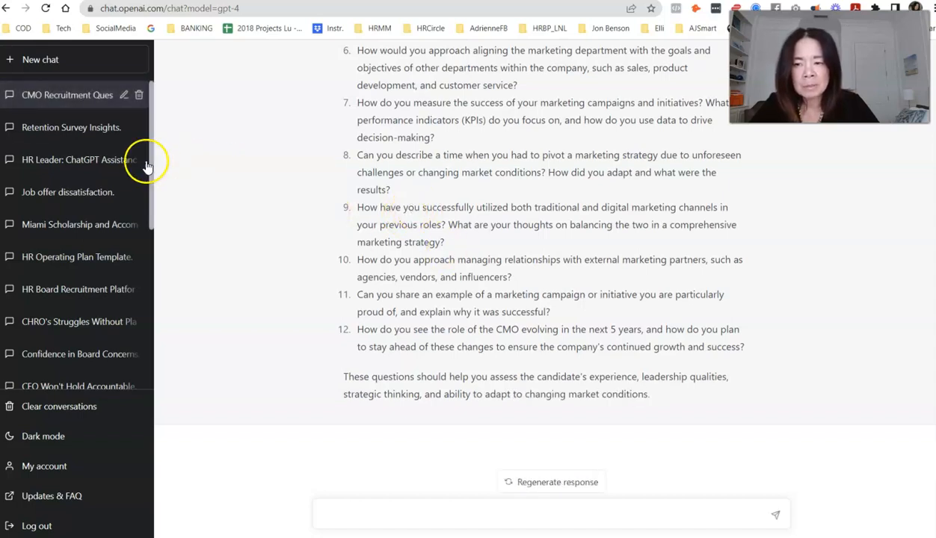
Step: Reopen the earlier HR Leader chat and scroll through its Talent Acquisition outline of CMO hiring prompts
left_click(72, 158)
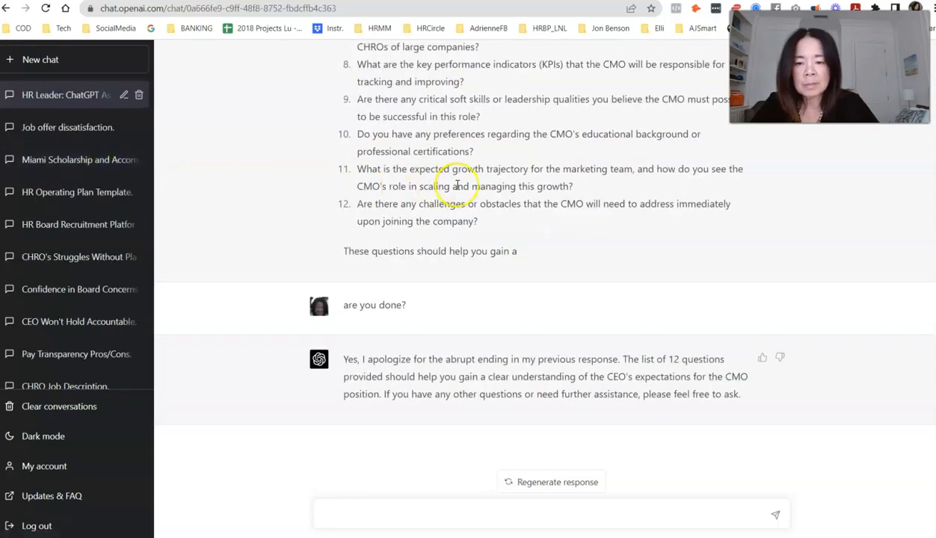
scroll("down", 3)
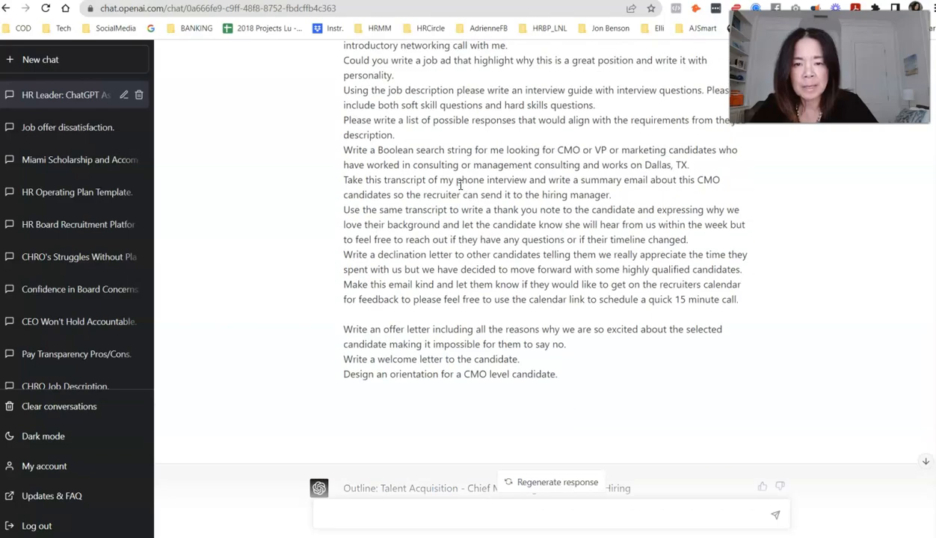
scroll("up", 3)
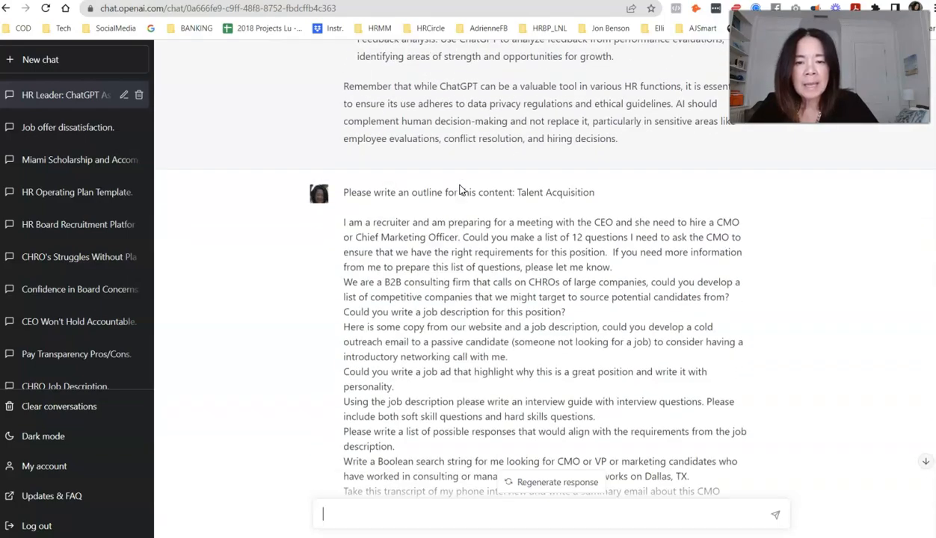
scroll("down", 3)
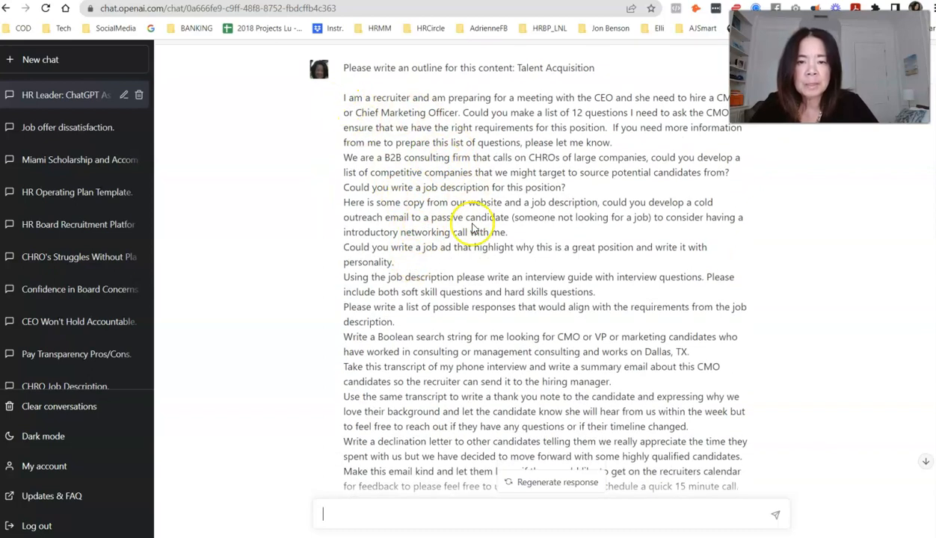
scroll("down", 3)
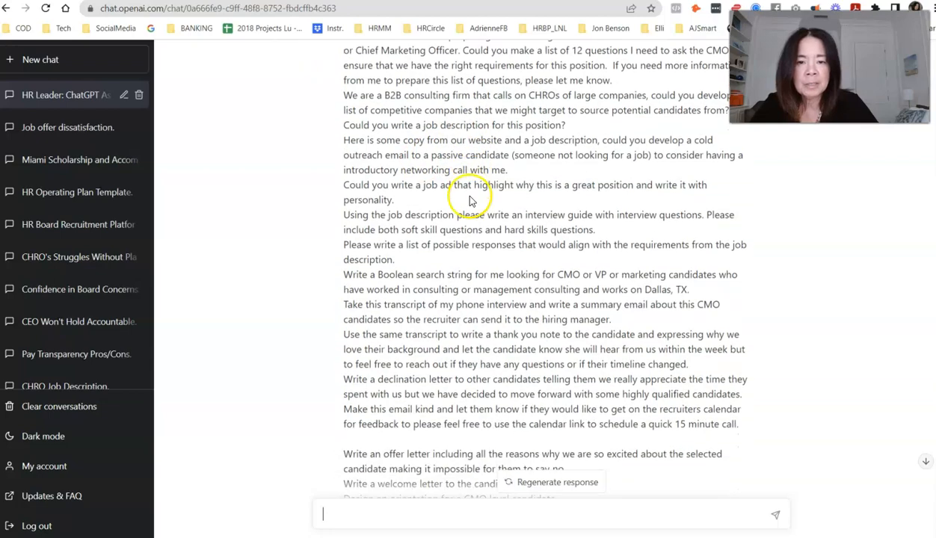
scroll("down", 3)
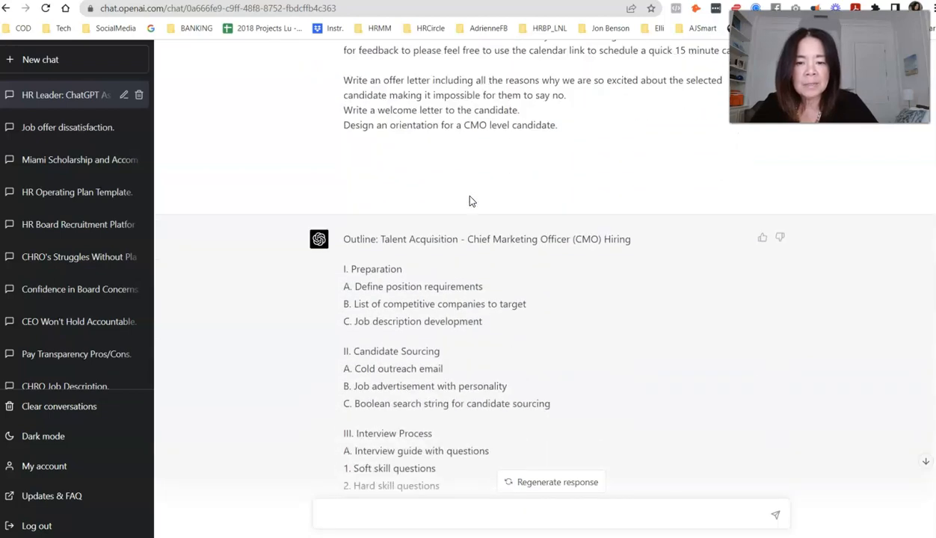
scroll("down", 3)
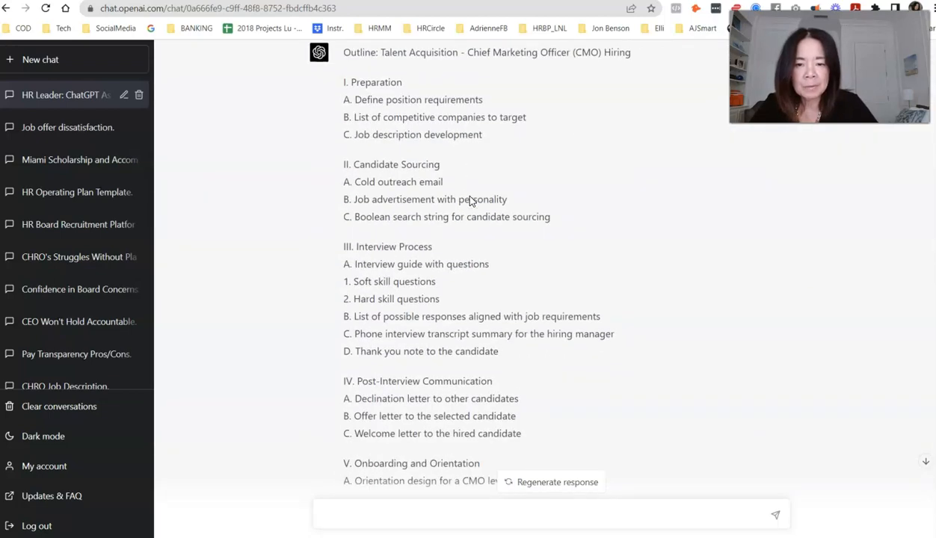
scroll("down", 3)
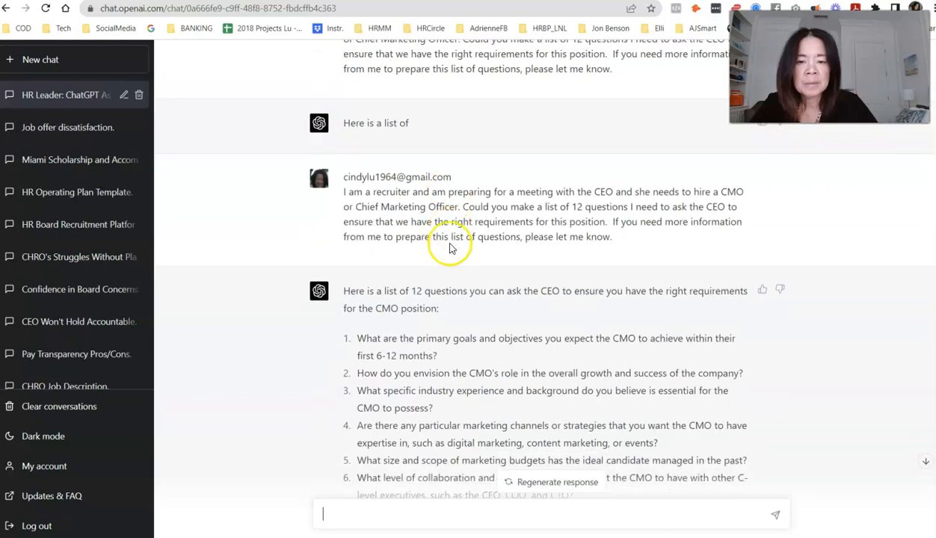
scroll("down", 3)
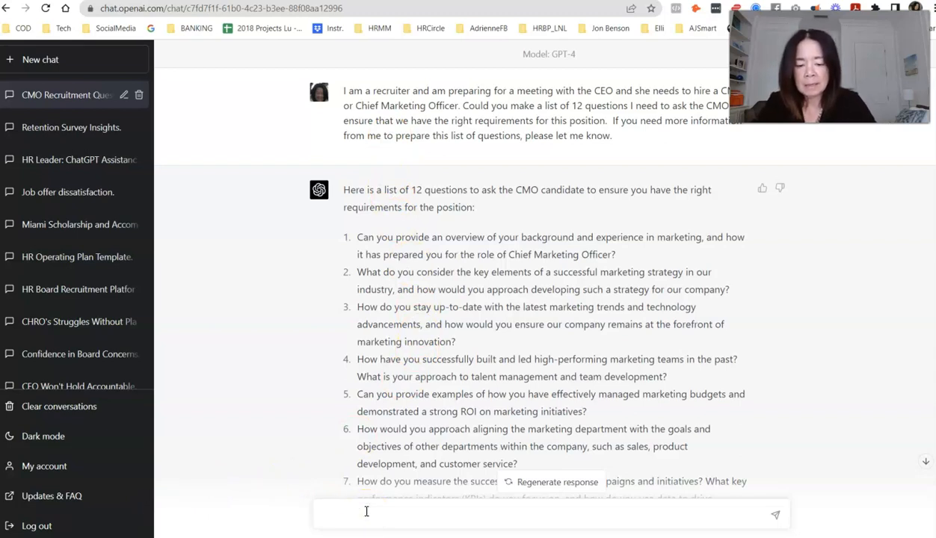
Step: Send a follow-up clarifying that scoping questions for the CEO about the CMO role were wanted, and read the 12 new questions
type("I was actually looking for scoping question to")
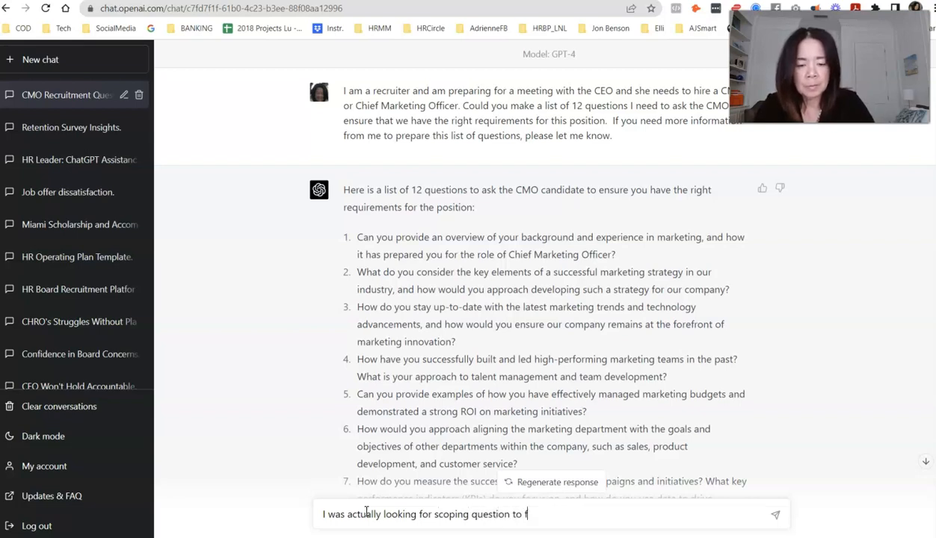
type("first ask the CEO about")
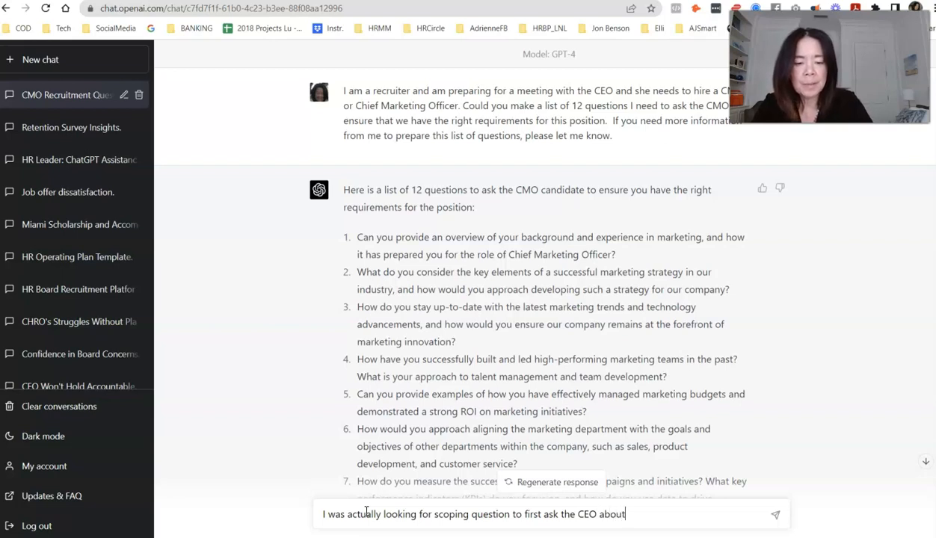
type("what she wants in the role")
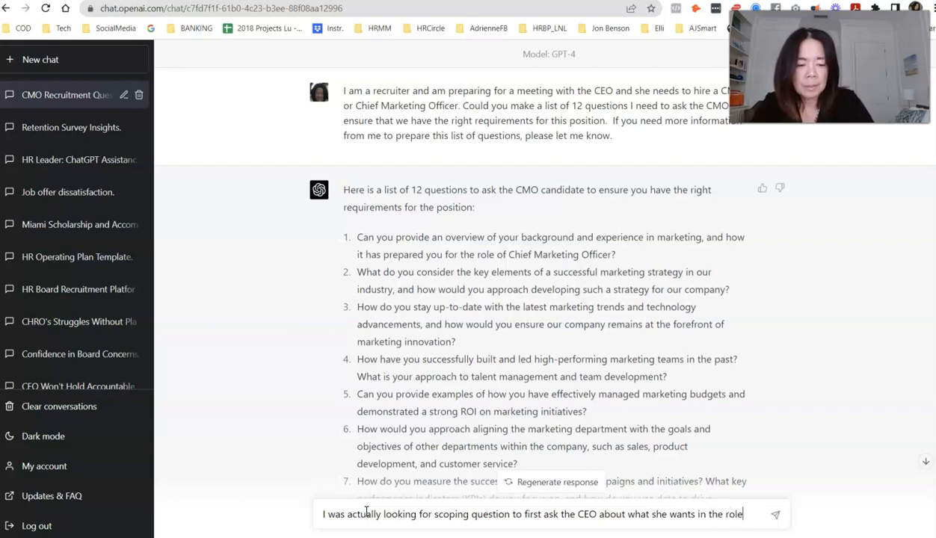
type(".")
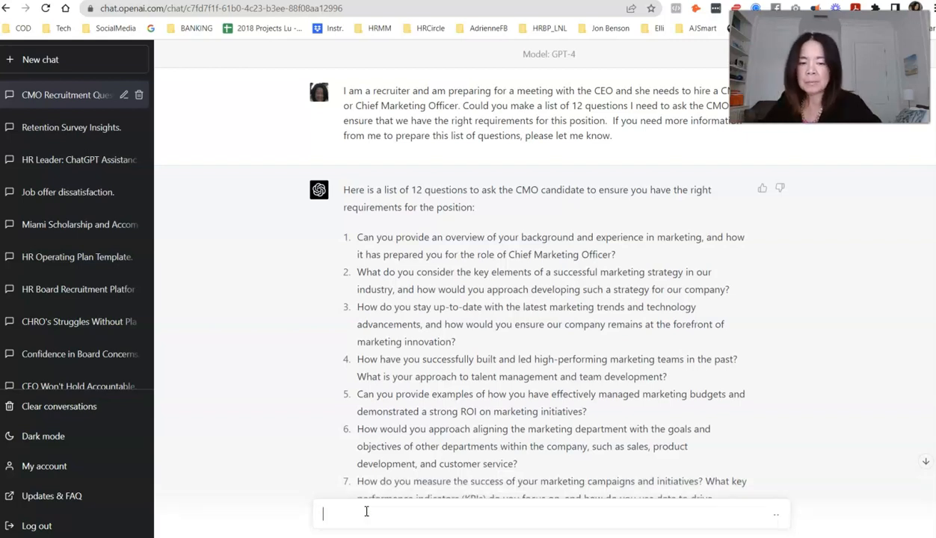
scroll("down", 3)
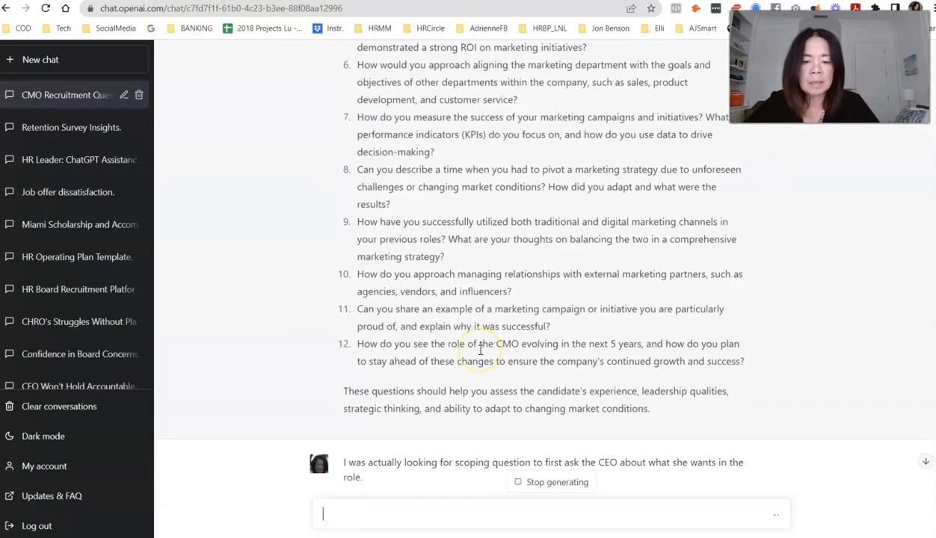
scroll("down", 3)
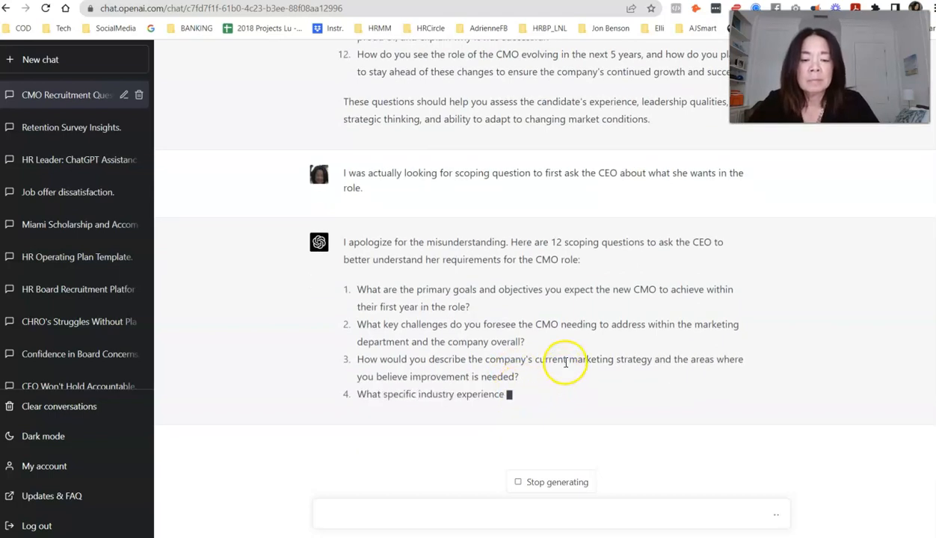
mouse_move(478, 283)
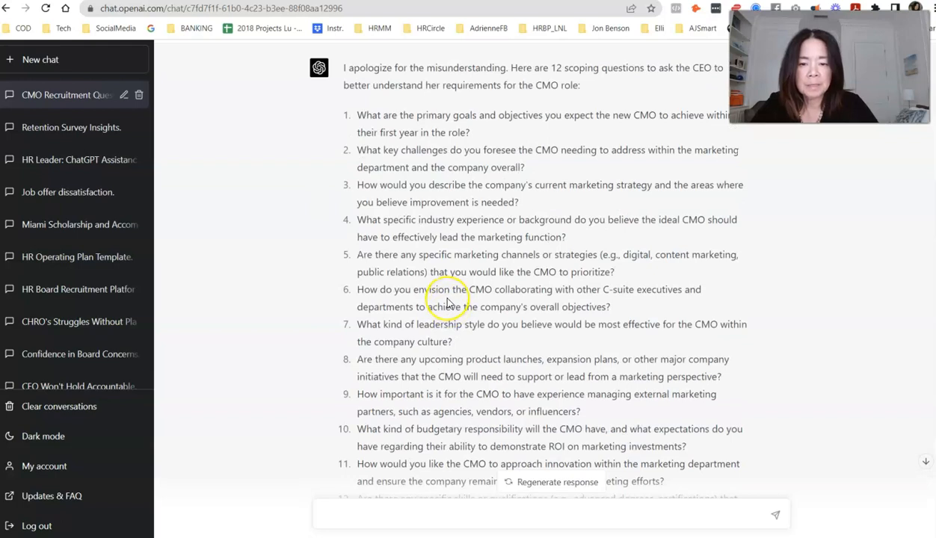
scroll("down", 3)
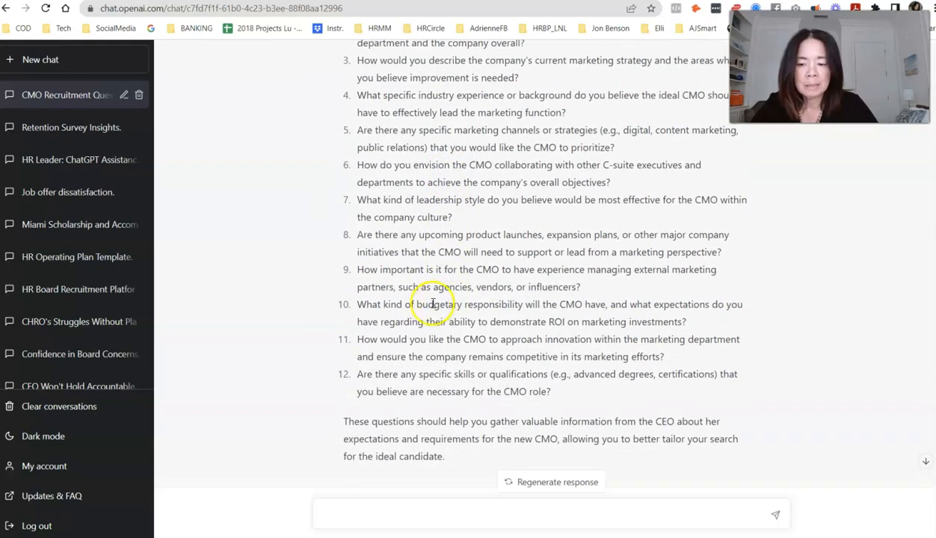
scroll("down", 3)
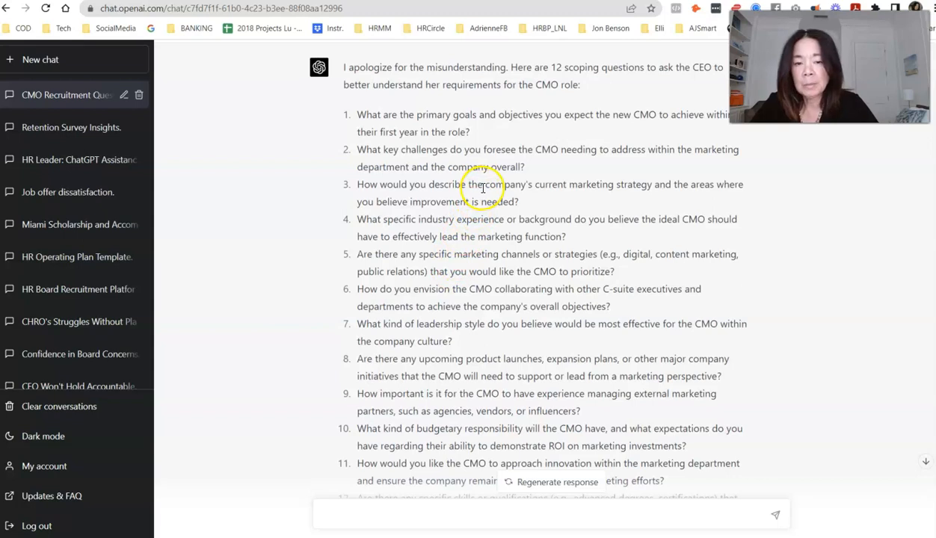
mouse_move(463, 248)
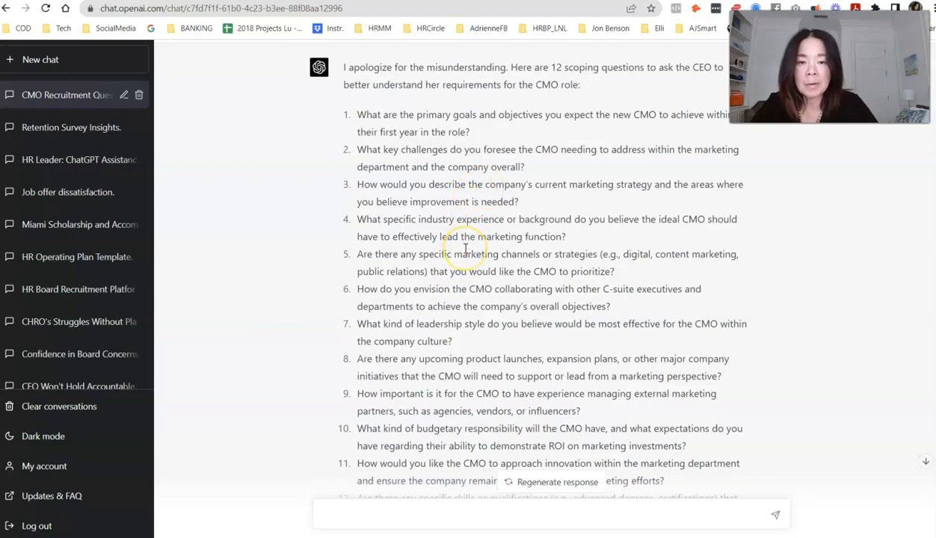
scroll("down", 3)
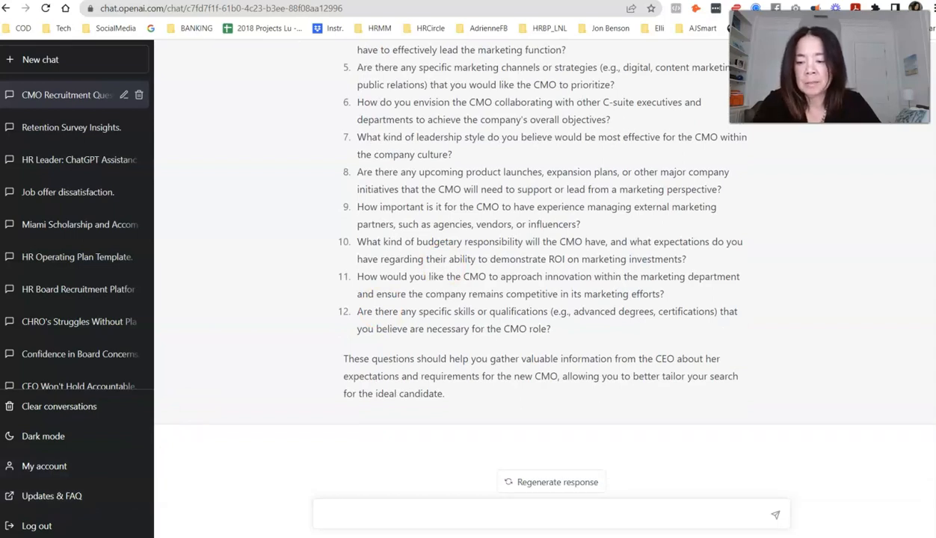
Step: Ask to add the 3 must-have hard skills and 3 must-have soft skills, then highlight the two added questions
type("Typically I like to find out the 3 must have hard skills and 3 must have soft skills, can you add these into the list?")
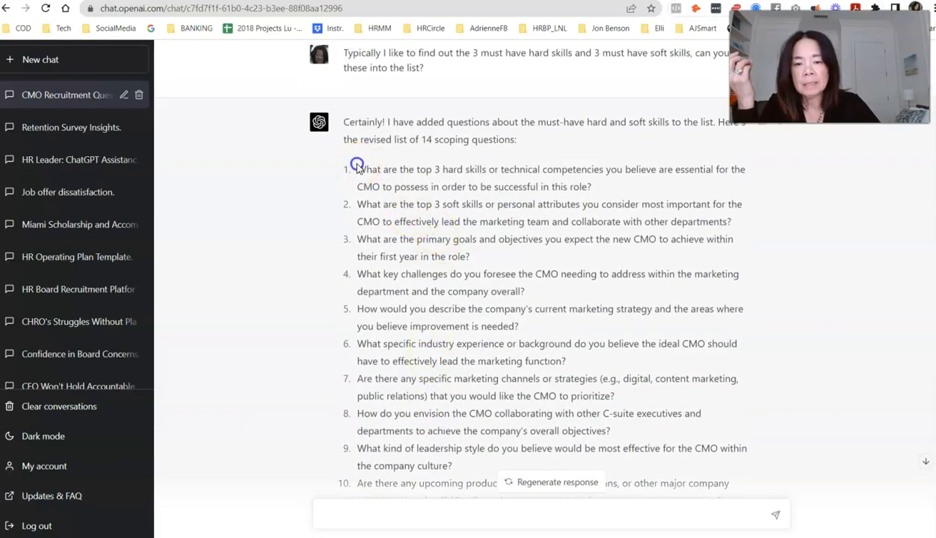
left_click_drag(355, 163, 761, 226)
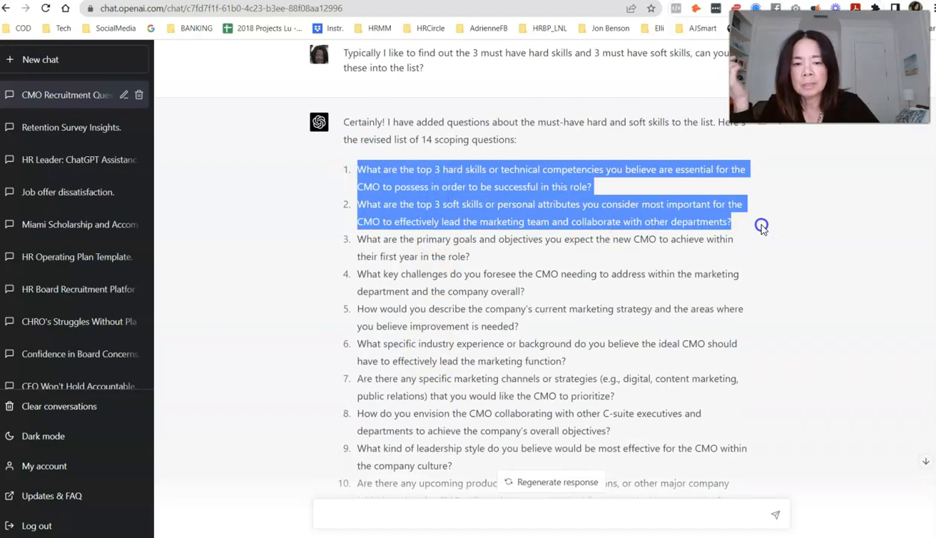
scroll("down", 3)
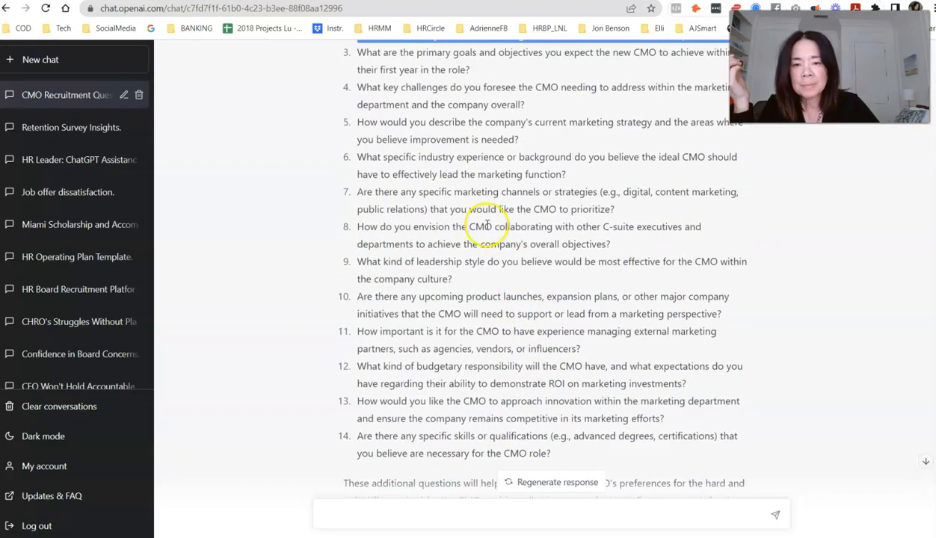
scroll("down", 3)
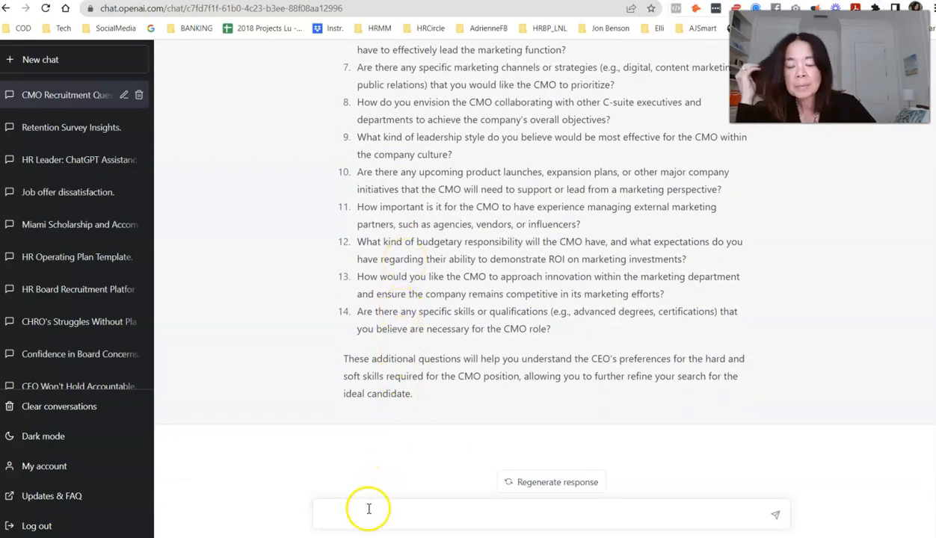
Step: Send a prompt describing the B2B human capital consulting firm calling on CHROs and asking which competitor firms to target
left_click(368, 514)
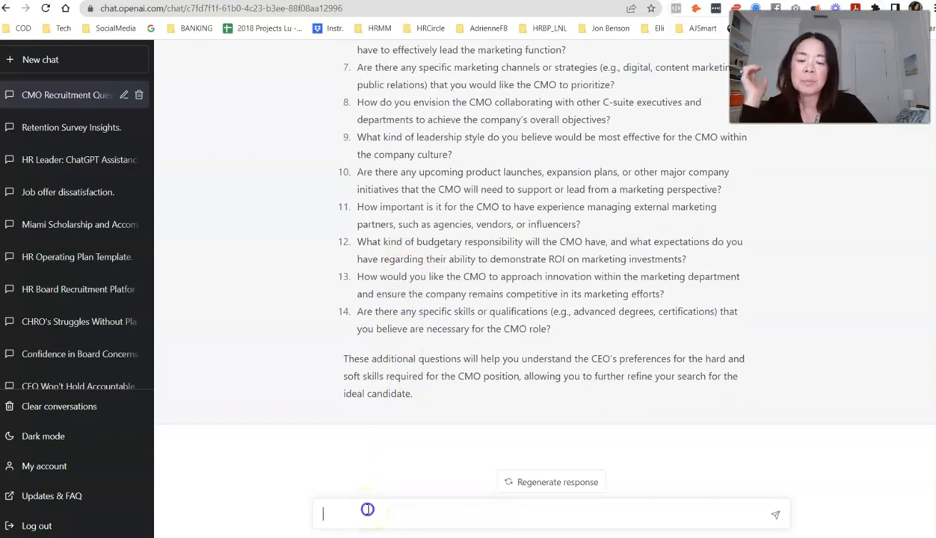
type("We are a B2B human capital consulting firm that calls on CHROs of large companies, could you develop a list of competitive companies that we might target to source potential candidates from?")
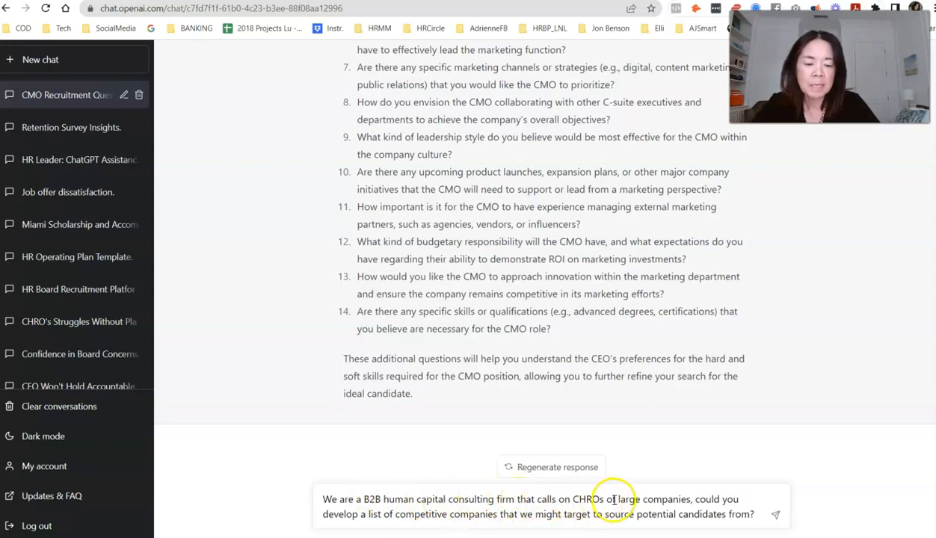
mouse_move(297, 523)
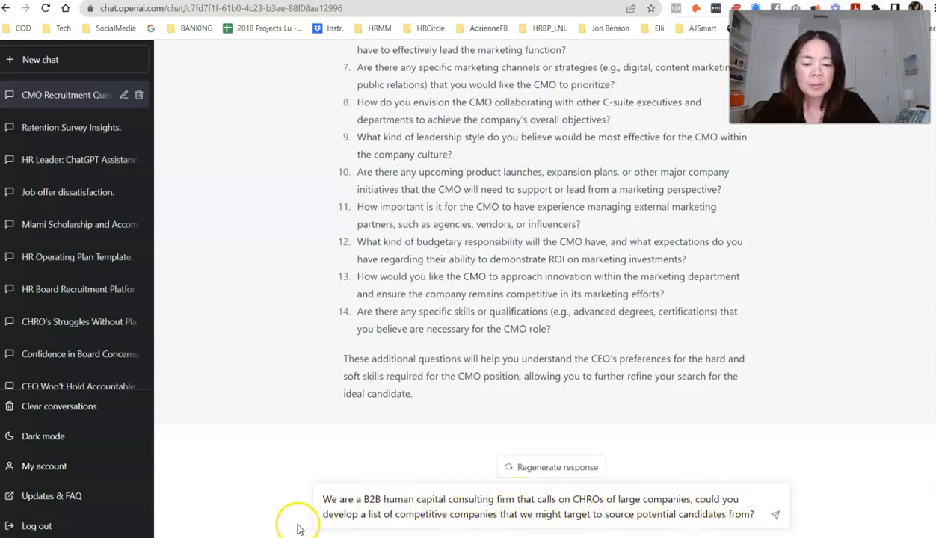
left_click(601, 515)
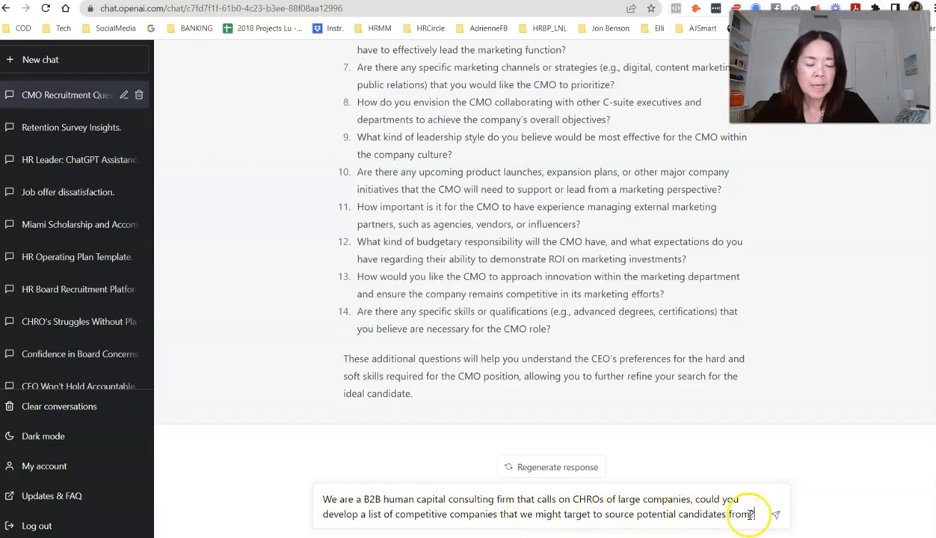
mouse_move(843, 467)
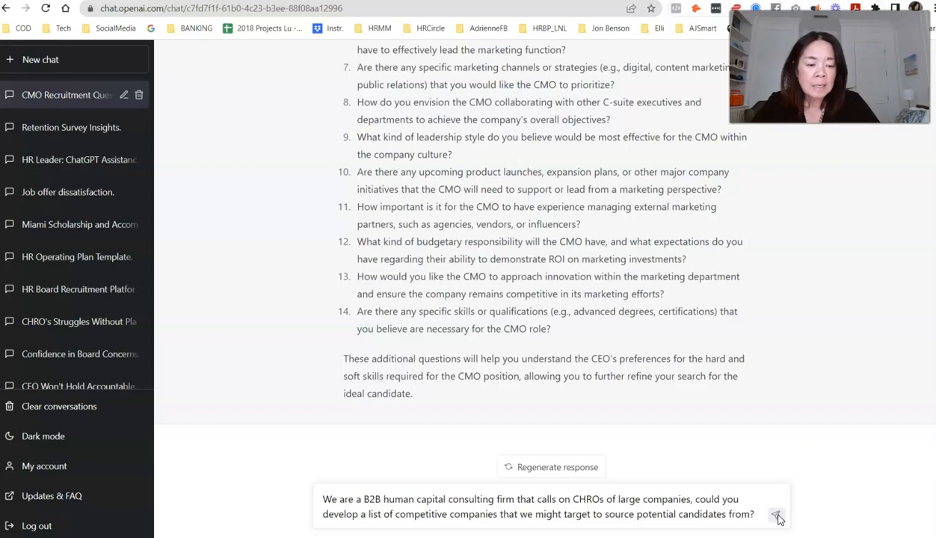
left_click(777, 516)
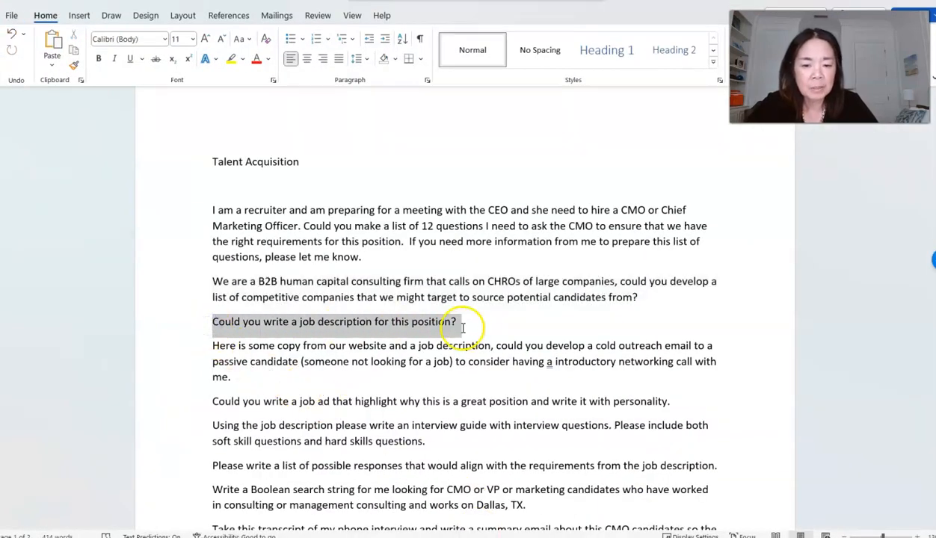
Step: Ask 'Could you write a job description for this position?' and scroll through the CMO job description to its To Apply section
right_click(462, 329)
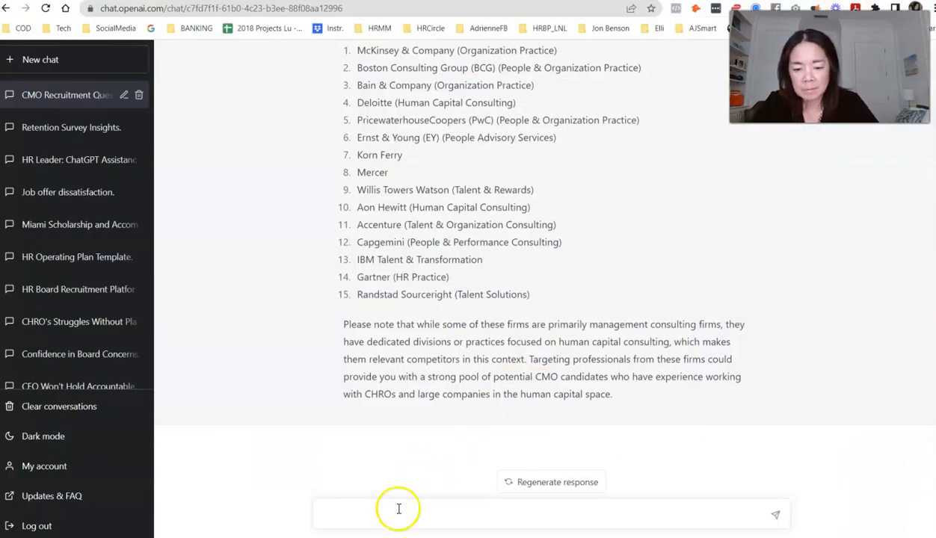
type("Could you write a job description for this position?")
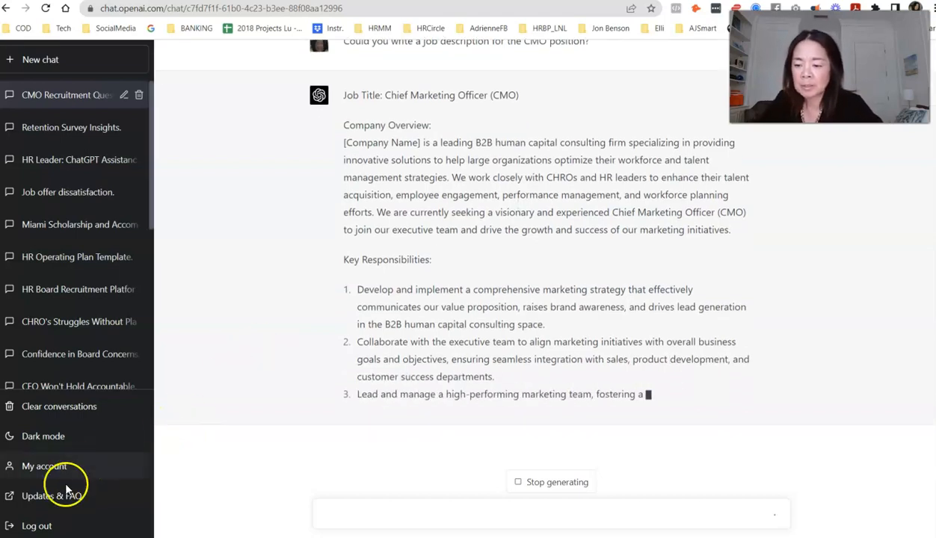
scroll("down", 3)
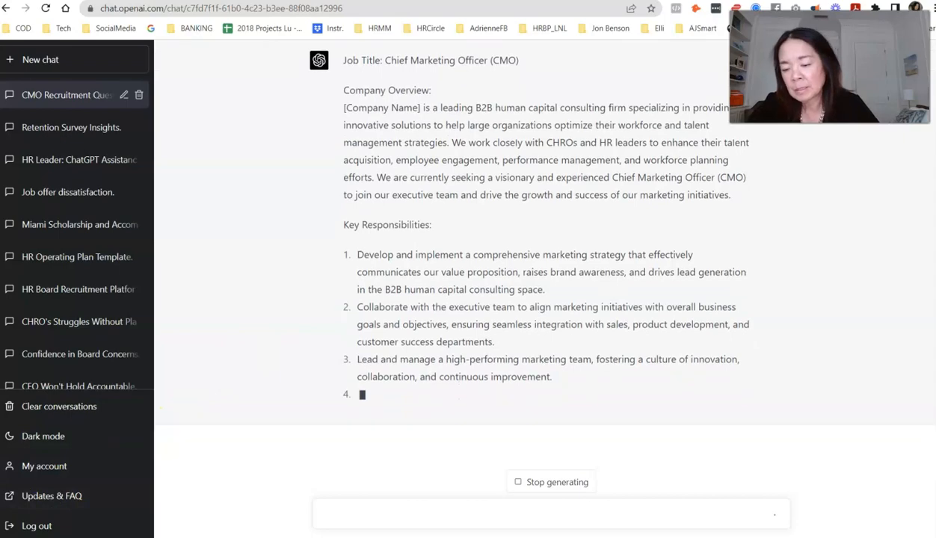
scroll("down", 3)
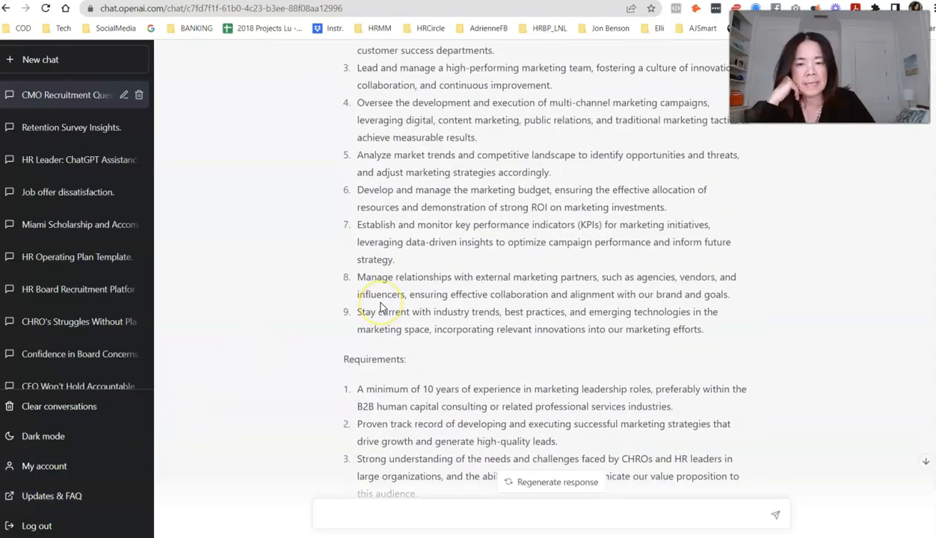
scroll("up", 3)
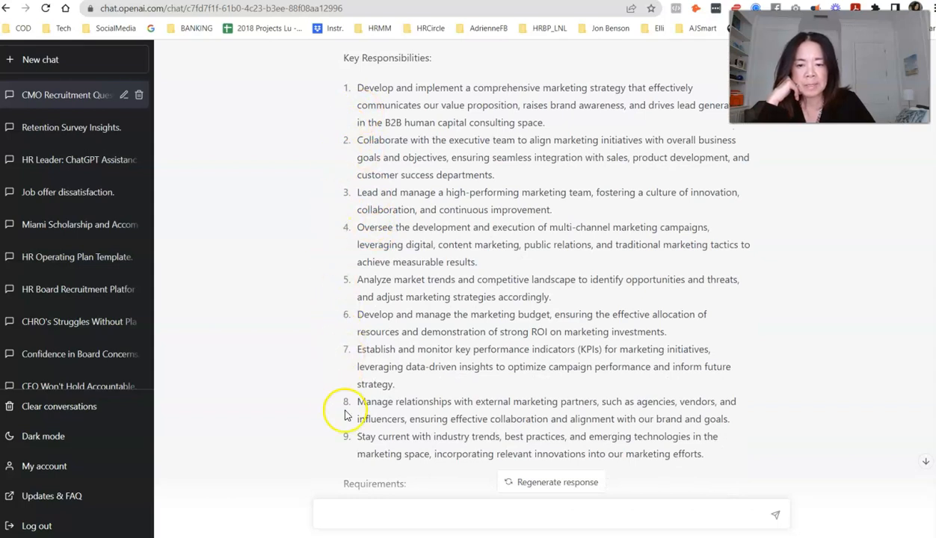
scroll("down", 3)
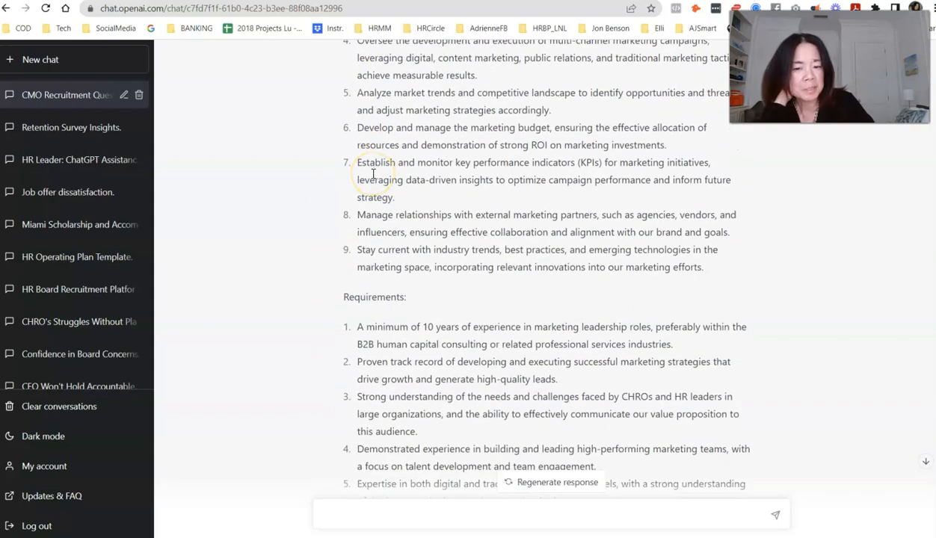
scroll("down", 3)
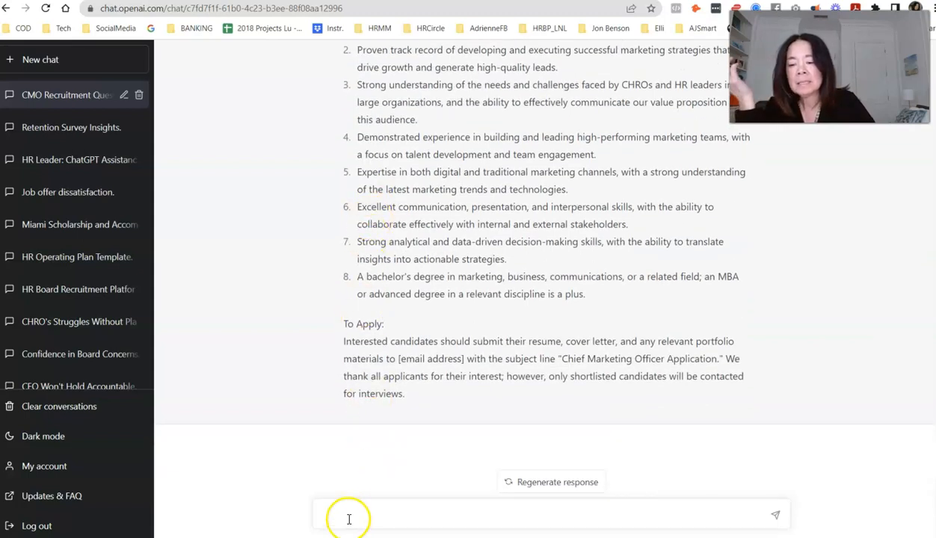
Step: Request a shorter, hook-driven rewrite of the job description with a $175,000–$250,000 pay transparency range
left_click(348, 514)
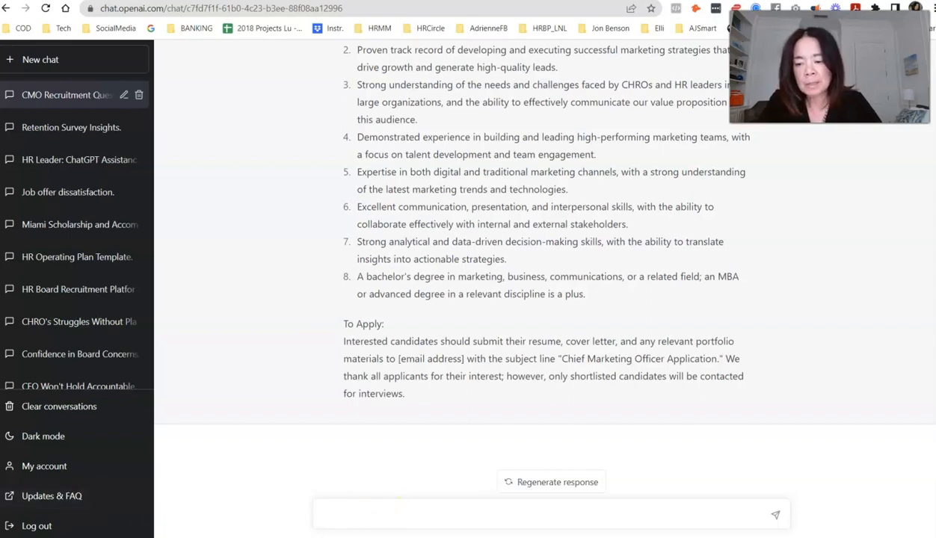
type("Could you rewrite this job description to make it shorter but also give it a hook so that the candidate will want to apply.  Also we practice pay transparency, please add a compensation range for base salary of $175,000 to $250,000.")
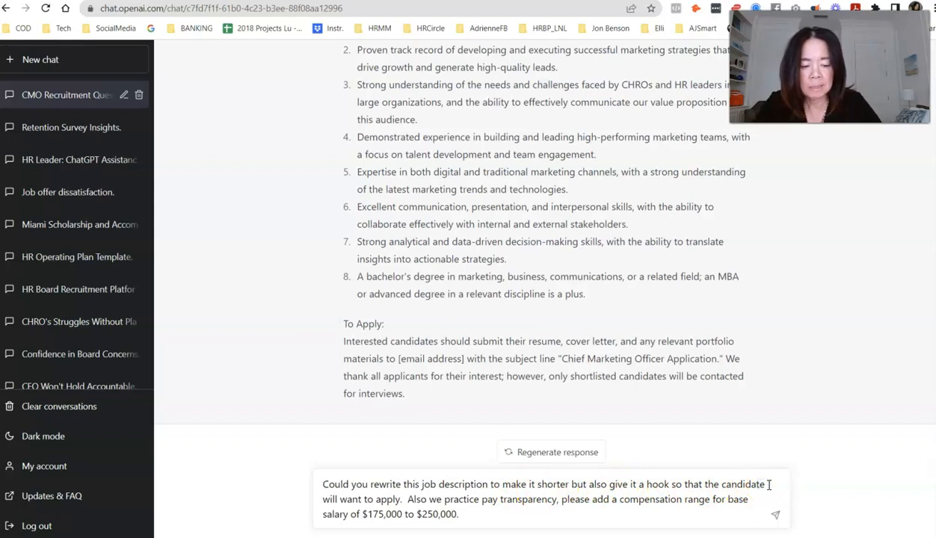
type("s")
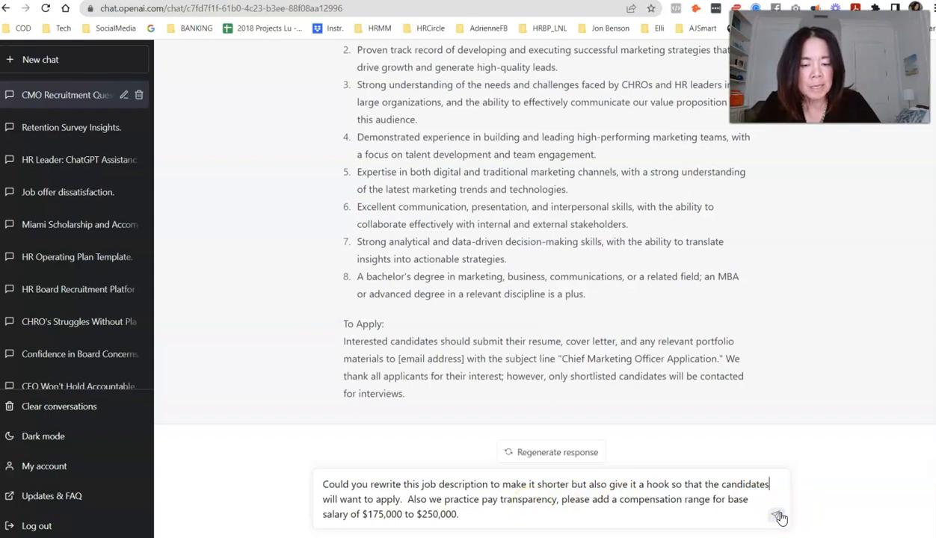
left_click(781, 517)
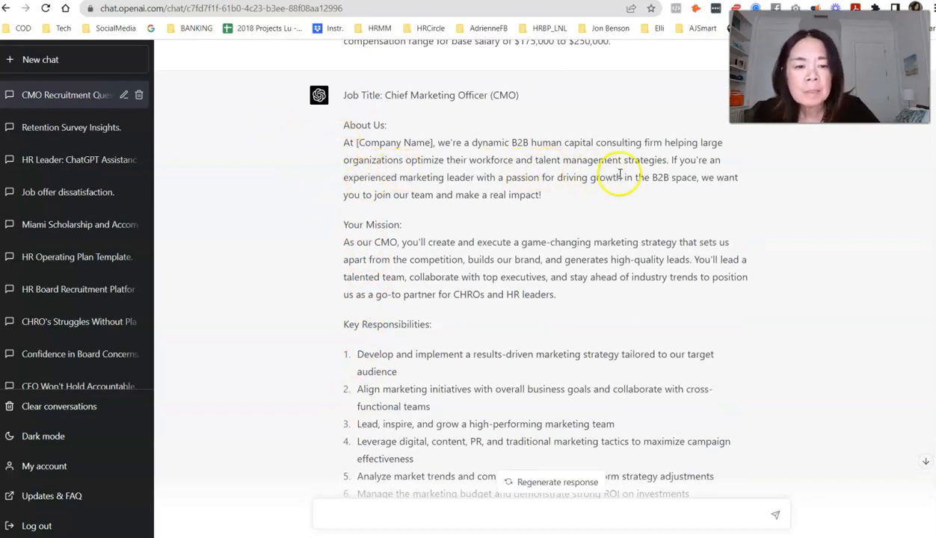
mouse_move(642, 191)
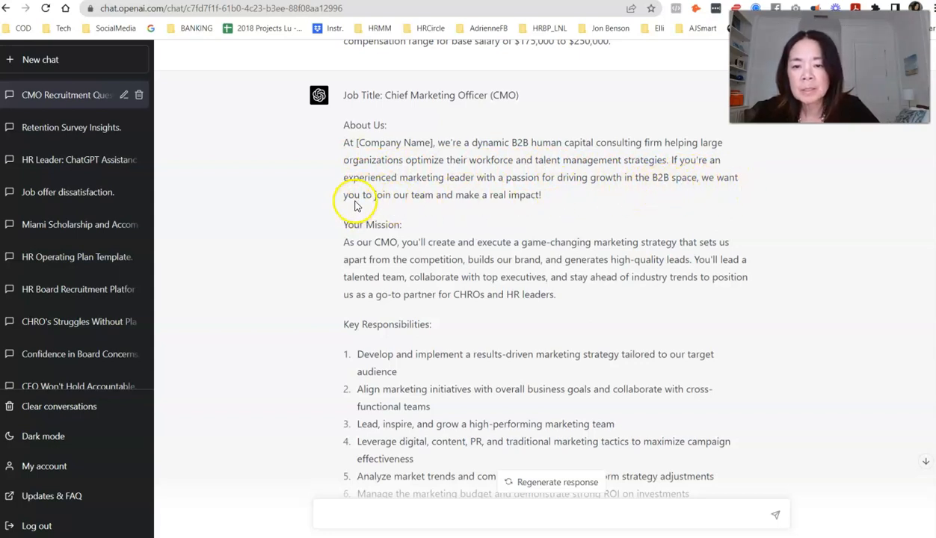
mouse_move(417, 215)
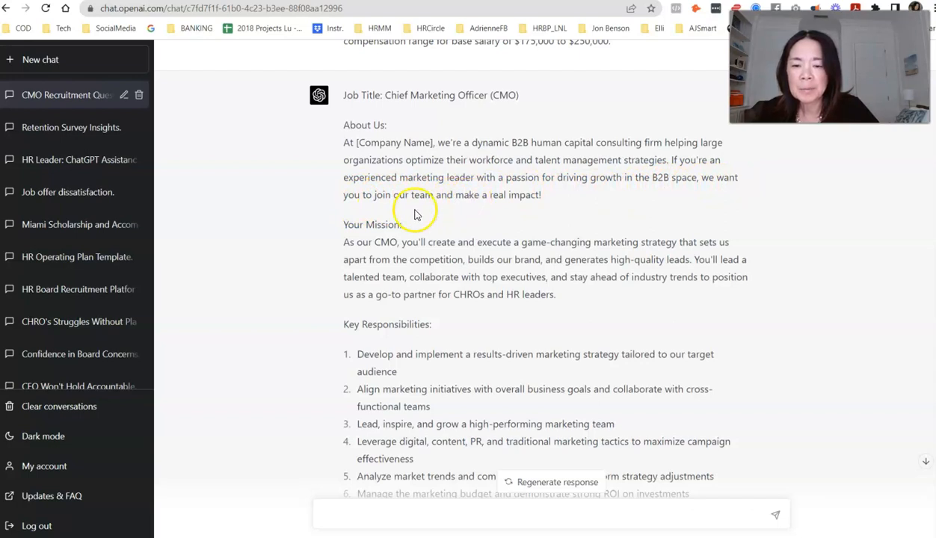
Step: Scroll through the rewritten CMO description with its mission section and compensation range
scroll("down", 3)
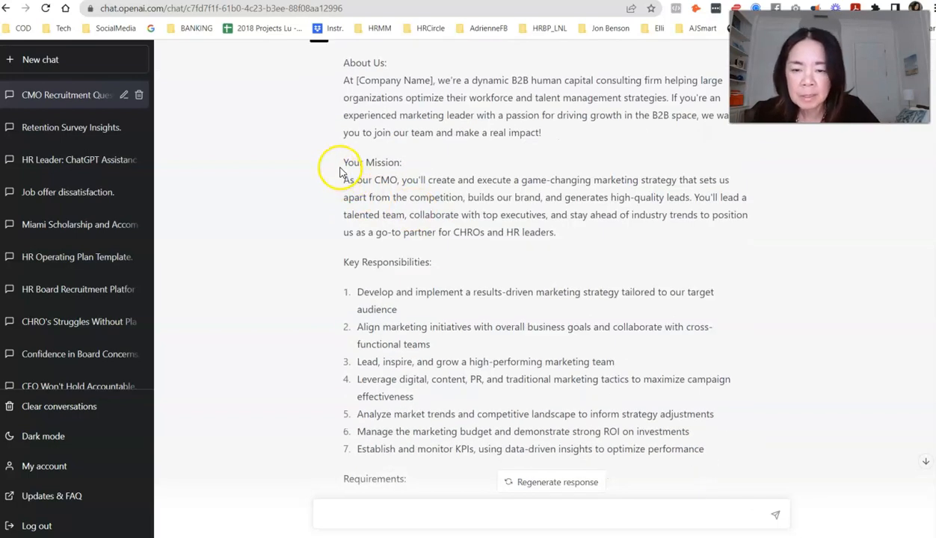
mouse_move(342, 212)
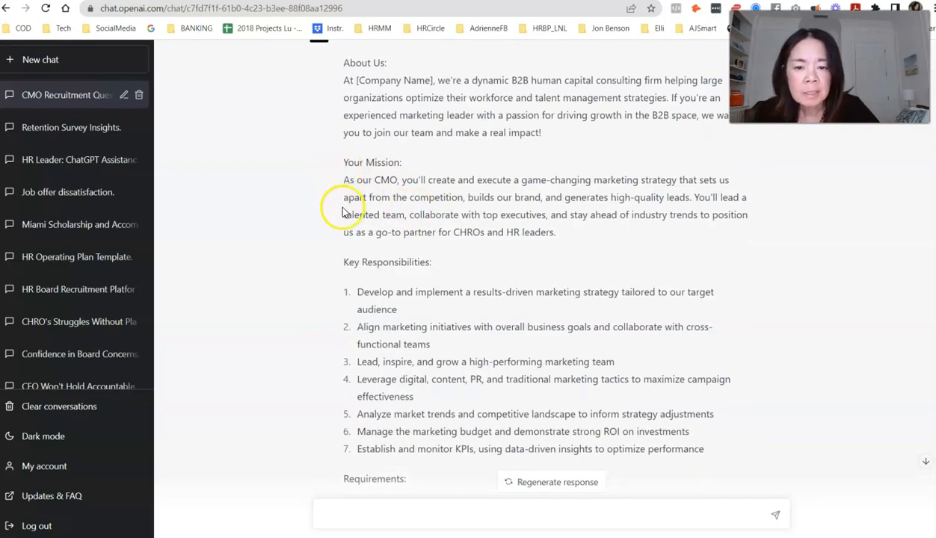
scroll("down", 3)
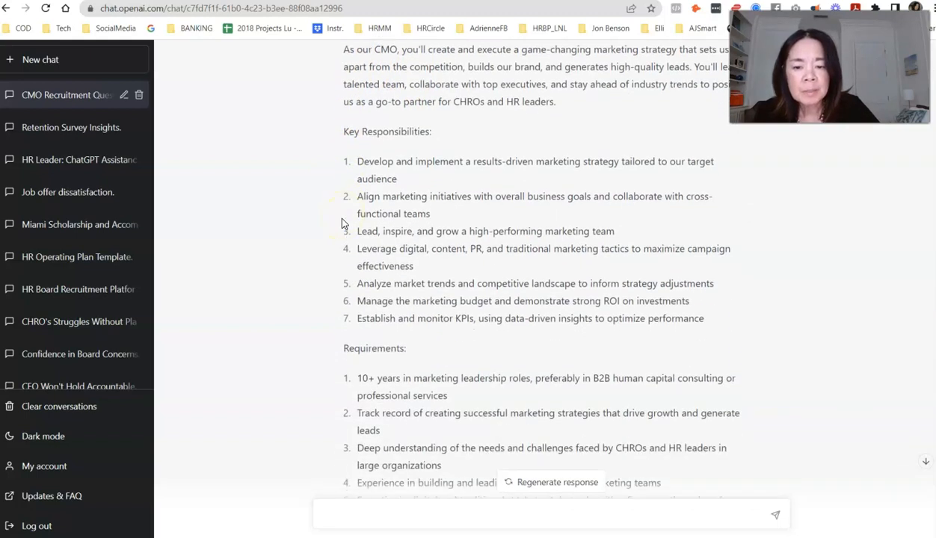
scroll("down", 3)
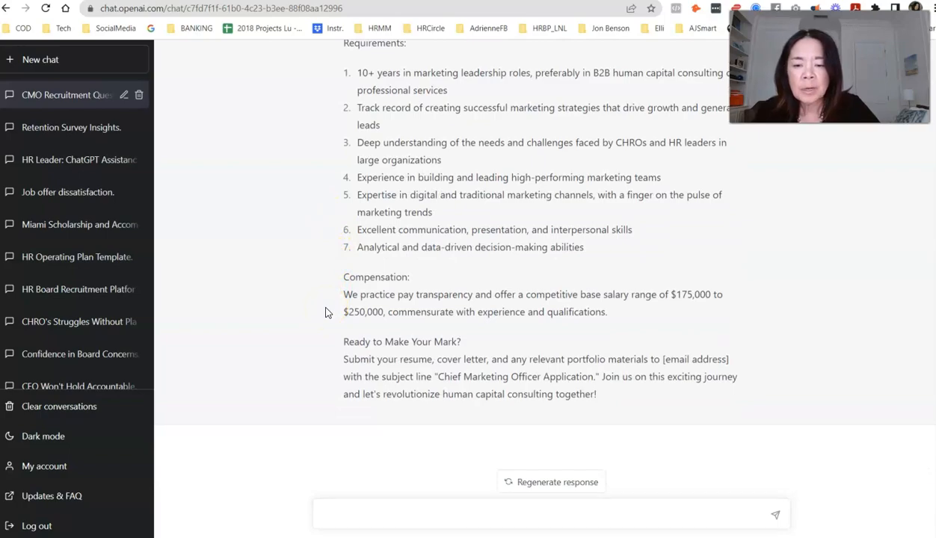
scroll("down", 3)
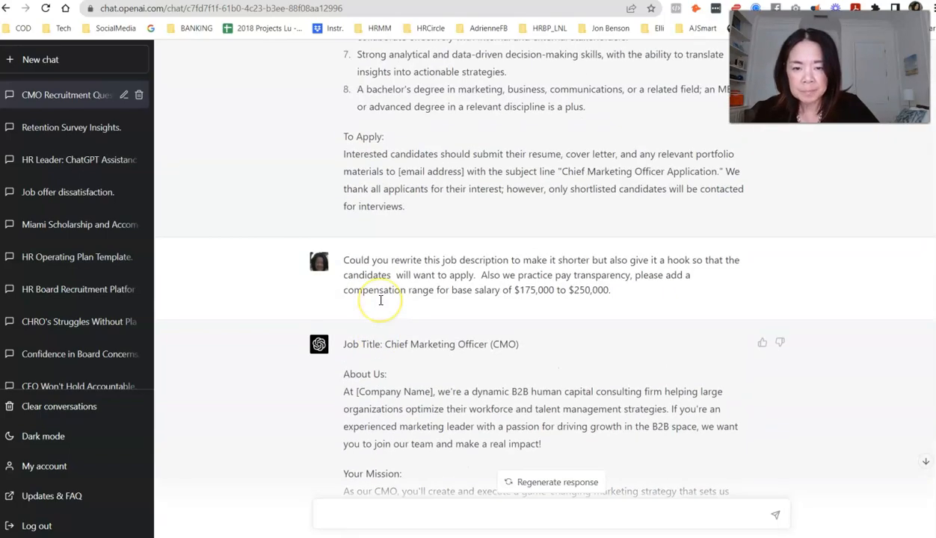
scroll("down", 3)
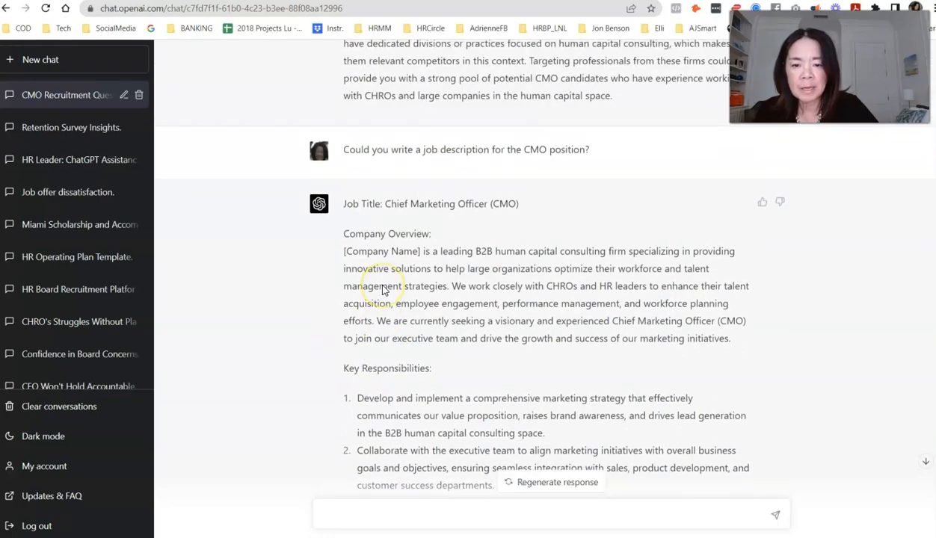
scroll("down", 3)
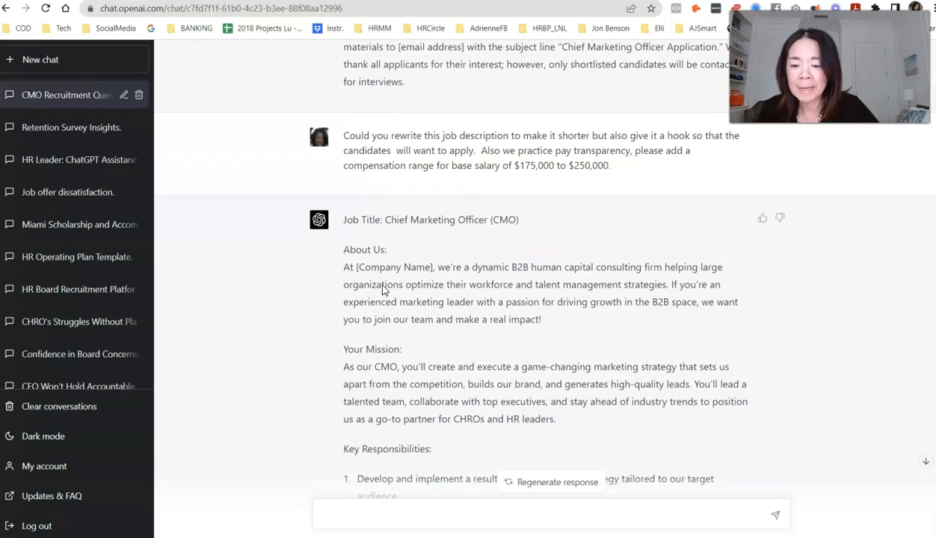
scroll("down", 3)
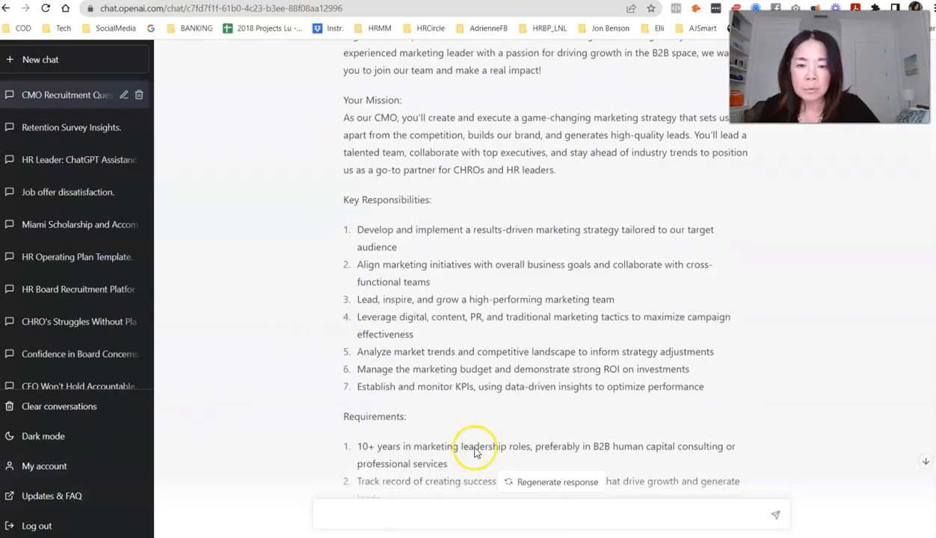
scroll("down", 3)
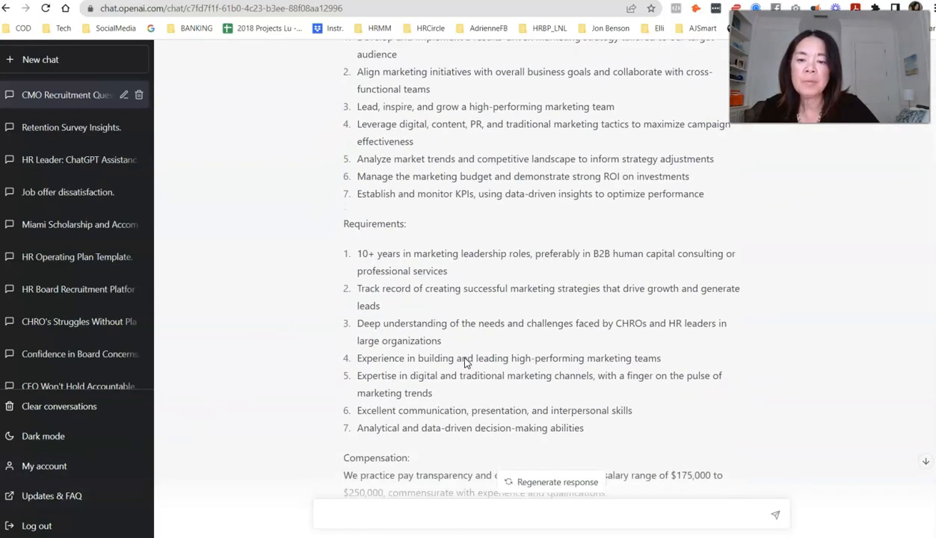
scroll("down", 3)
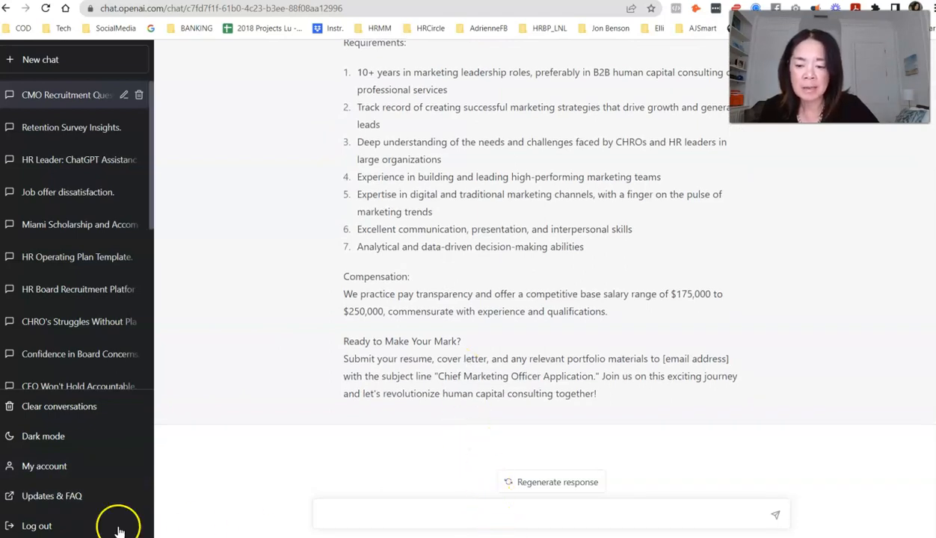
mouse_move(114, 502)
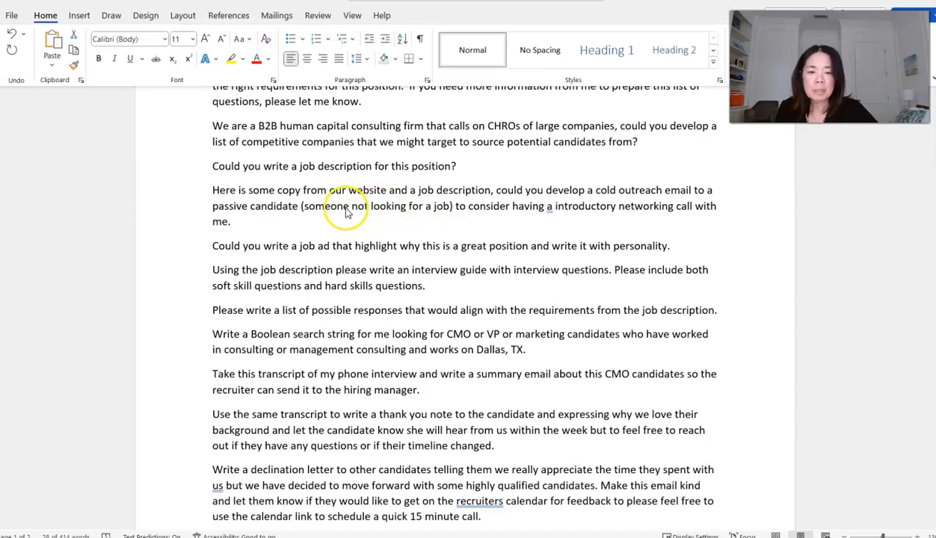
mouse_move(240, 208)
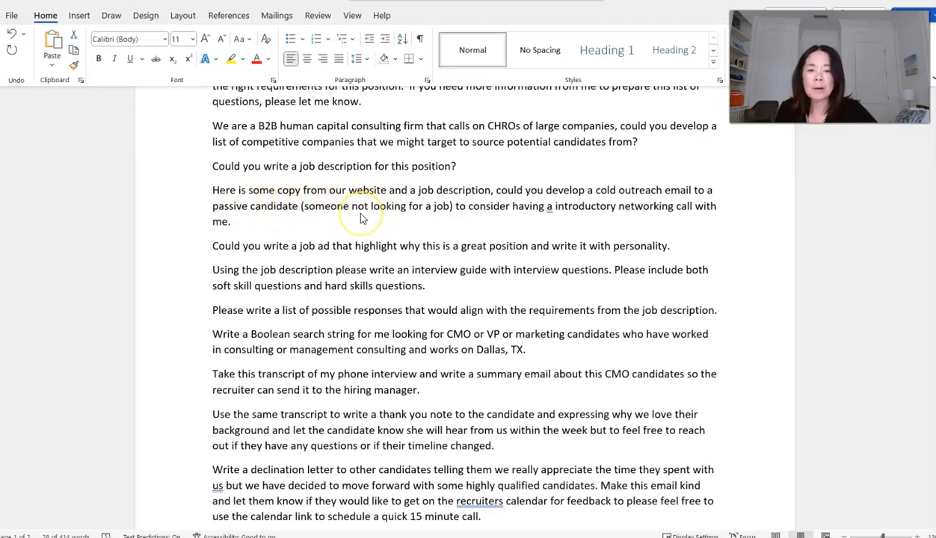
Step: Copy the Word prompt asking for a Boolean search string for CMO/VP Marketing candidates in Dallas, TX
scroll("down", 3)
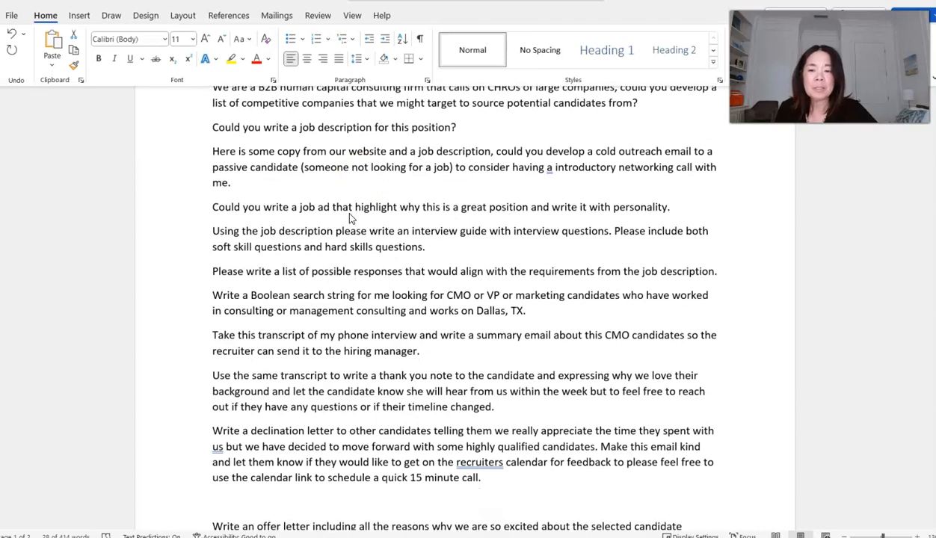
scroll("down", 3)
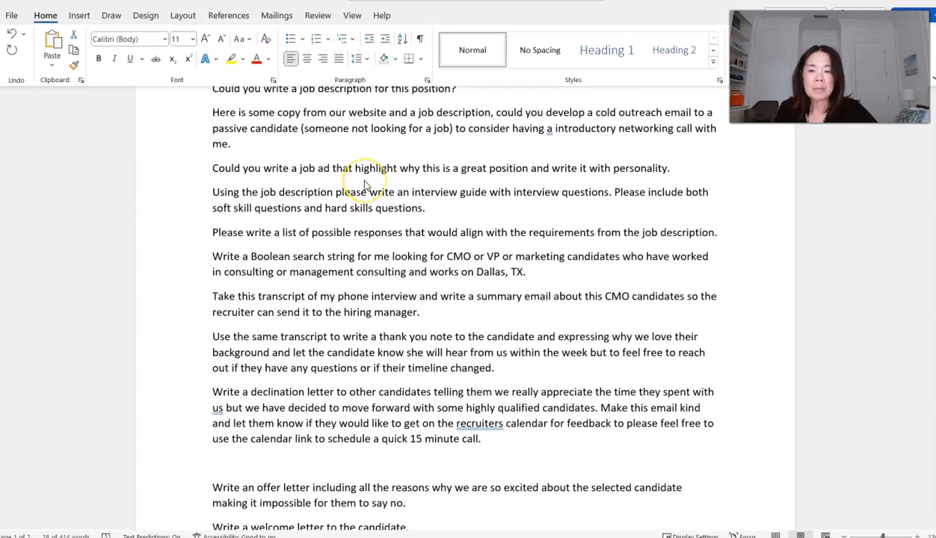
mouse_move(433, 191)
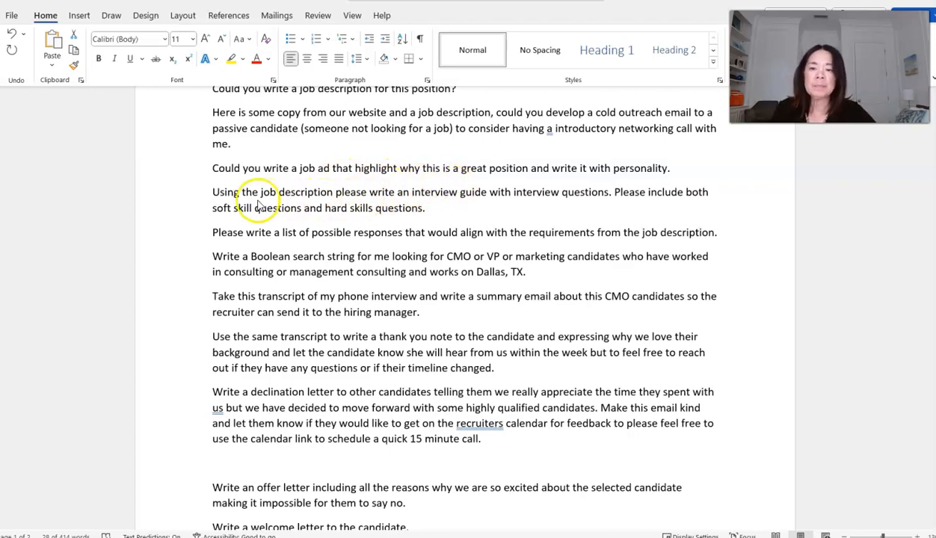
mouse_move(484, 203)
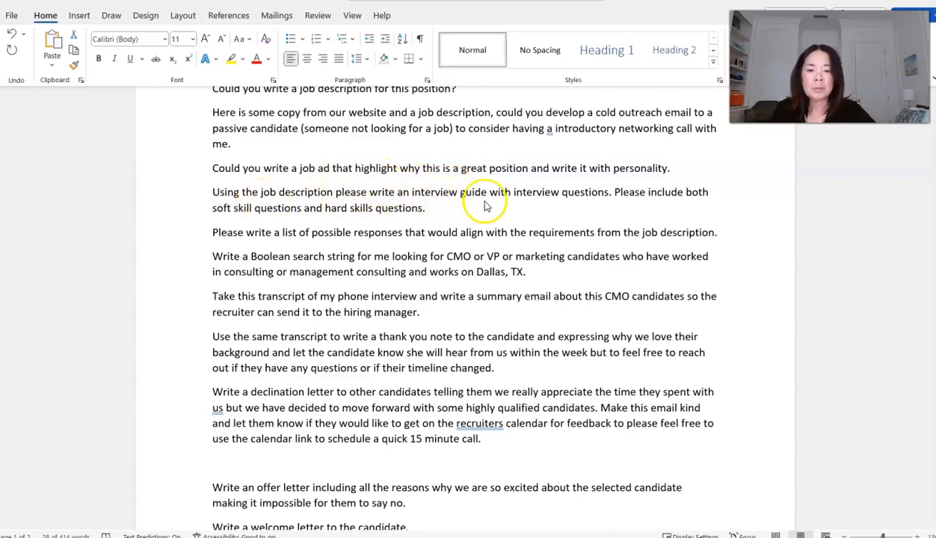
scroll("down", 3)
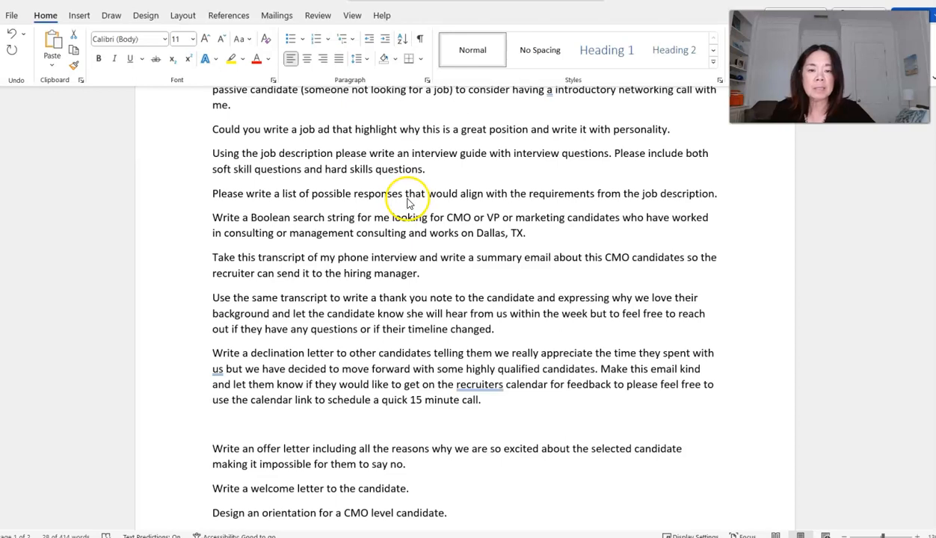
mouse_move(345, 219)
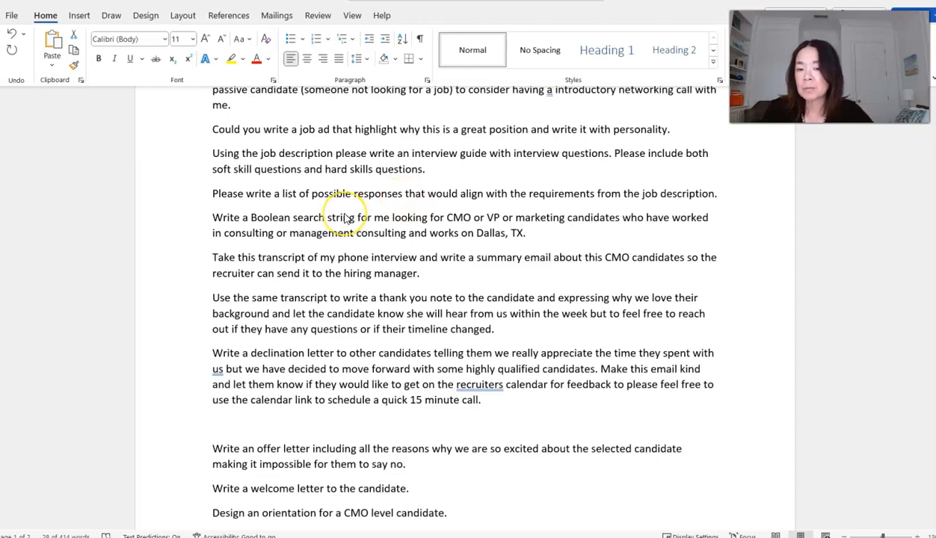
mouse_move(326, 188)
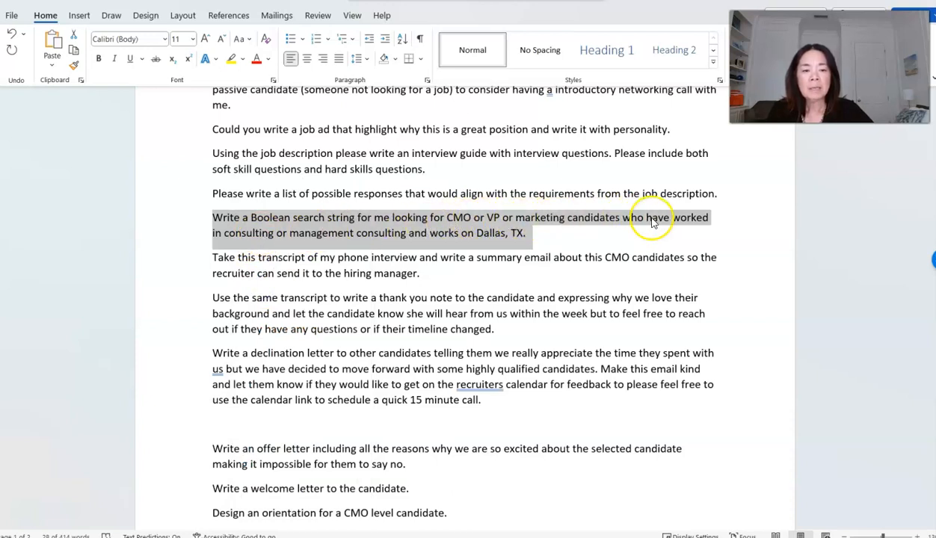
mouse_move(388, 239)
type("i")
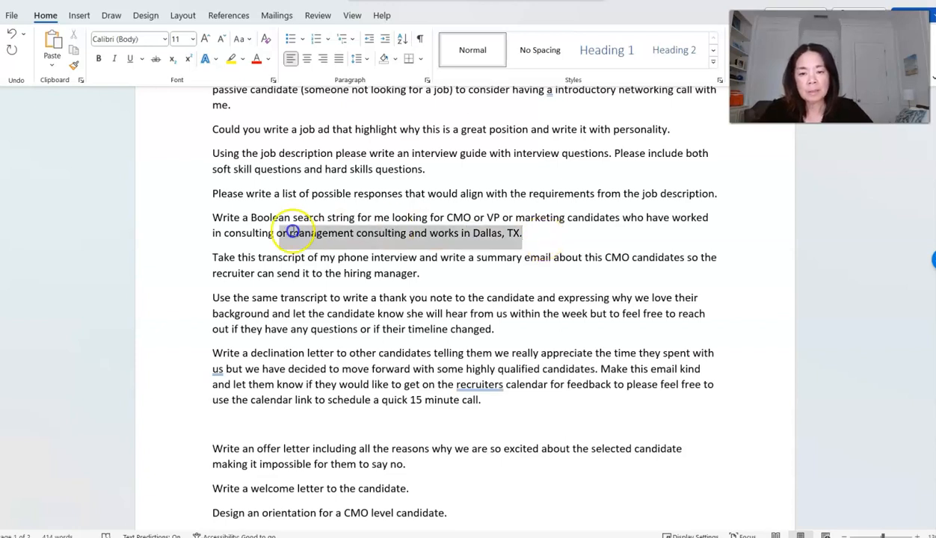
right_click(291, 233)
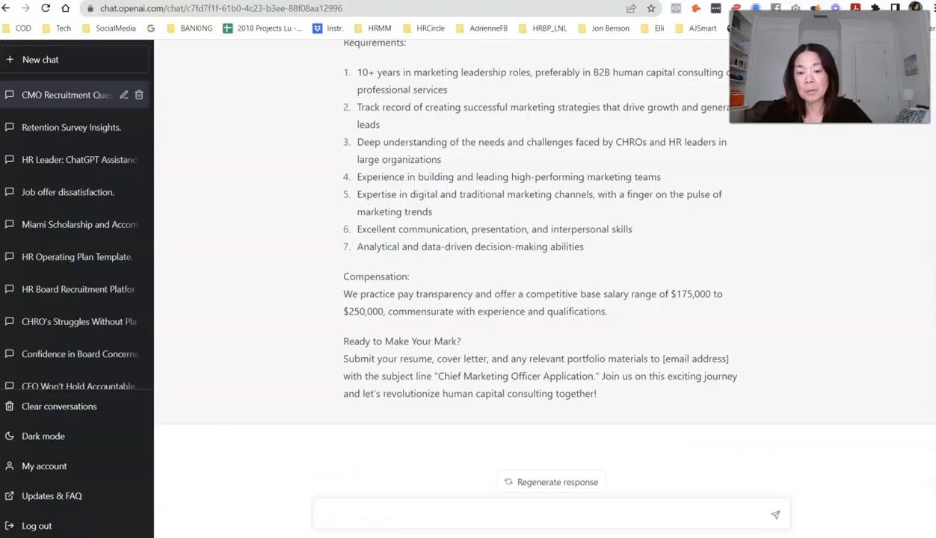
Step: Submit the Boolean search string request in ChatGPT and get the CMO/VP Marketing Dallas string
left_click(368, 515)
type("Write a Boolean search string for me looking for CMO or VP or marketing candidates who have worked in consulting or management consulting and works in Dallas, TX.")
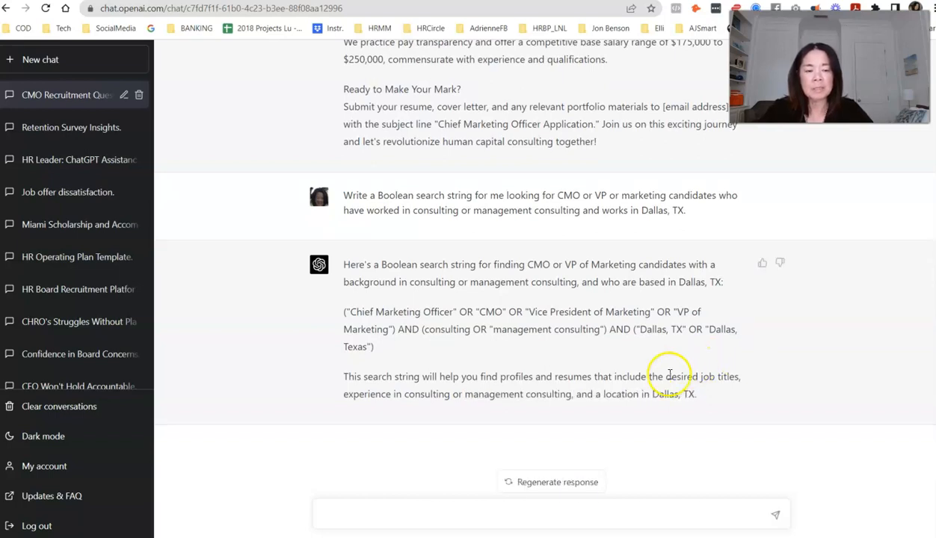
mouse_move(362, 347)
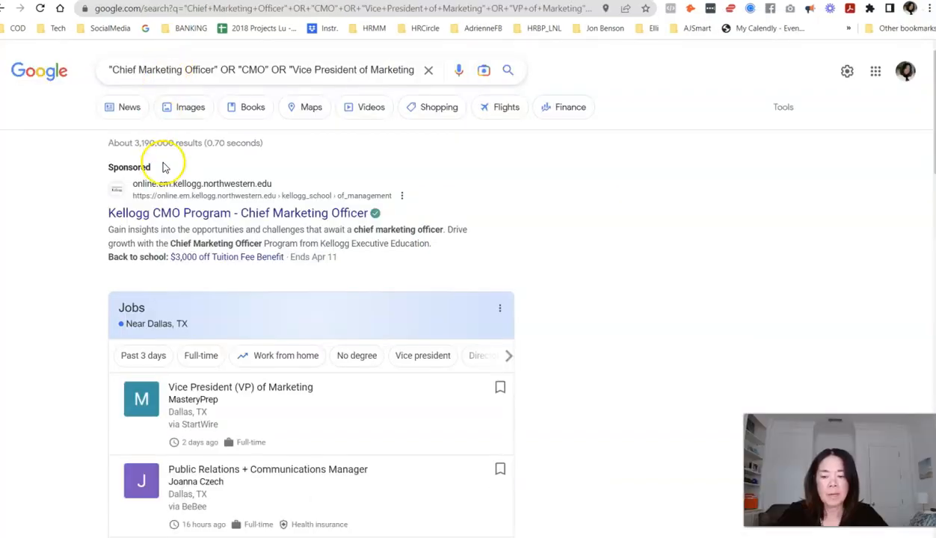
Step: Review the Google results for the pasted Boolean search string
scroll("down", 3)
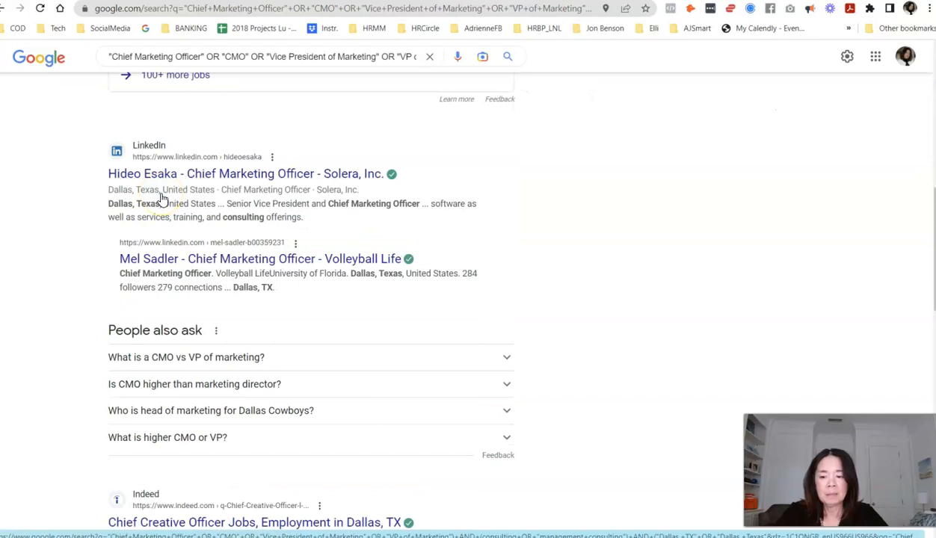
scroll("down", 3)
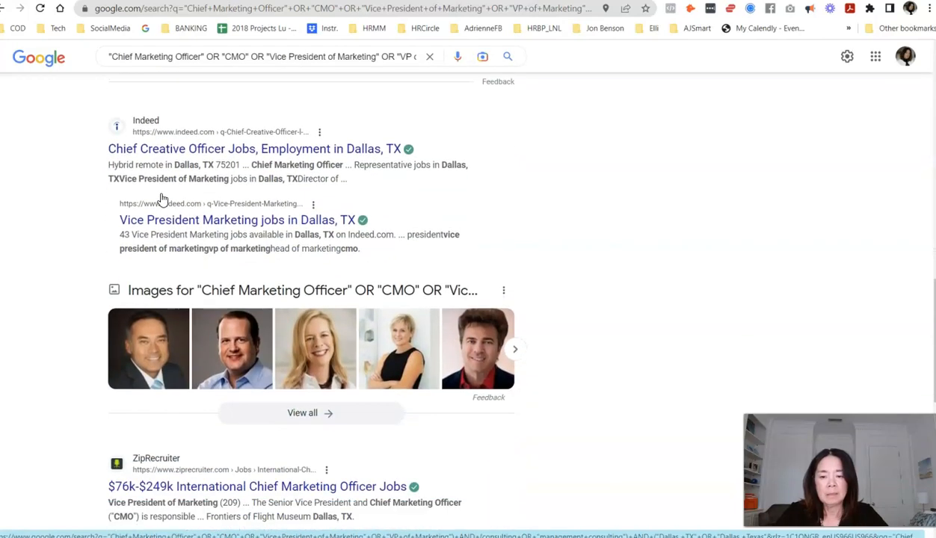
scroll("down", 3)
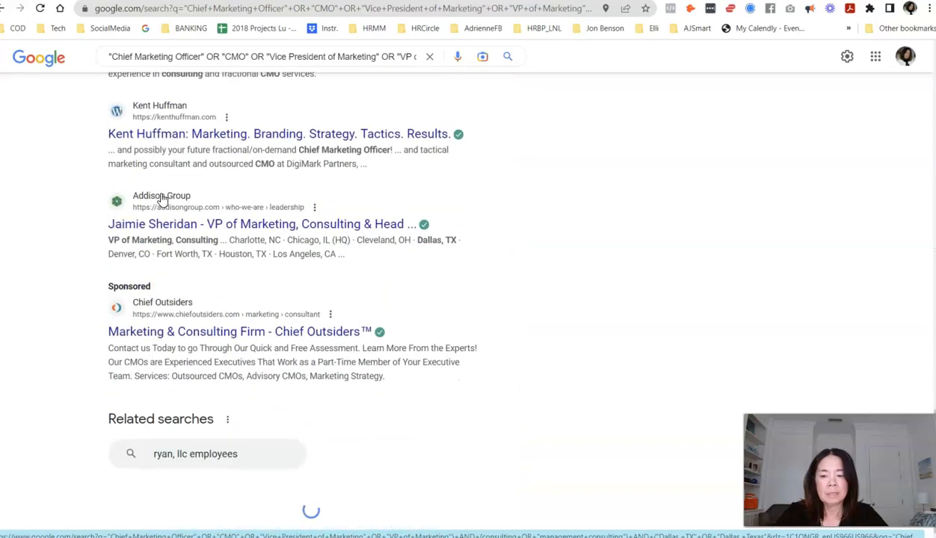
scroll("down", 3)
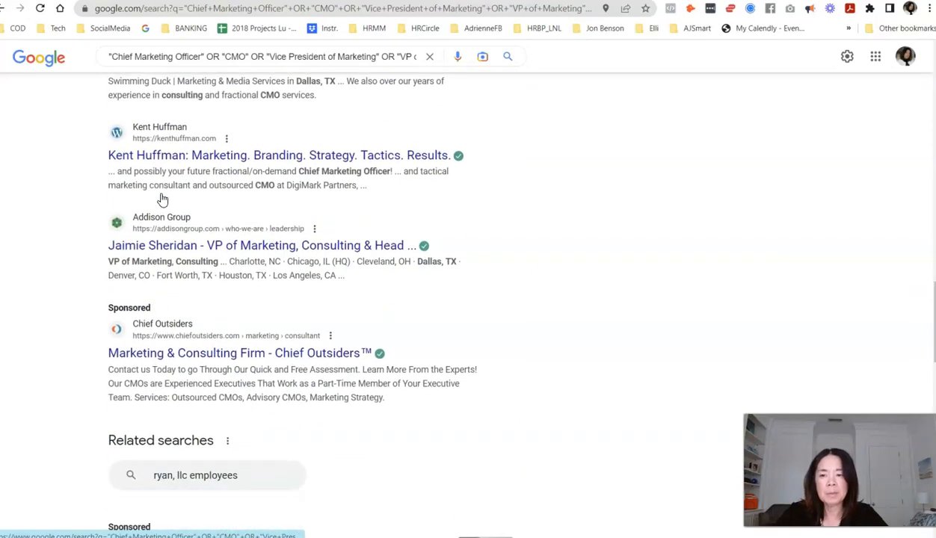
scroll("up", 3)
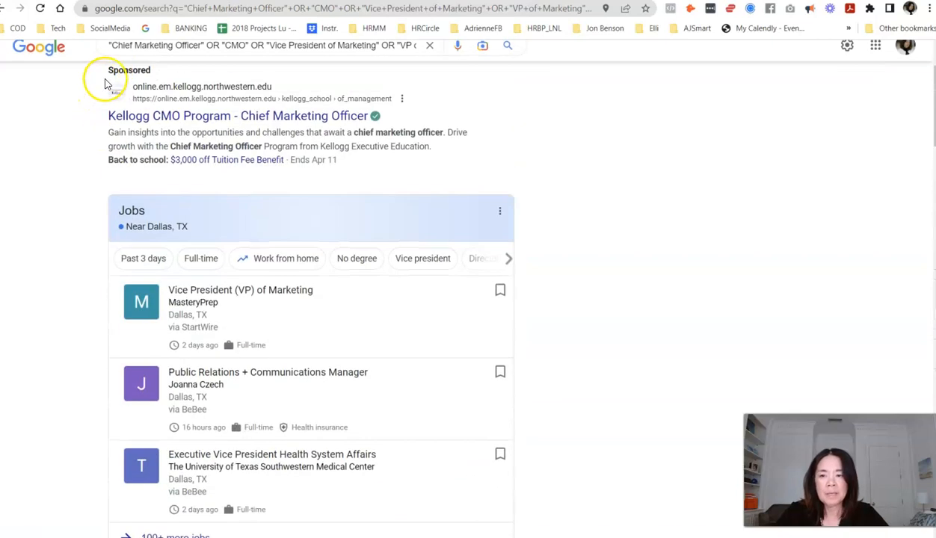
Step: Prefix the Google query with 'LinkedIn:' to list Dallas marketing executives' LinkedIn profiles
left_click(261, 45)
type(" LinkedIn: ")
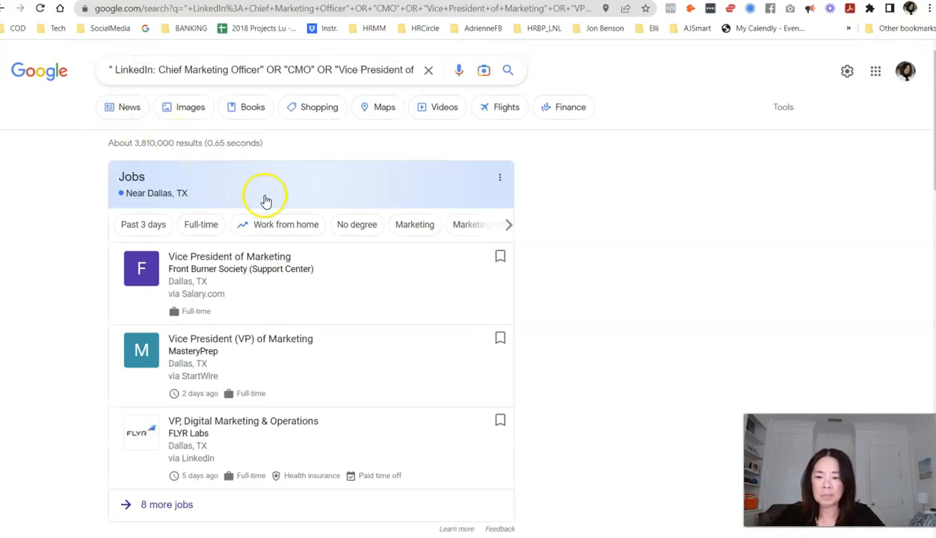
scroll("down", 3)
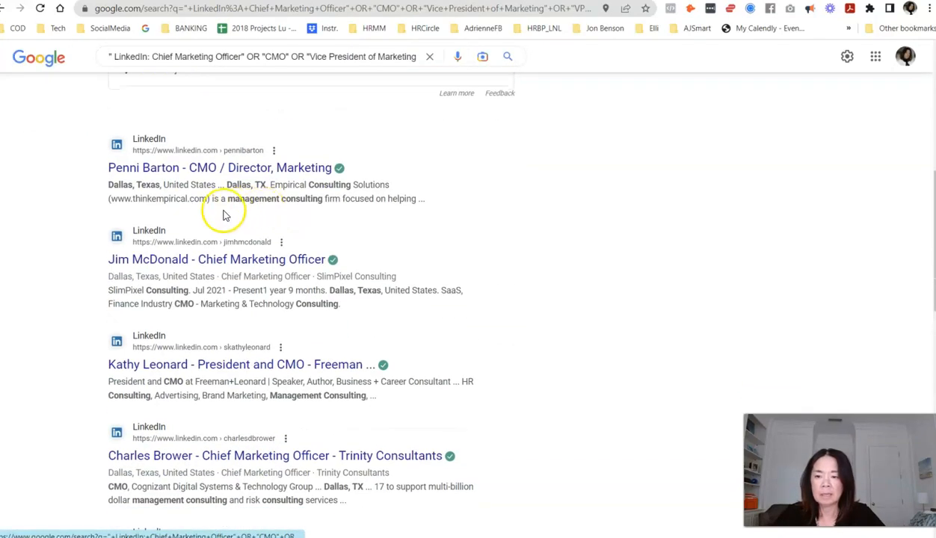
scroll("down", 3)
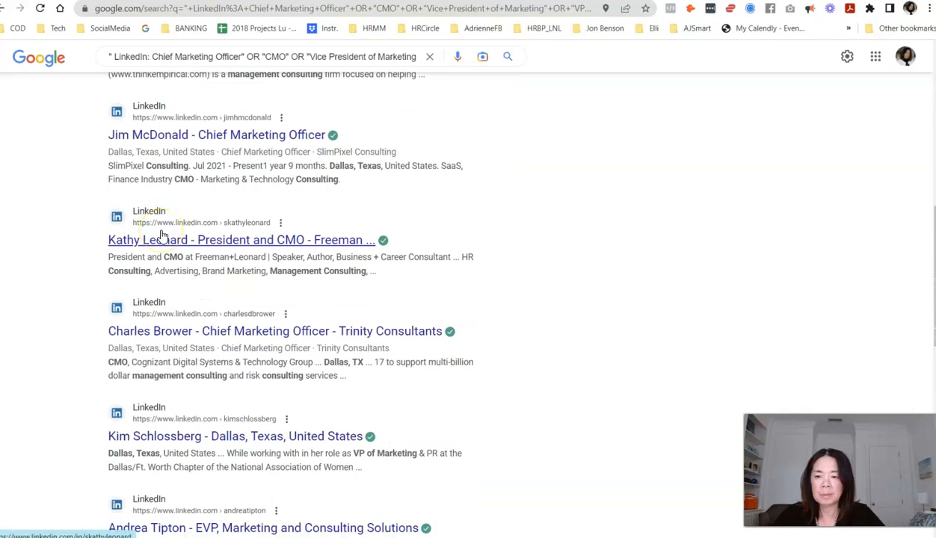
scroll("down", 3)
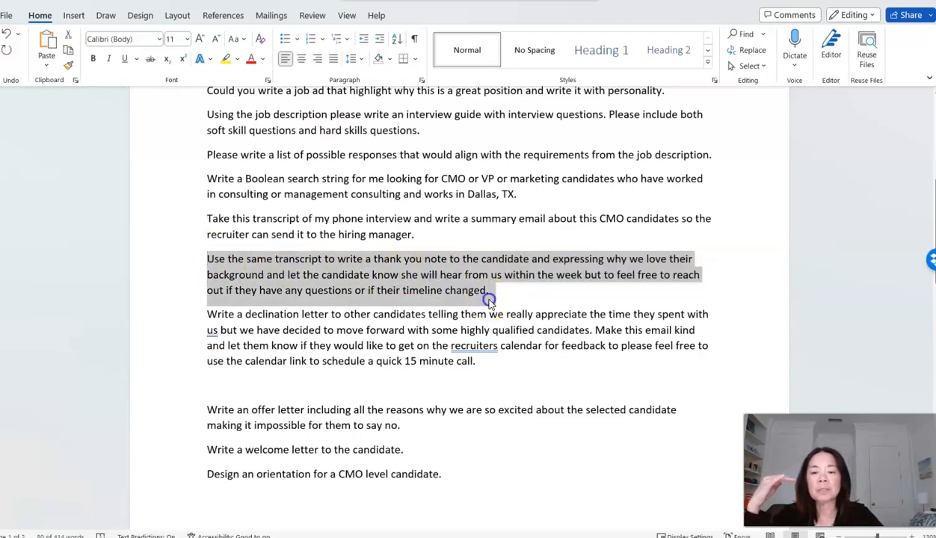
Step: Skim past the thank-you note and declination letter requests in the Word prompt list
left_click(505, 291)
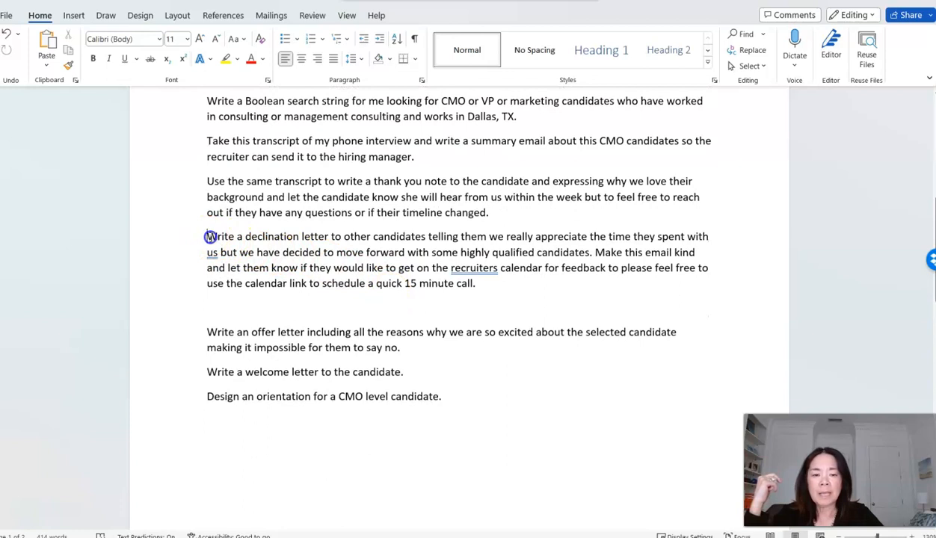
left_click_drag(207, 237, 432, 251)
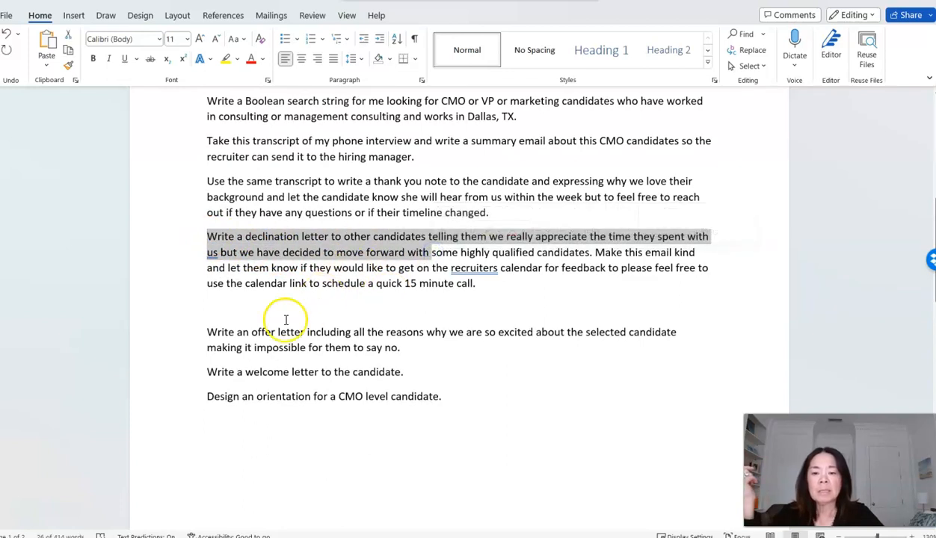
left_click(286, 317)
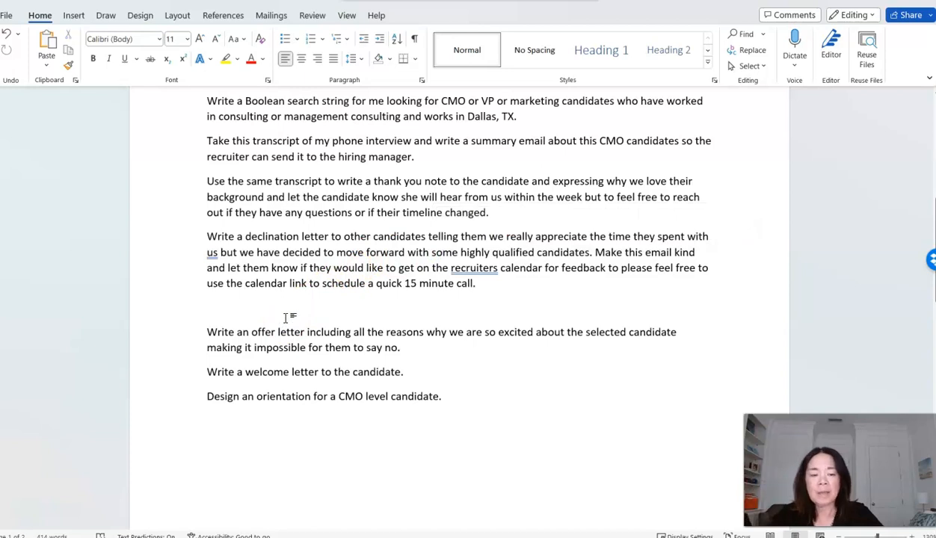
left_click(208, 307)
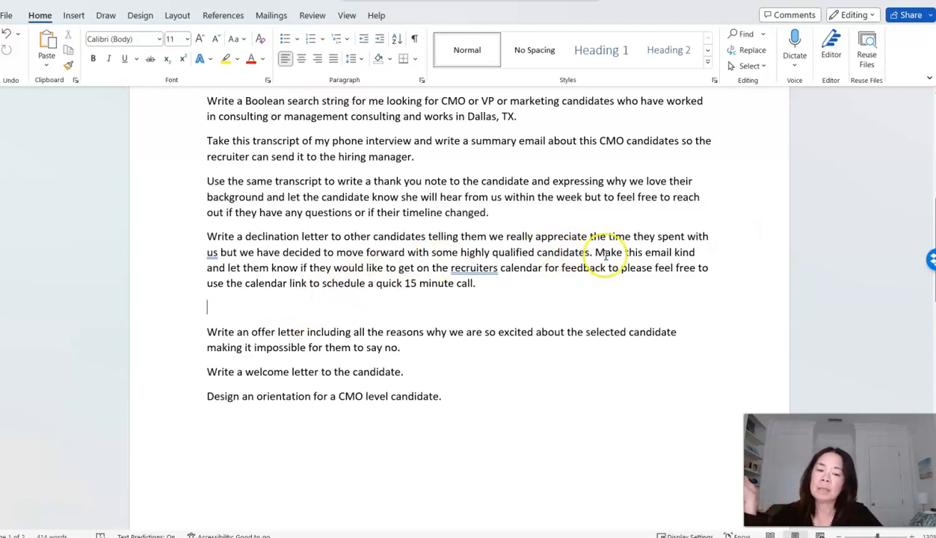
mouse_move(600, 270)
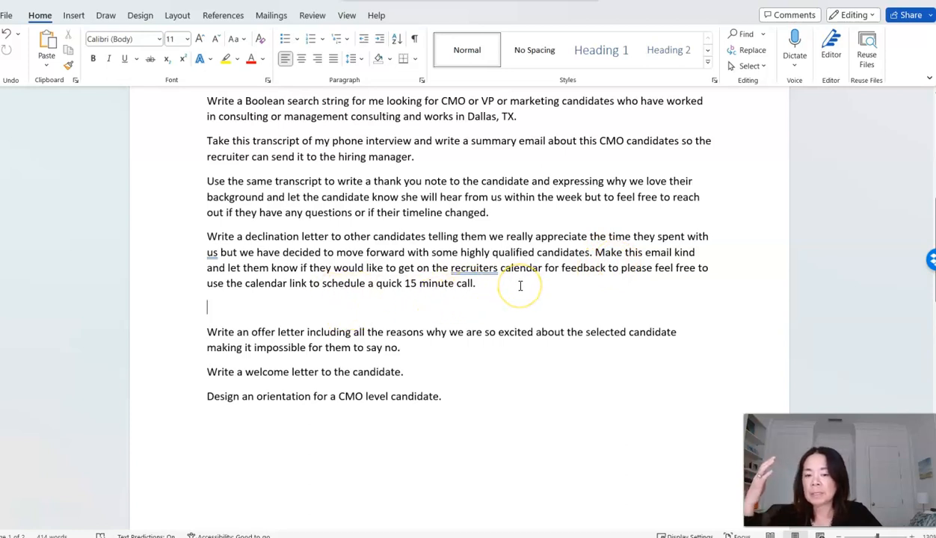
mouse_move(511, 290)
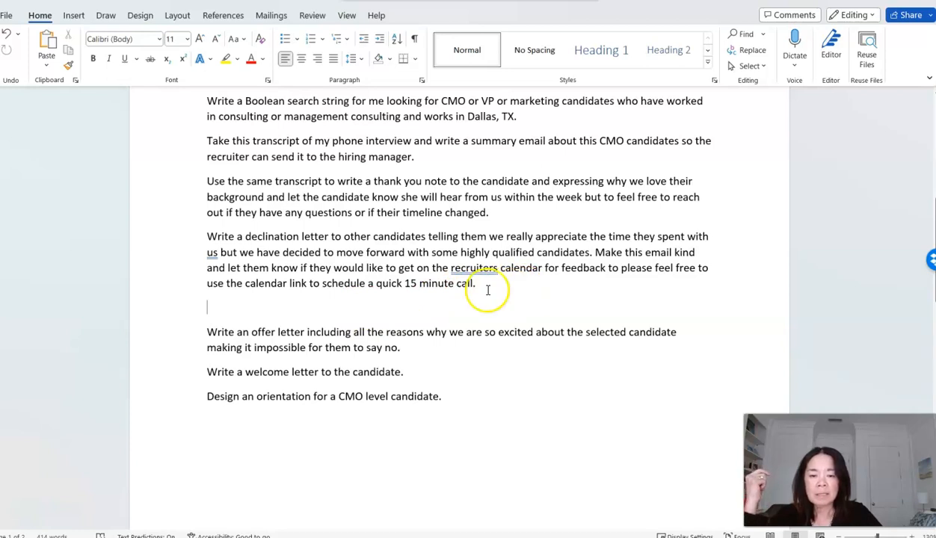
Step: Copy the 'Design an orientation for a CMO level candidate' request from Word
scroll("down", 3)
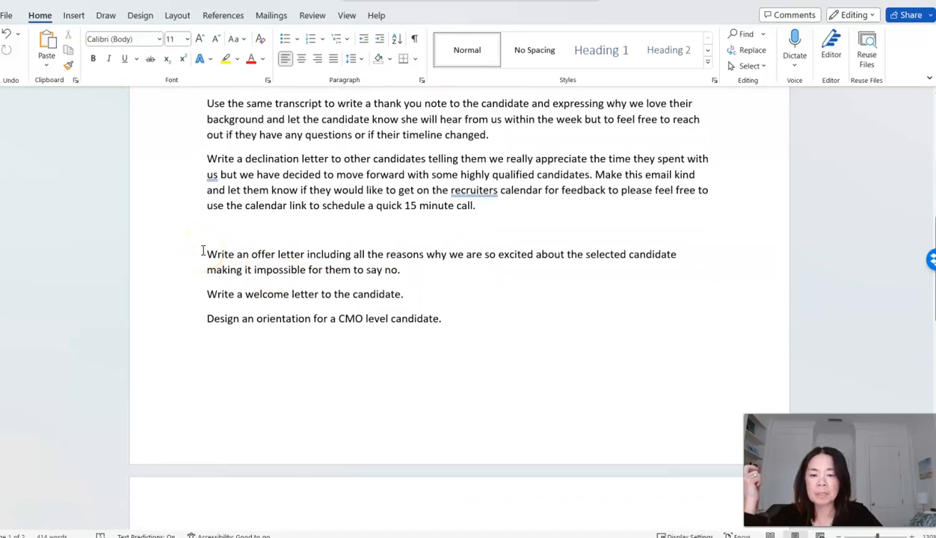
left_click(206, 230)
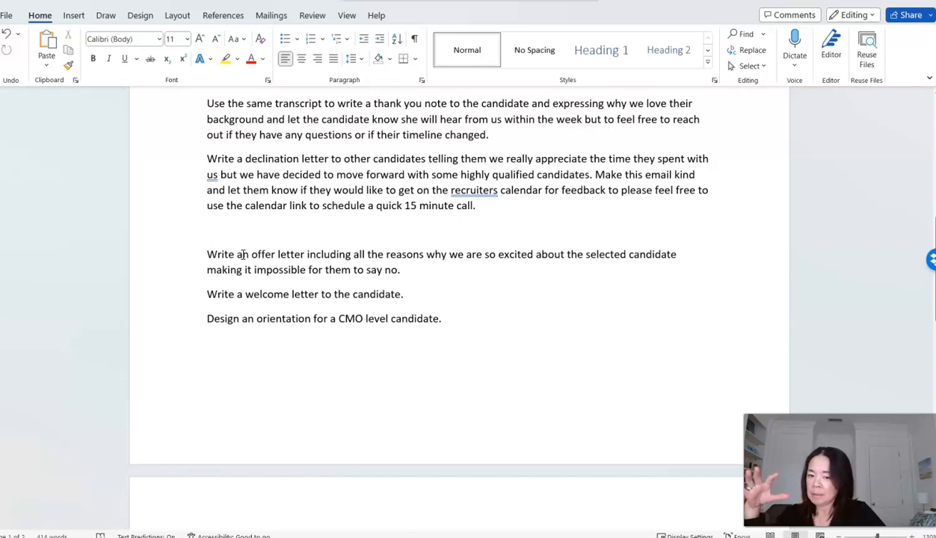
left_click(206, 229)
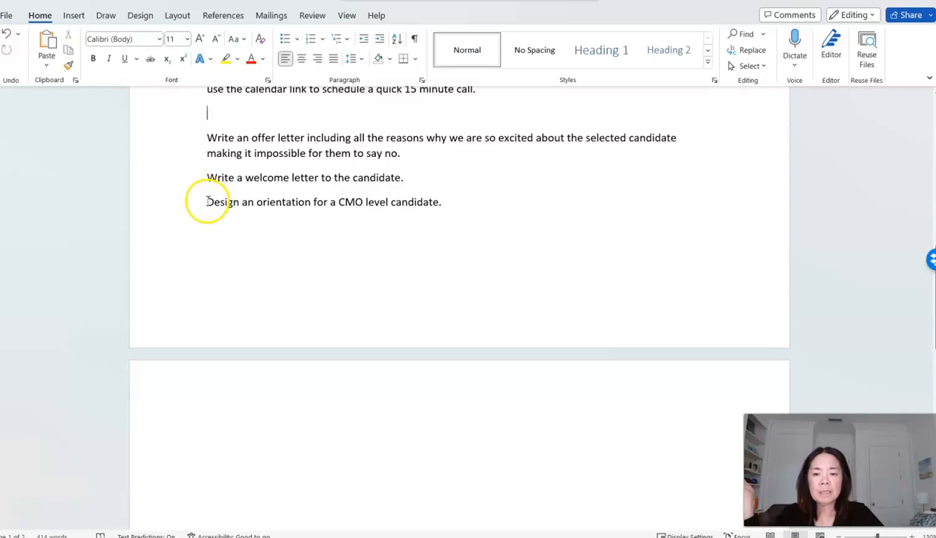
right_click(401, 202)
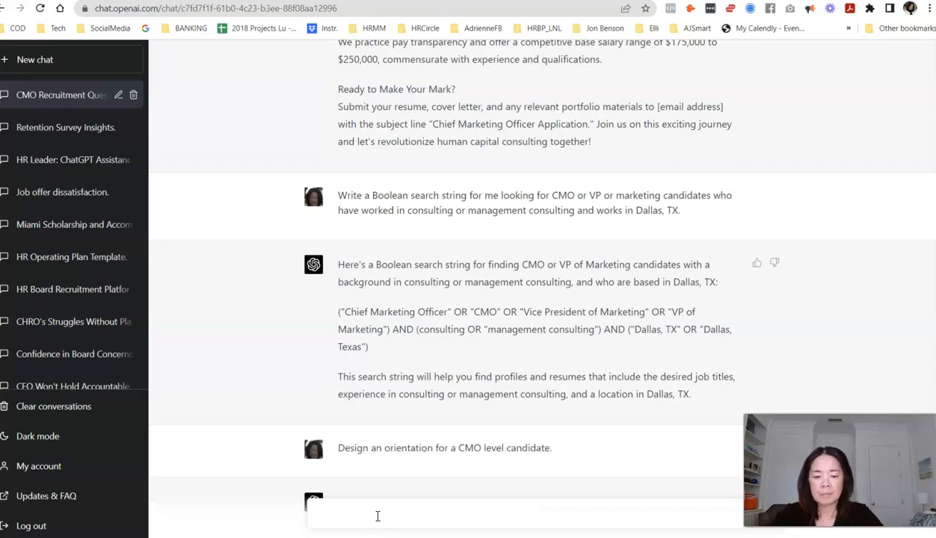
scroll("down", 3)
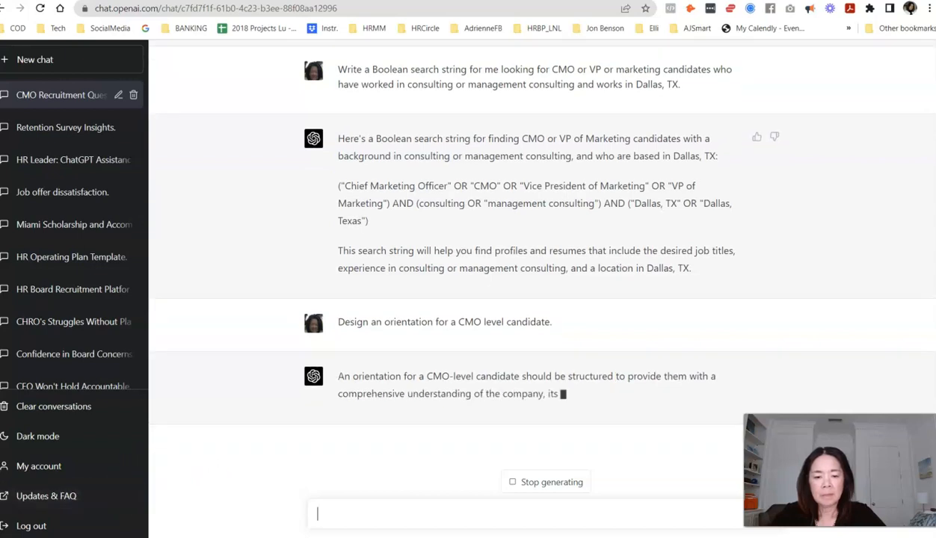
scroll("down", 3)
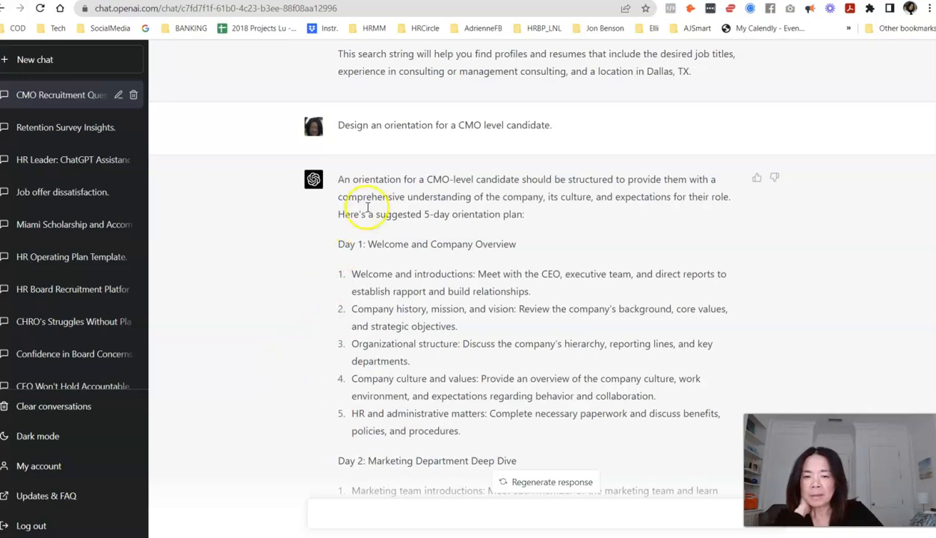
mouse_move(501, 215)
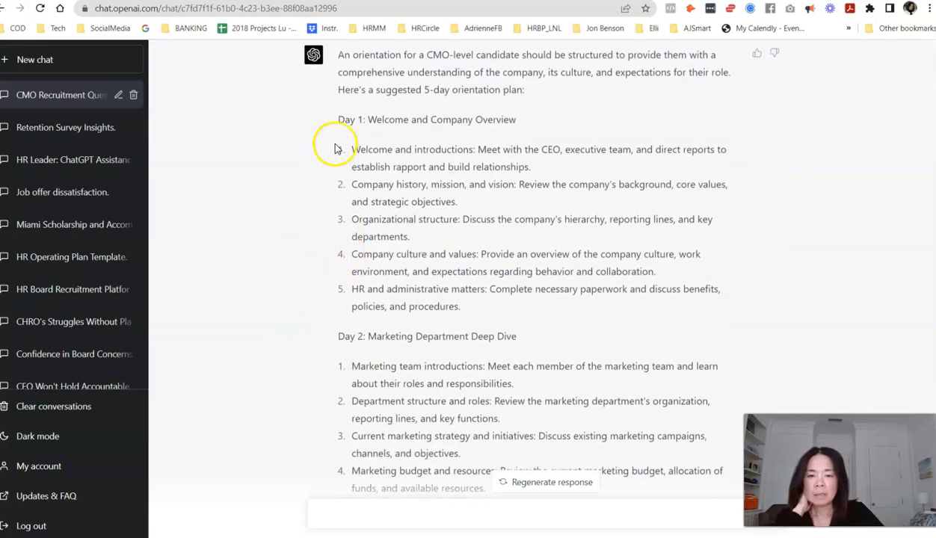
mouse_move(581, 174)
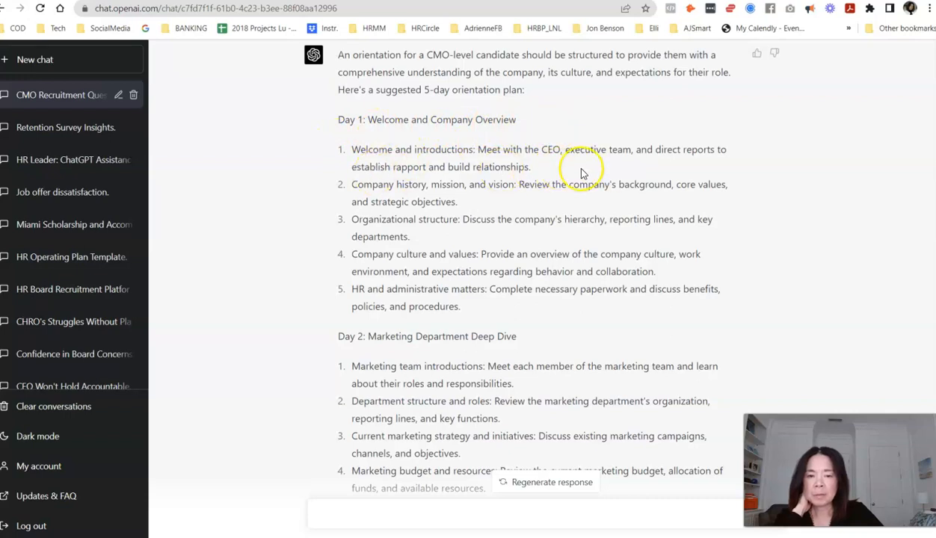
mouse_move(524, 203)
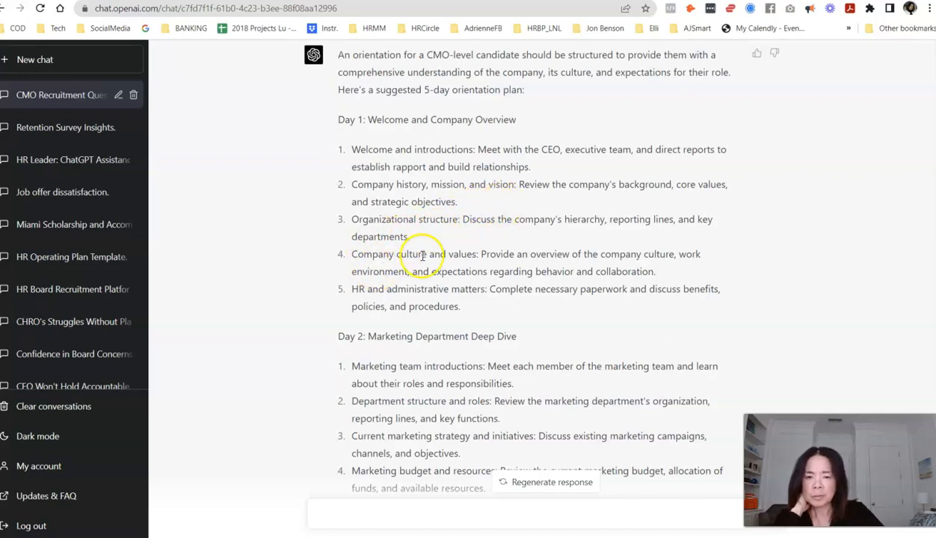
scroll("down", 3)
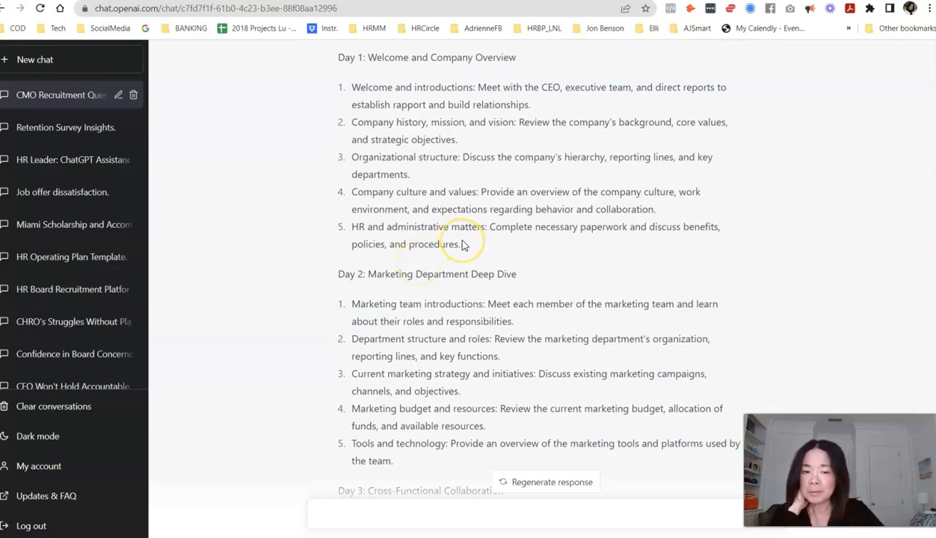
scroll("down", 3)
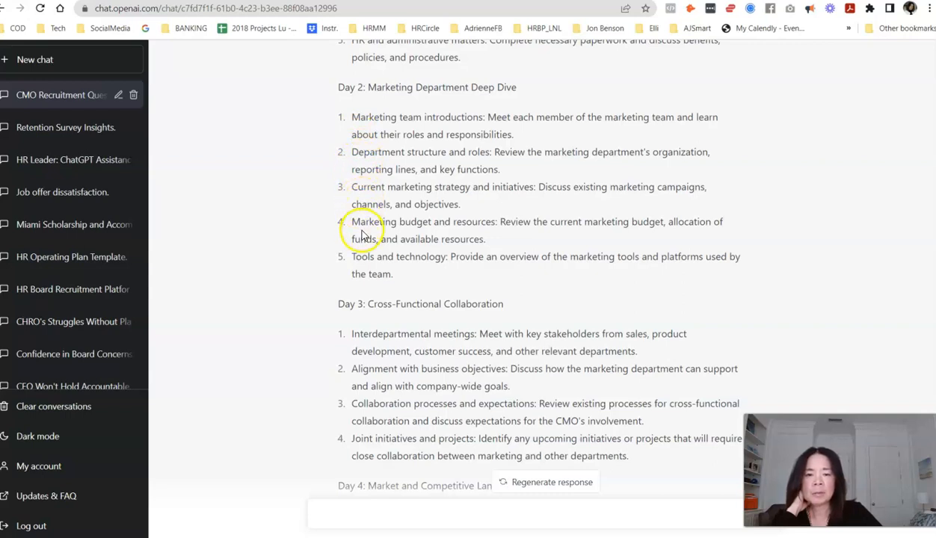
mouse_move(362, 270)
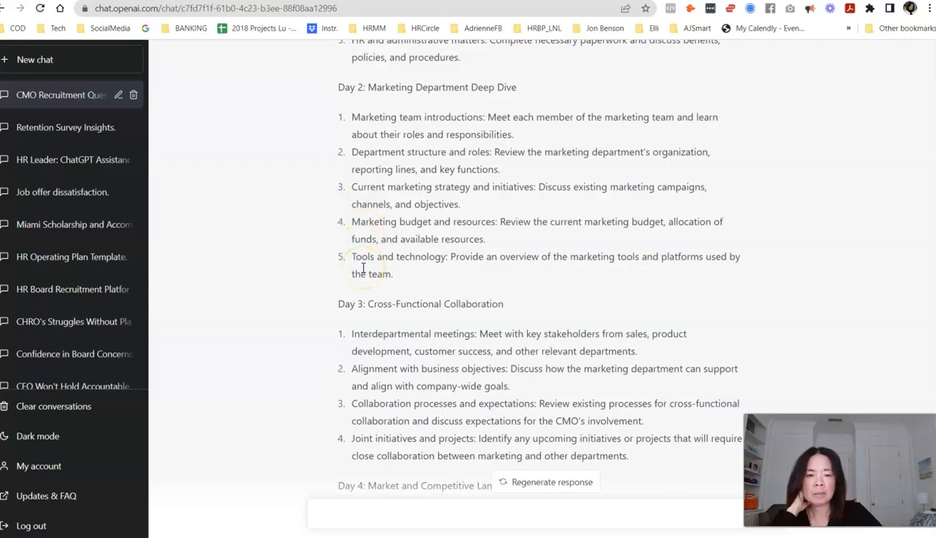
scroll("down", 3)
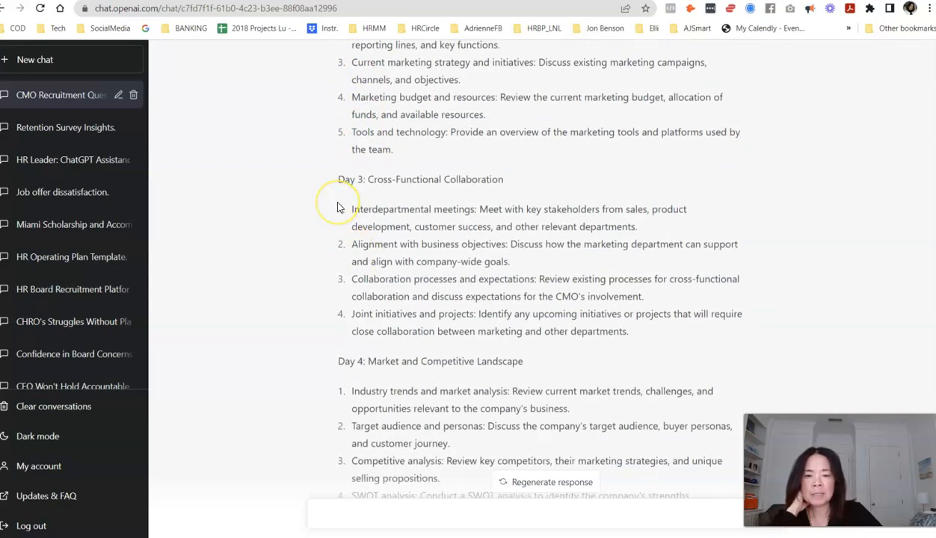
scroll("down", 3)
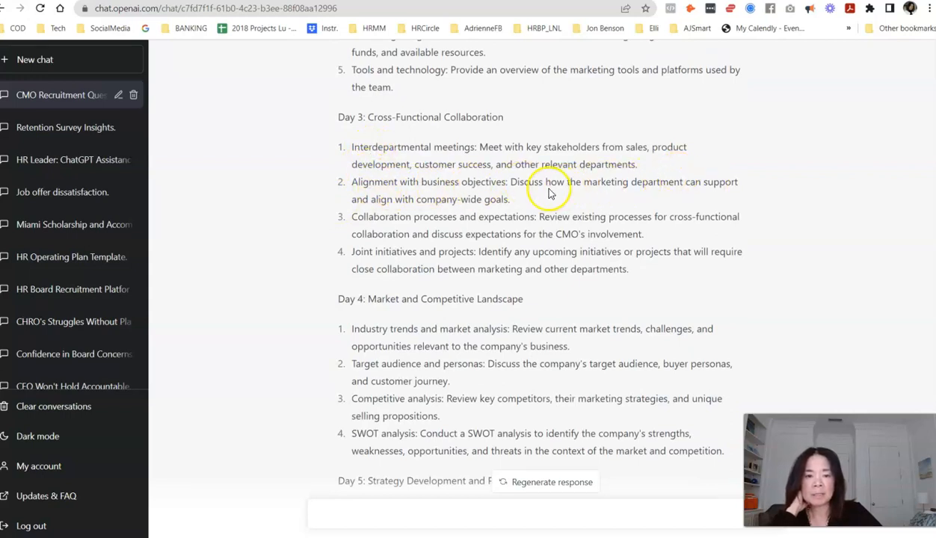
left_click_drag(529, 182, 747, 183)
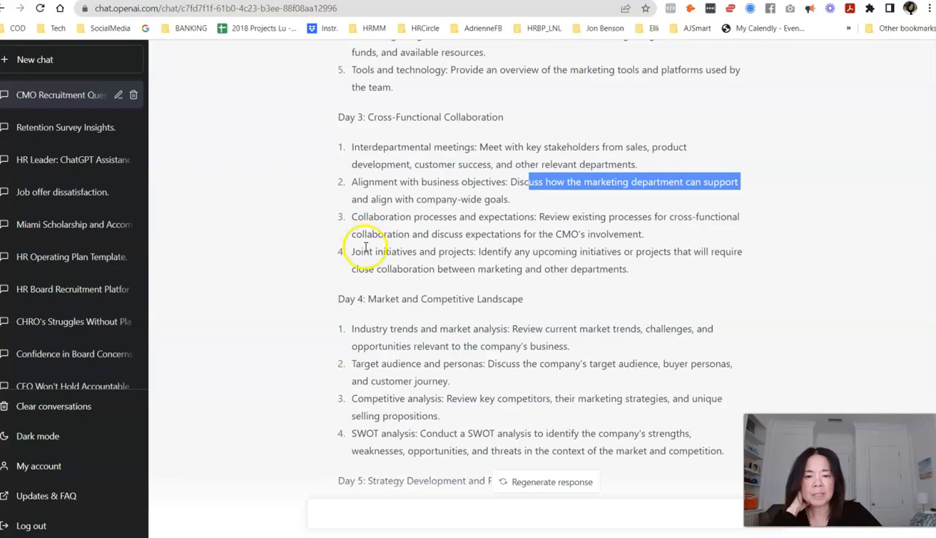
scroll("down", 3)
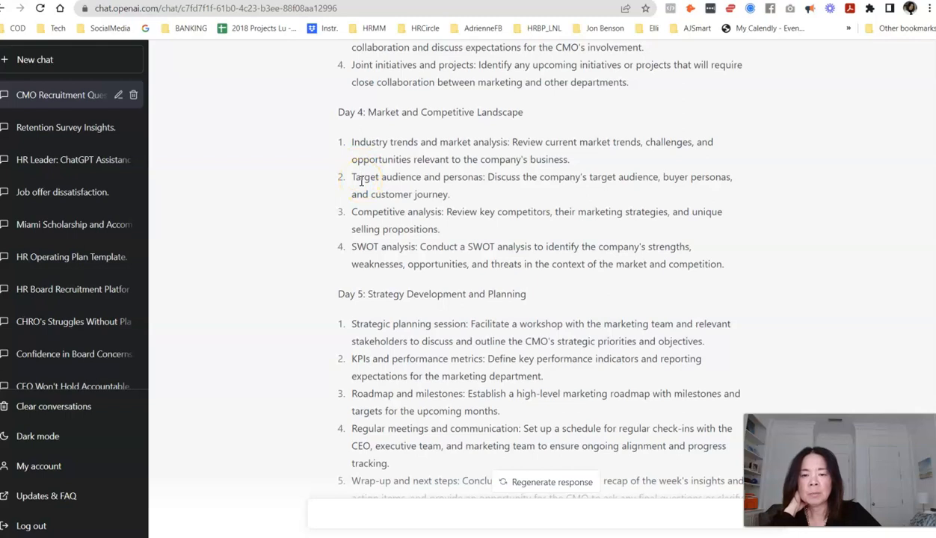
mouse_move(365, 212)
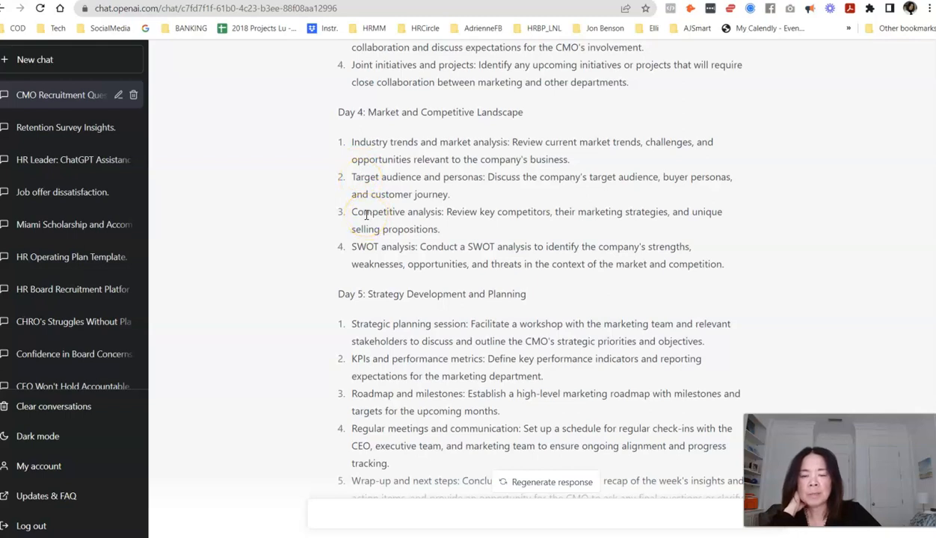
left_click_drag(351, 247, 620, 247)
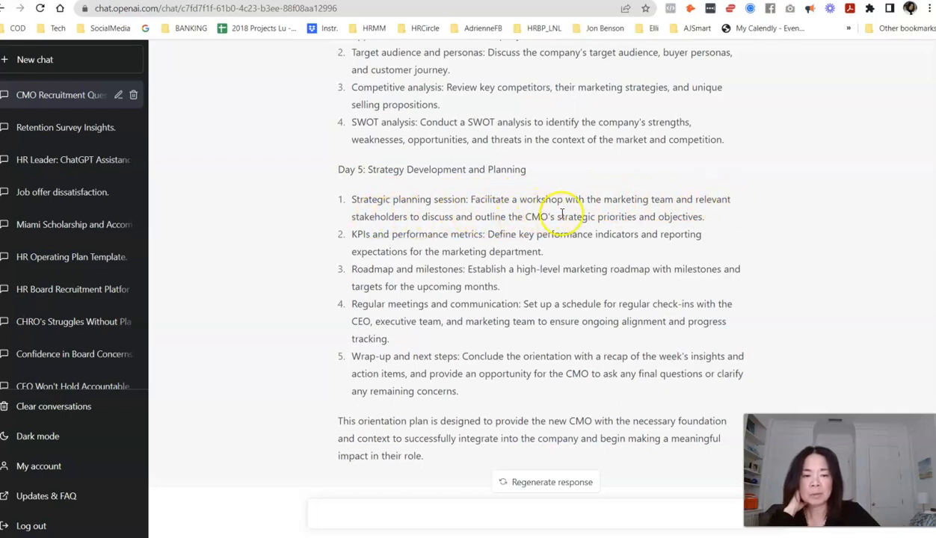
mouse_move(710, 217)
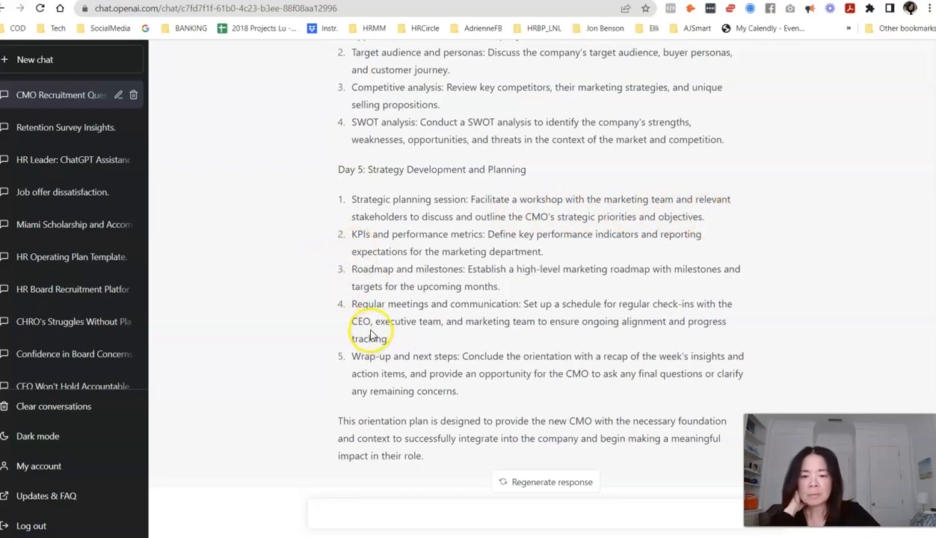
scroll("down", 3)
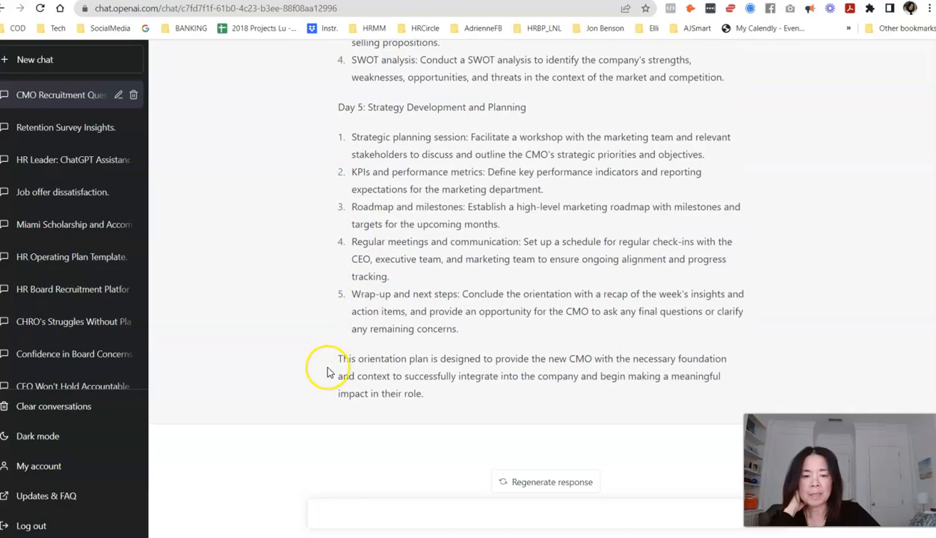
scroll("up", 3)
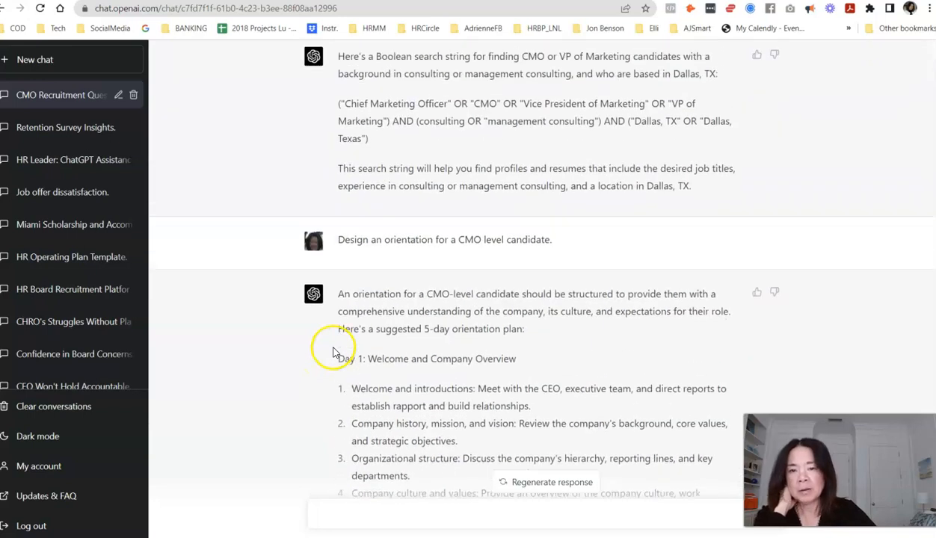
scroll("down", 3)
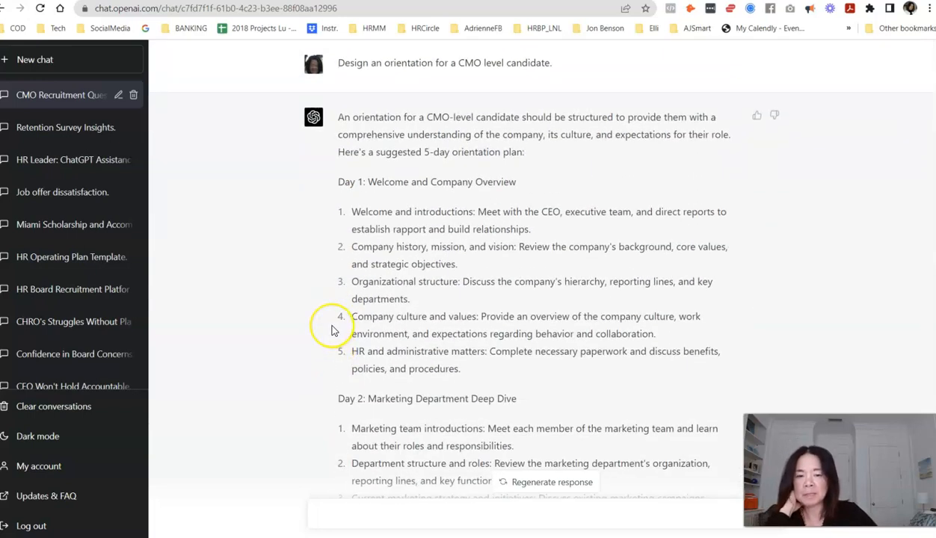
scroll("down", 3)
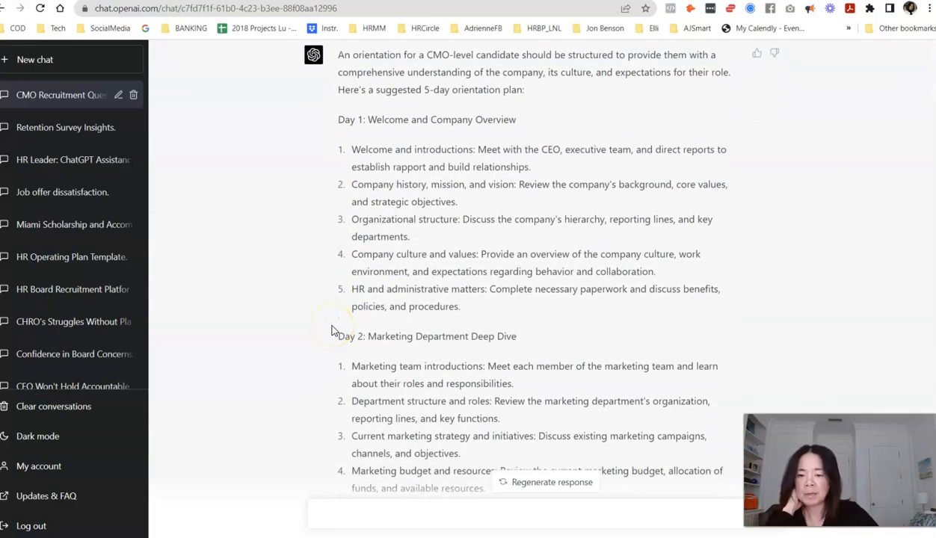
scroll("down", 3)
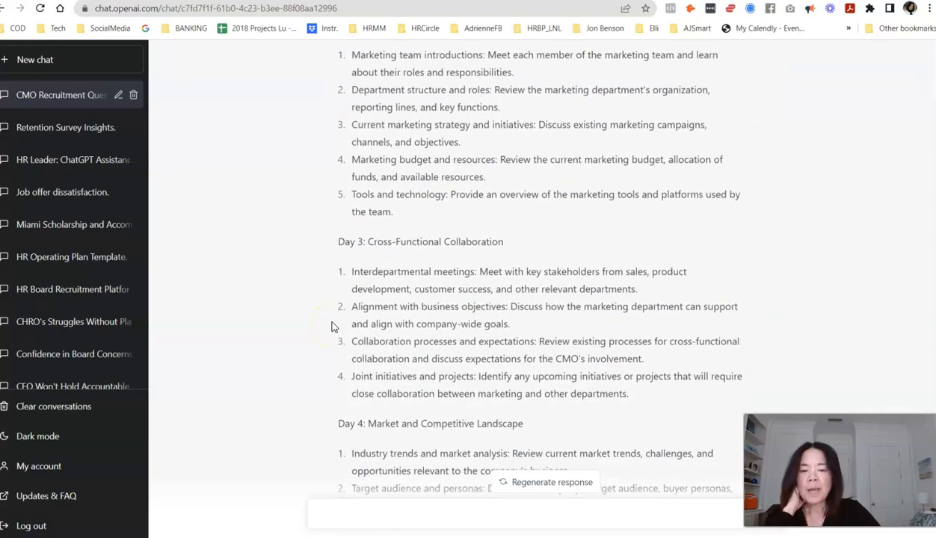
scroll("down", 3)
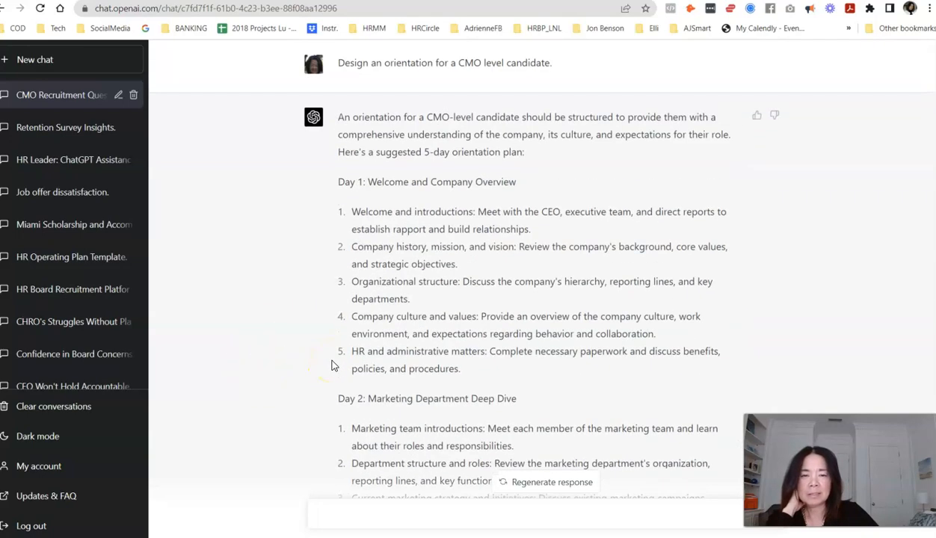
scroll("down", 3)
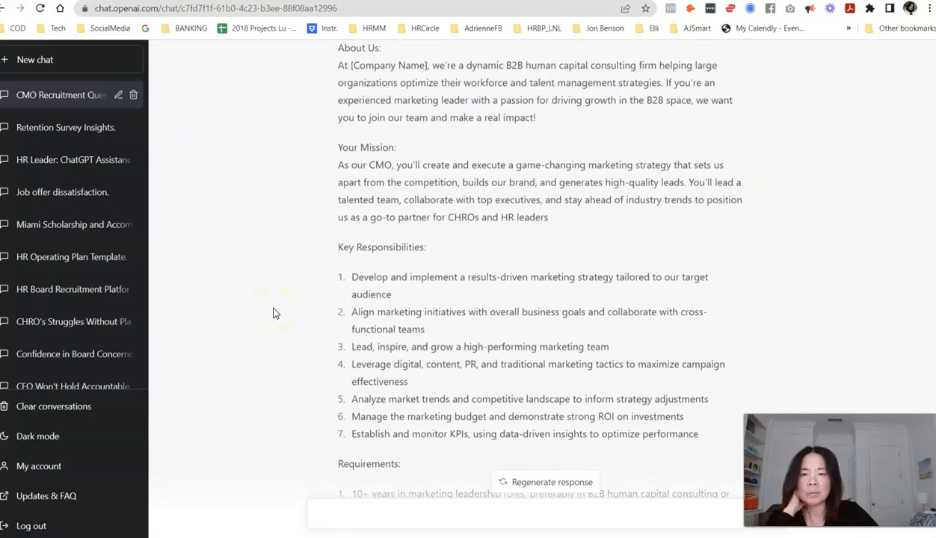
scroll("down", 3)
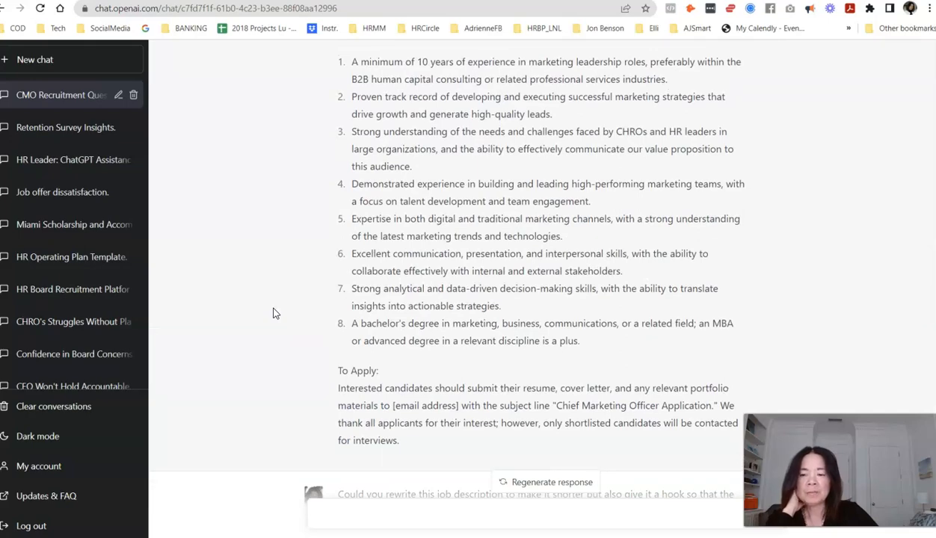
scroll("down", 3)
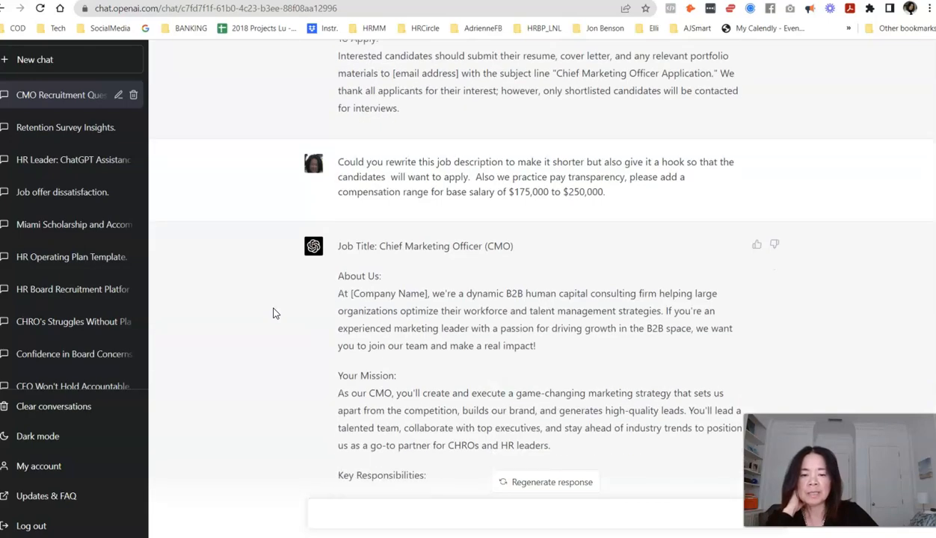
scroll("down", 3)
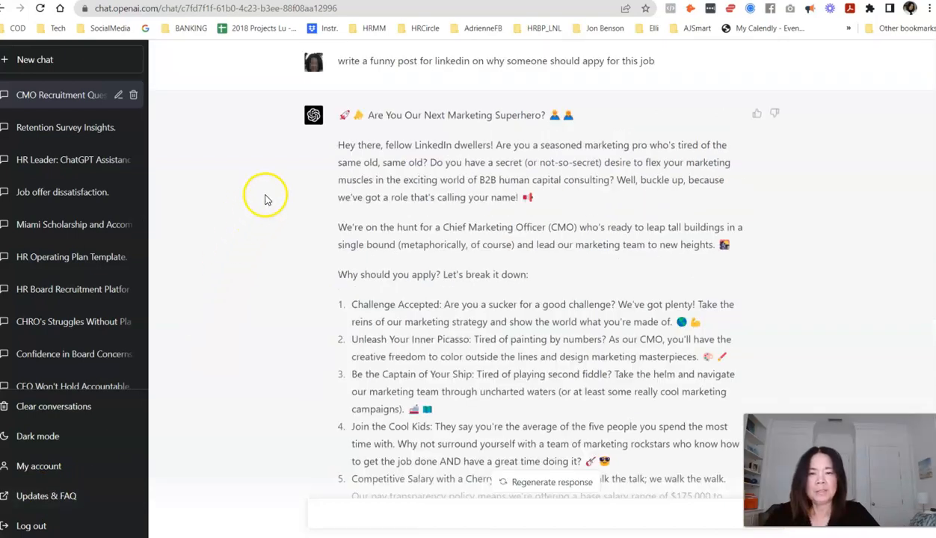
mouse_move(362, 132)
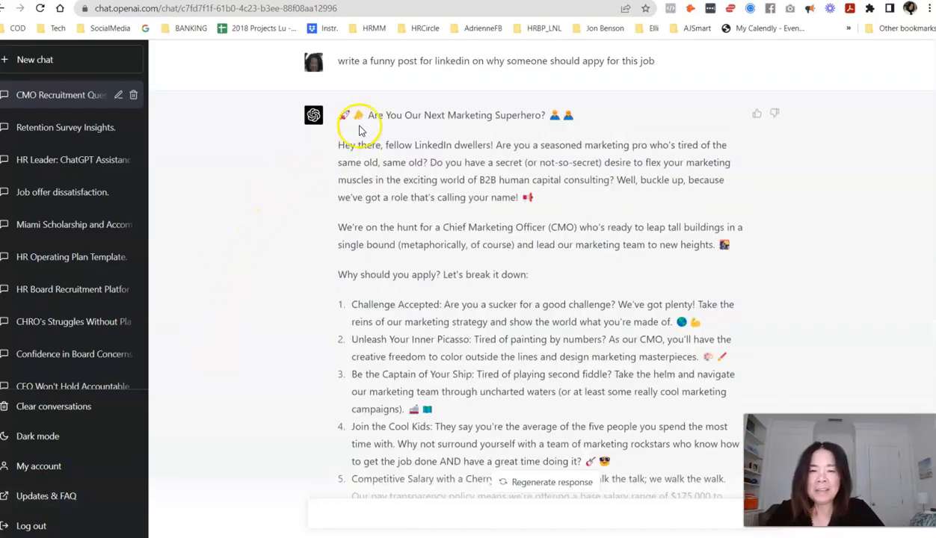
mouse_move(332, 152)
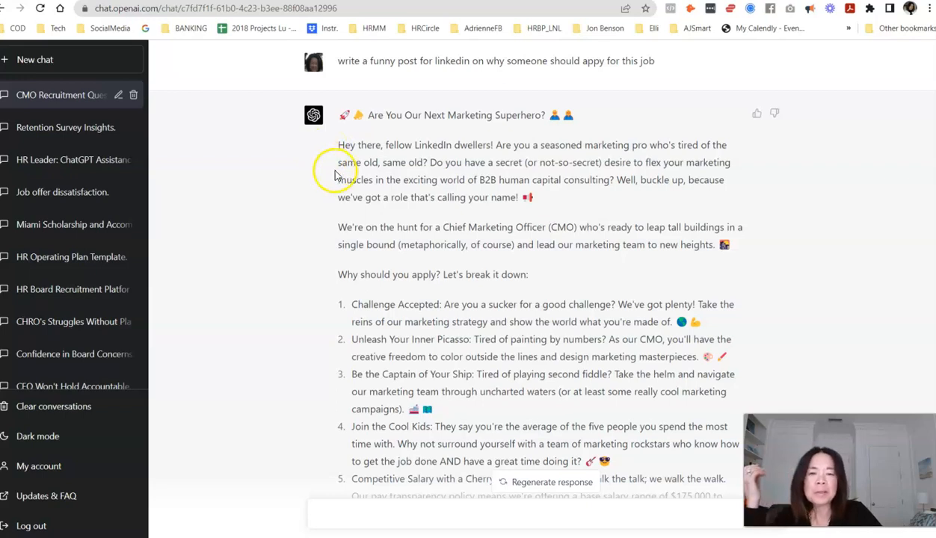
mouse_move(607, 173)
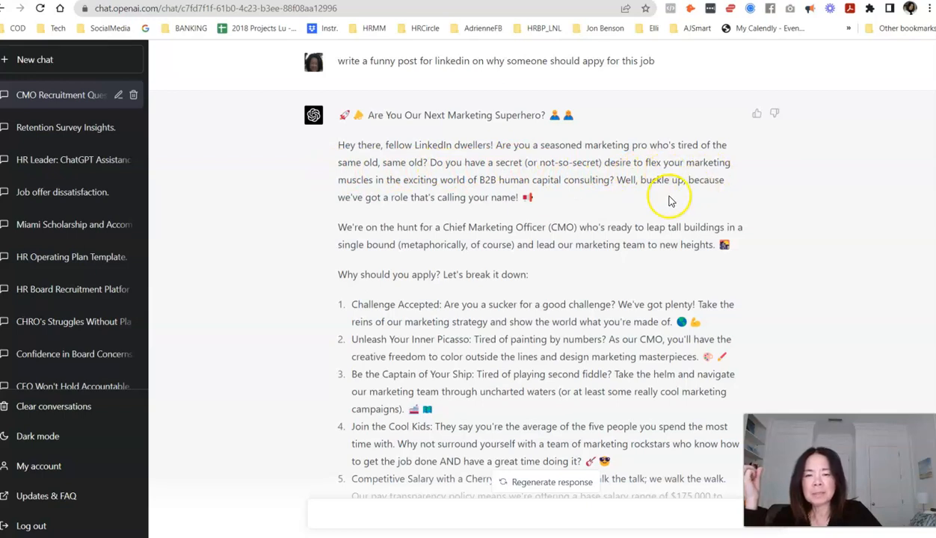
mouse_move(644, 203)
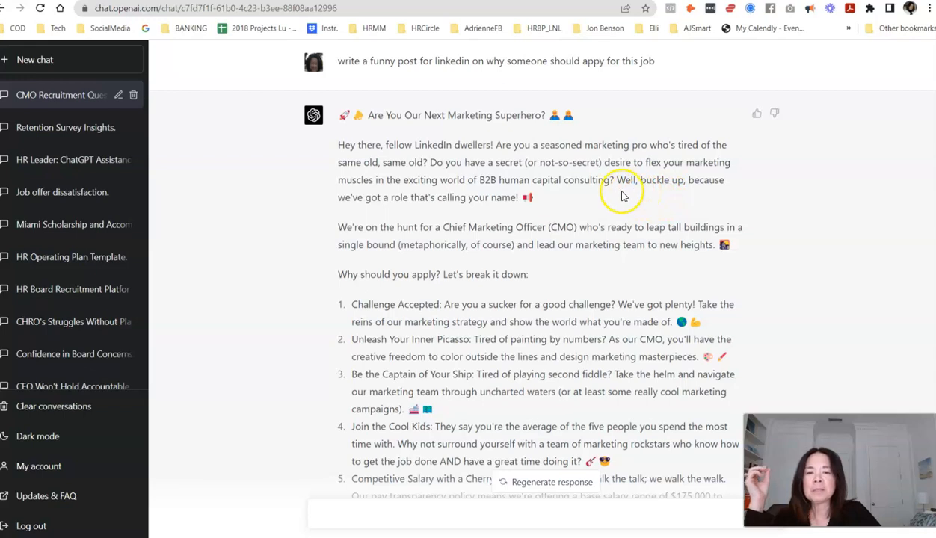
scroll("down", 3)
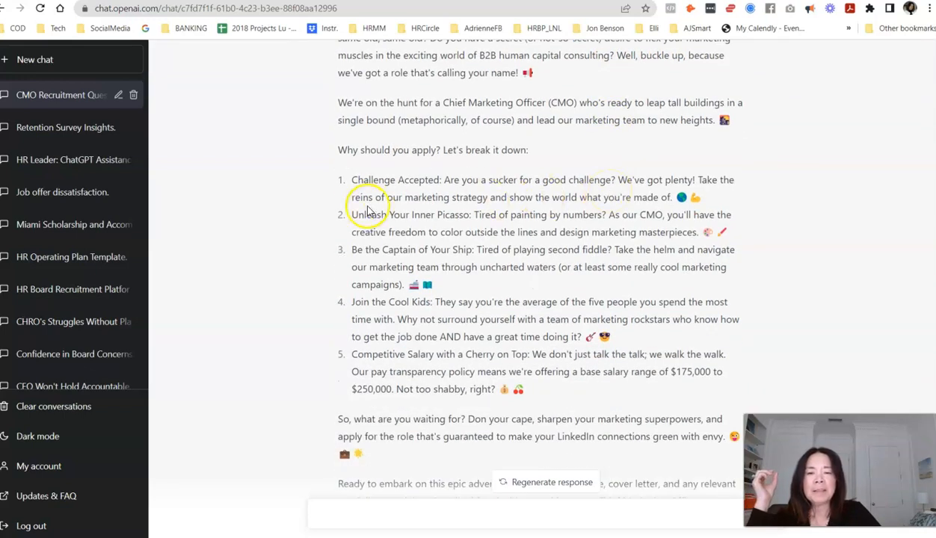
mouse_move(400, 161)
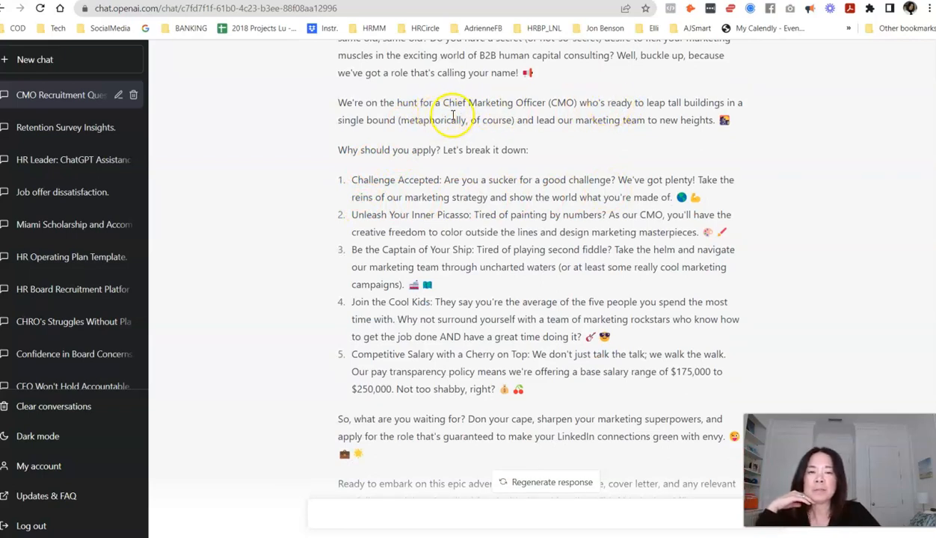
mouse_move(616, 135)
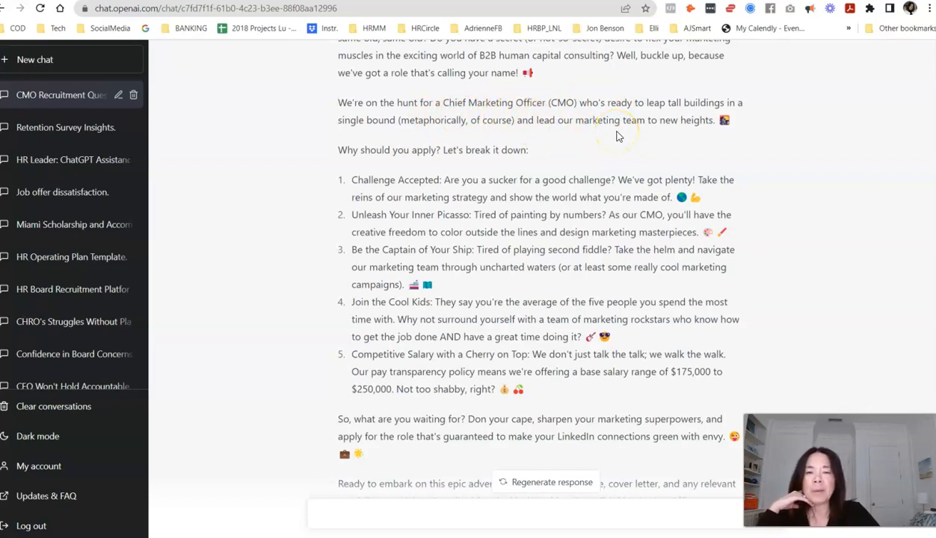
mouse_move(605, 136)
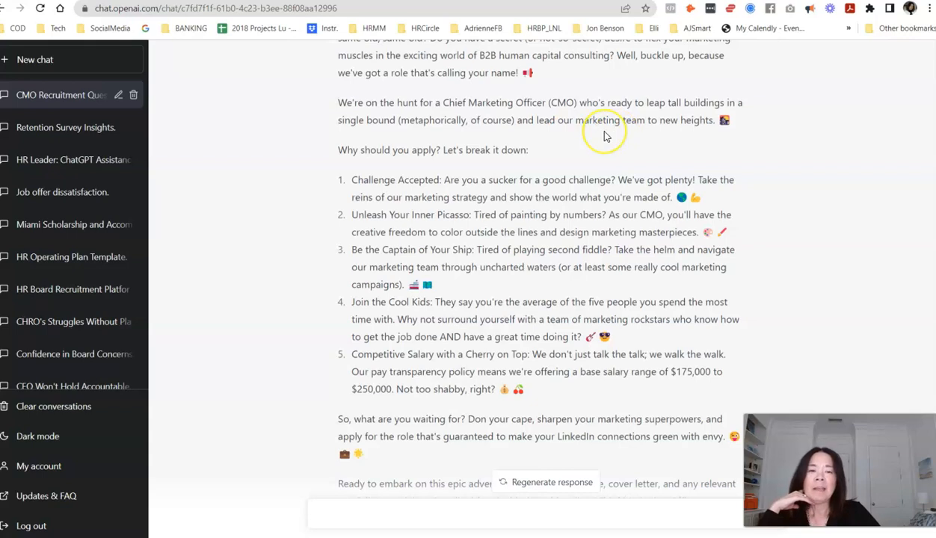
scroll("down", 3)
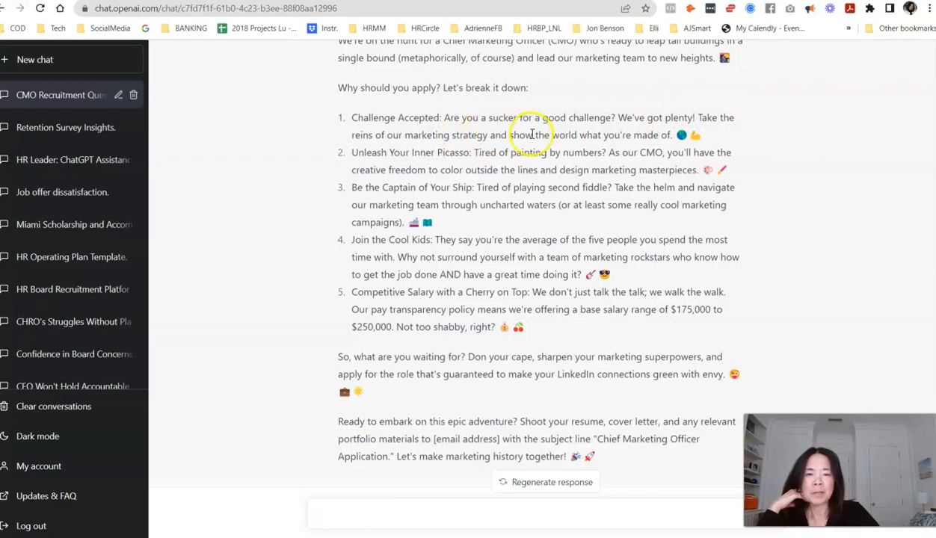
mouse_move(562, 164)
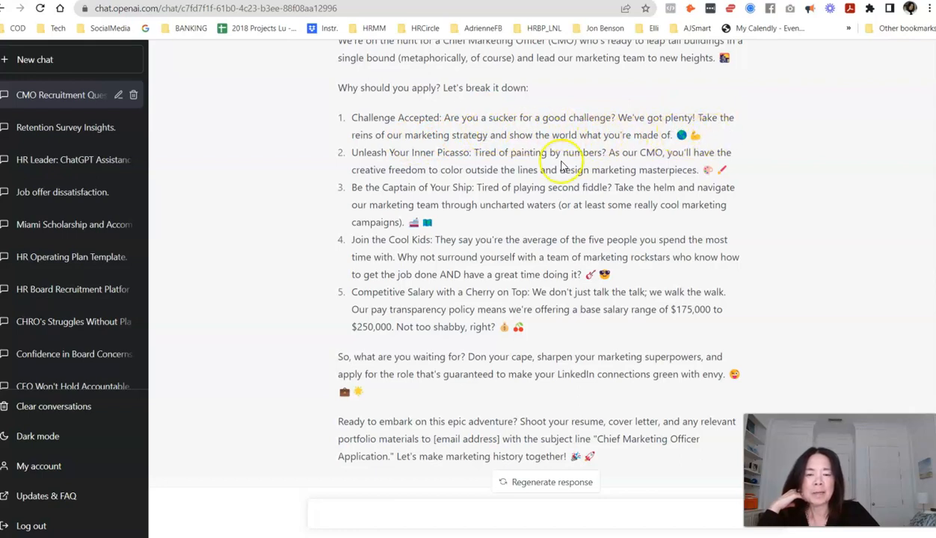
mouse_move(470, 155)
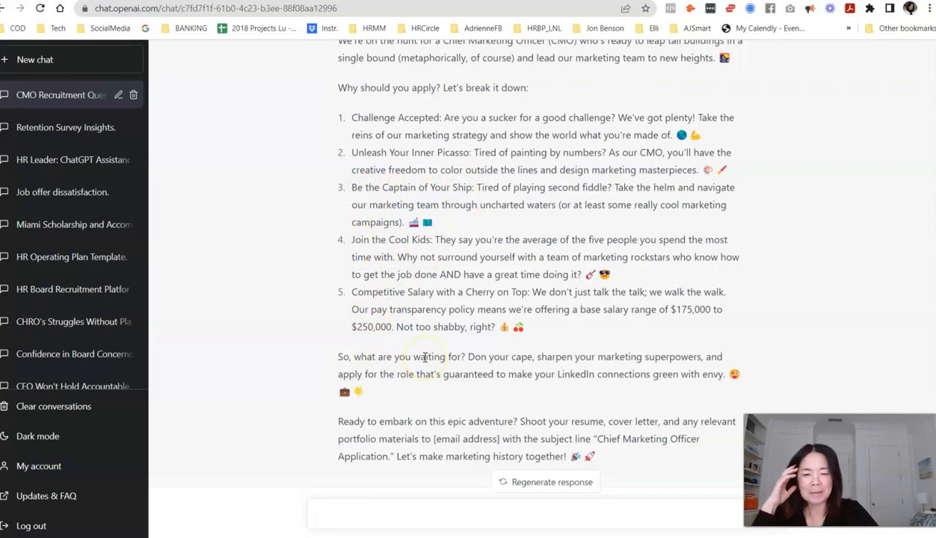
scroll("down", 3)
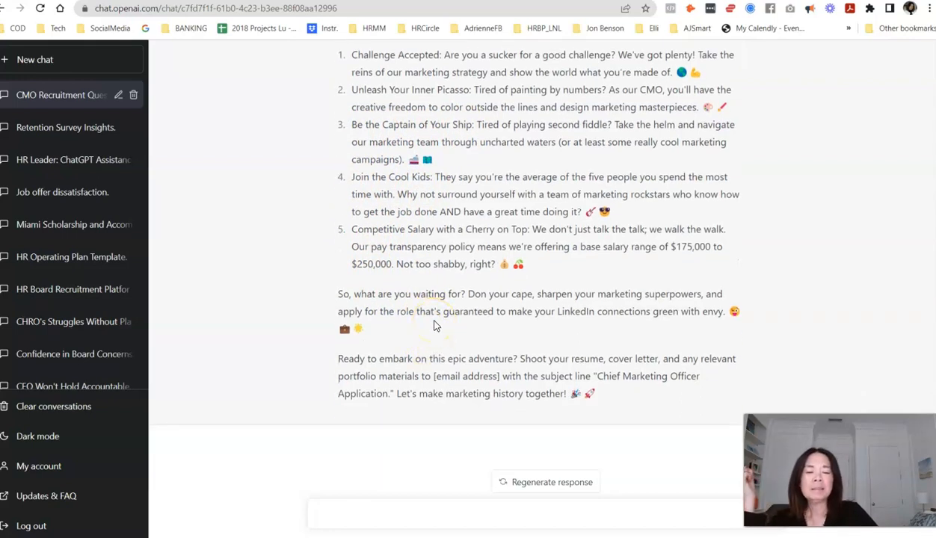
scroll("up", 3)
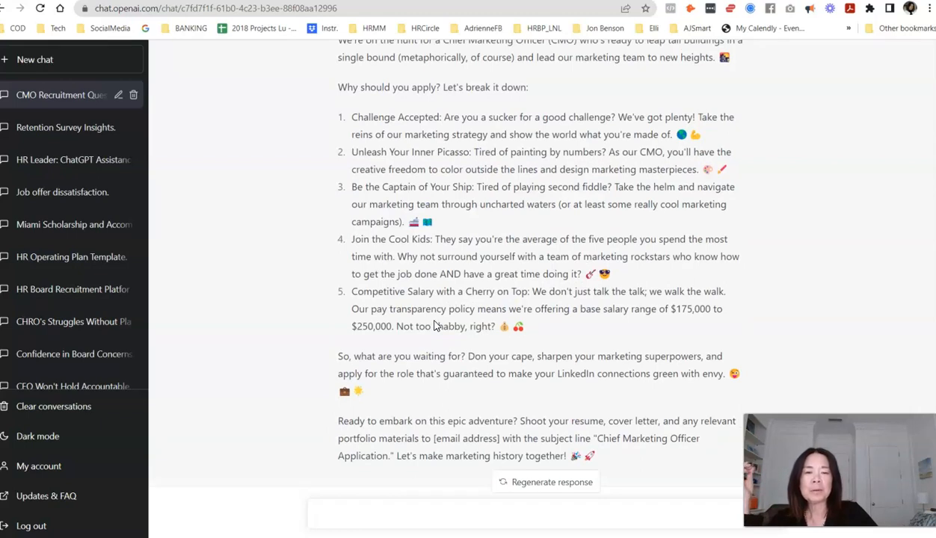
mouse_move(436, 323)
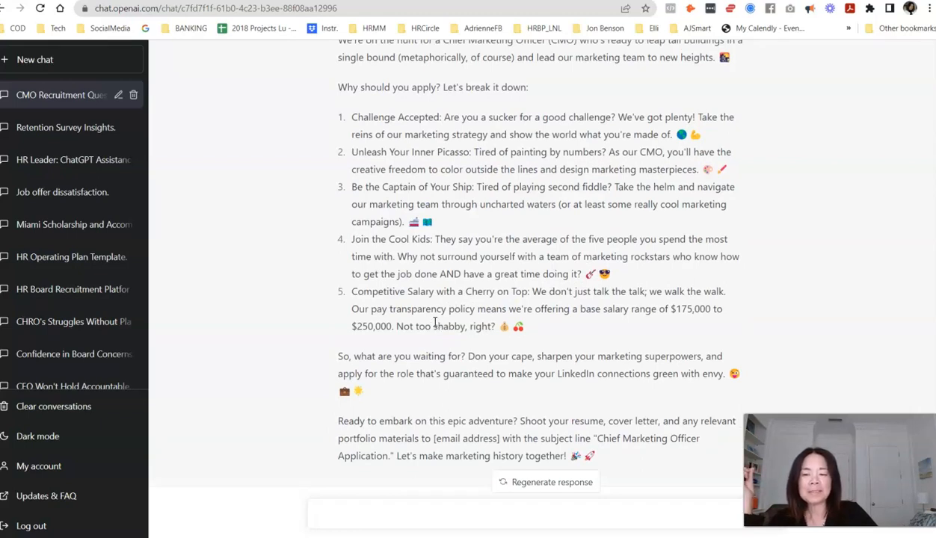